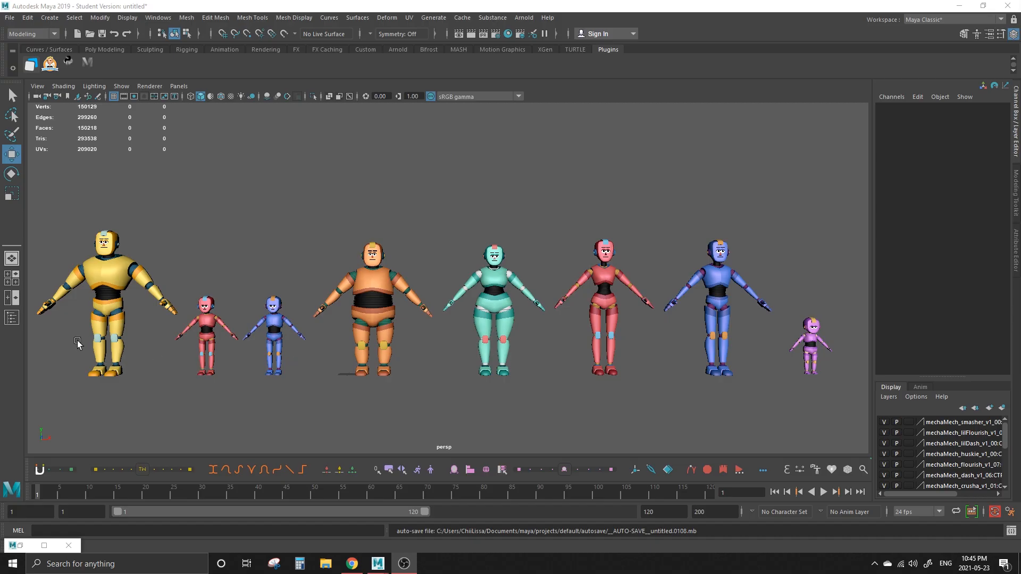
mouse_move(583, 357)
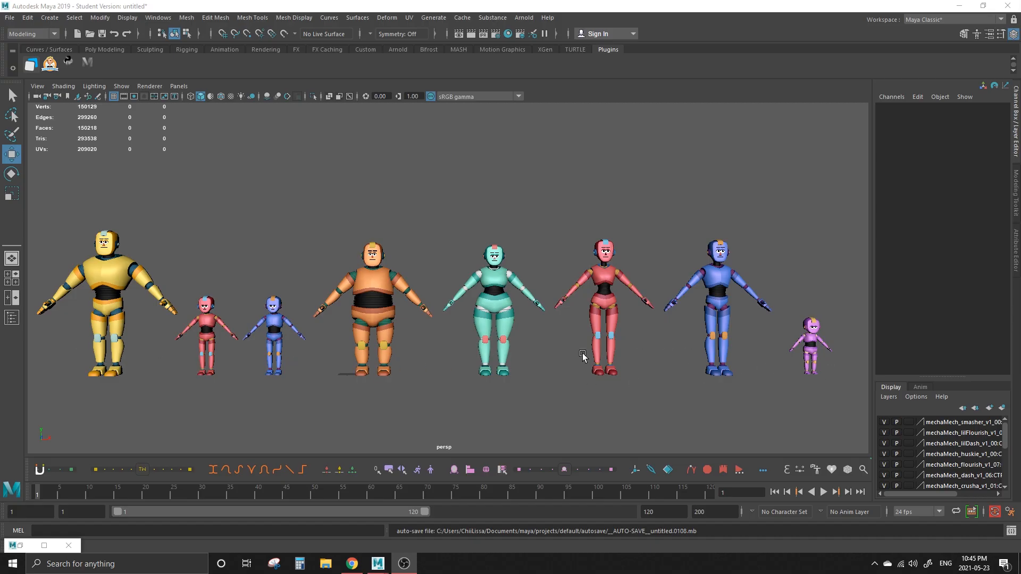
Show rig controls via the viewport display filters, then bring up the Reference Editor list.
click(120, 85)
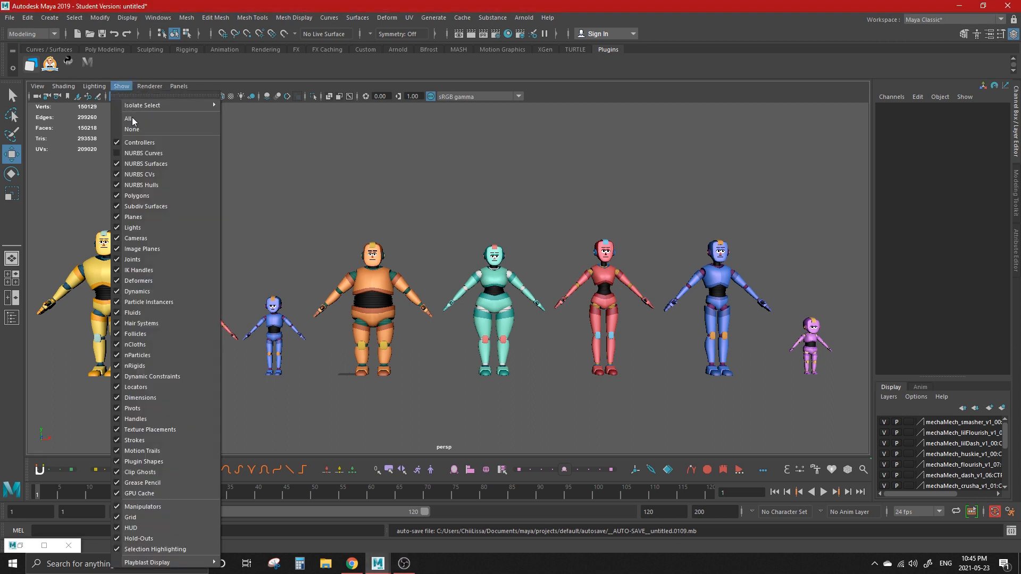
click(129, 118)
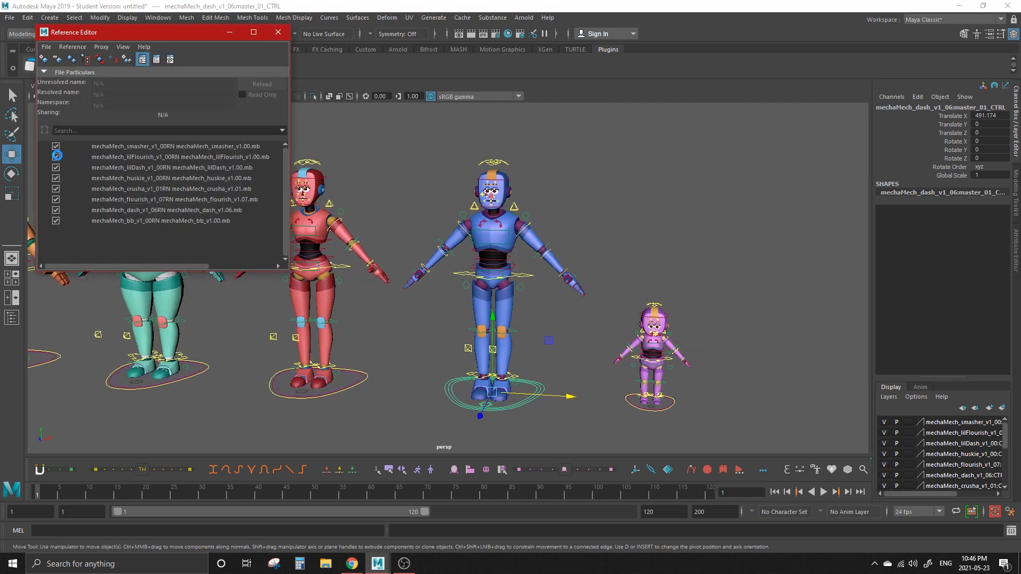
Unload the other mech references, zoom to Dash's feet and select the options_CTRL gear control.
click(277, 32)
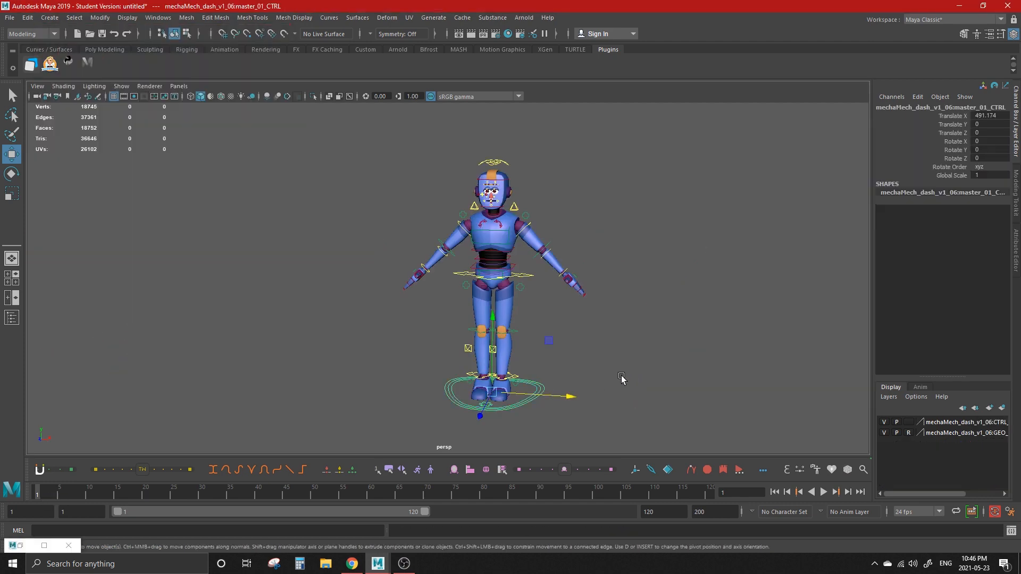
scroll(down, 3)
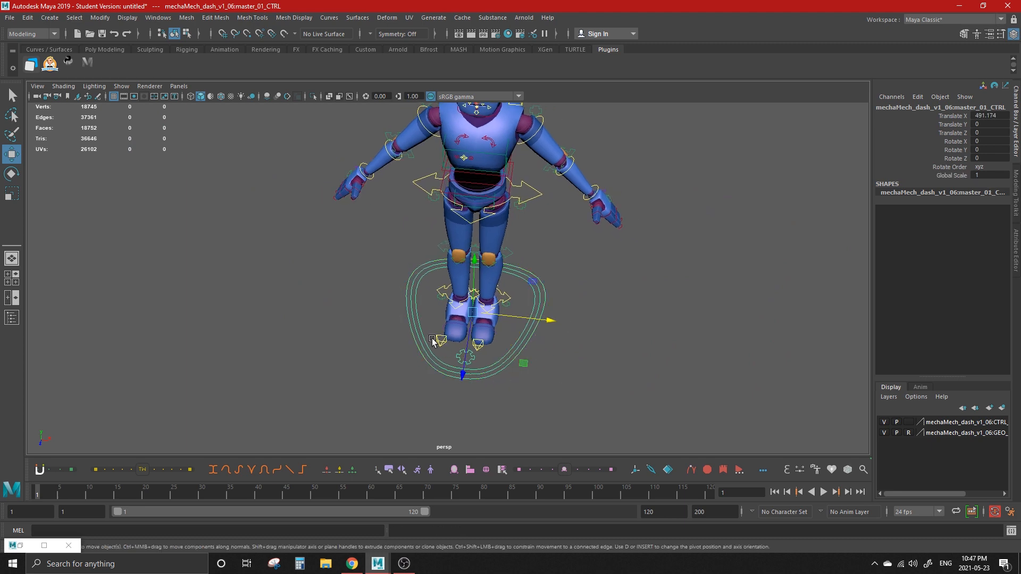
mouse_move(580, 355)
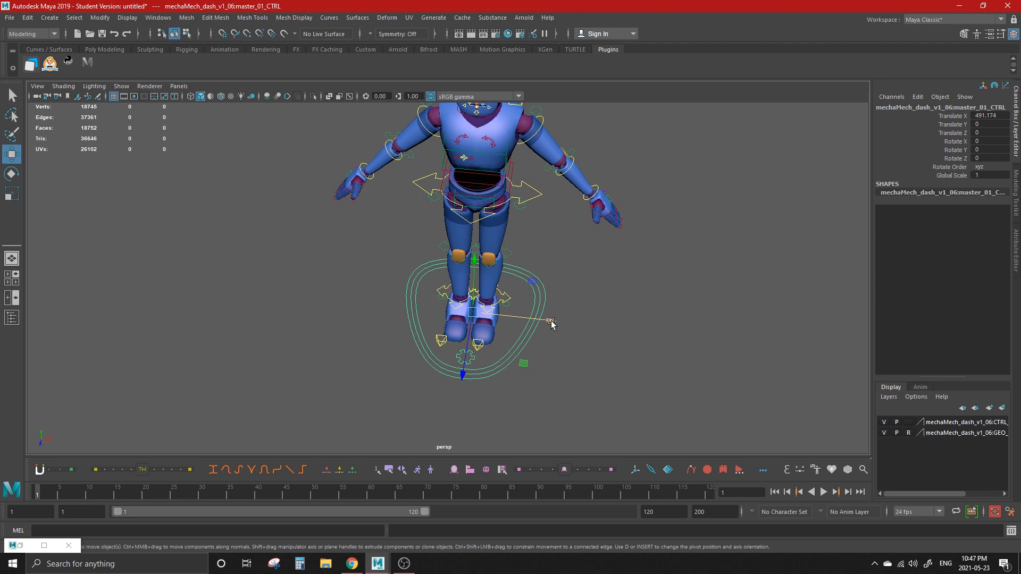
drag(552, 322, 653, 337)
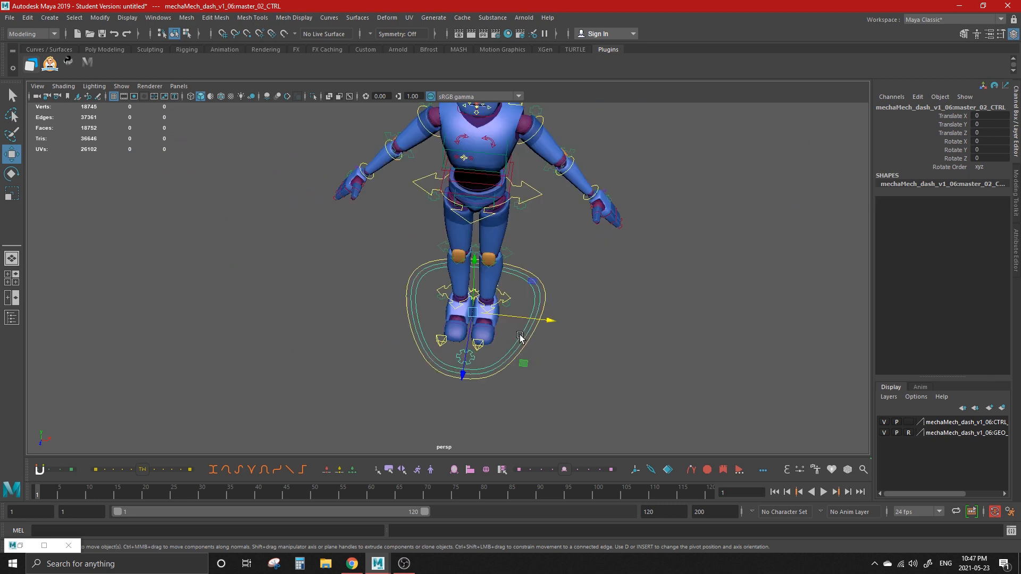
click(531, 335)
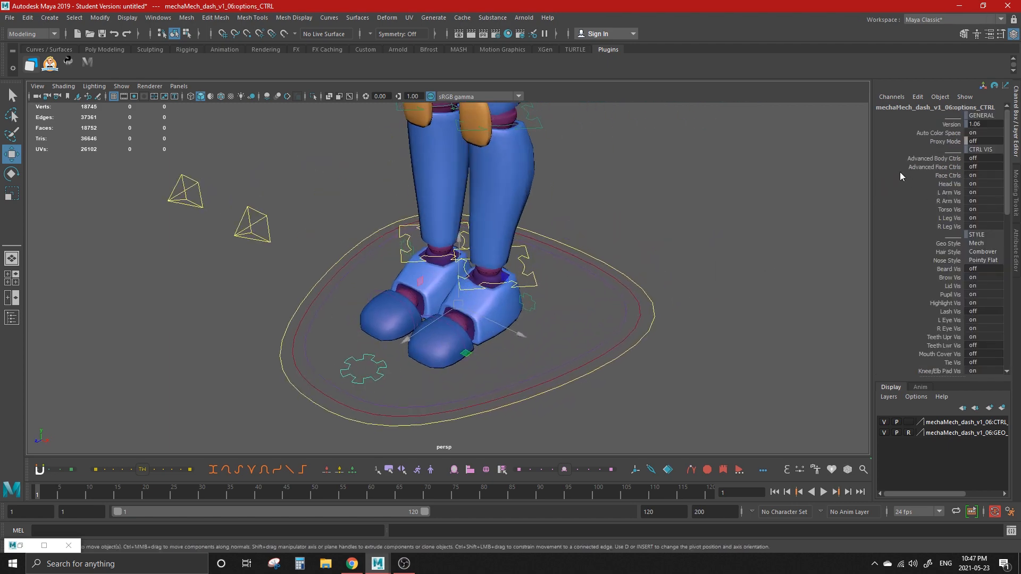
Switch Advanced Body Ctrls and Advanced Face Ctrls on in the Channel Box.
click(936, 159)
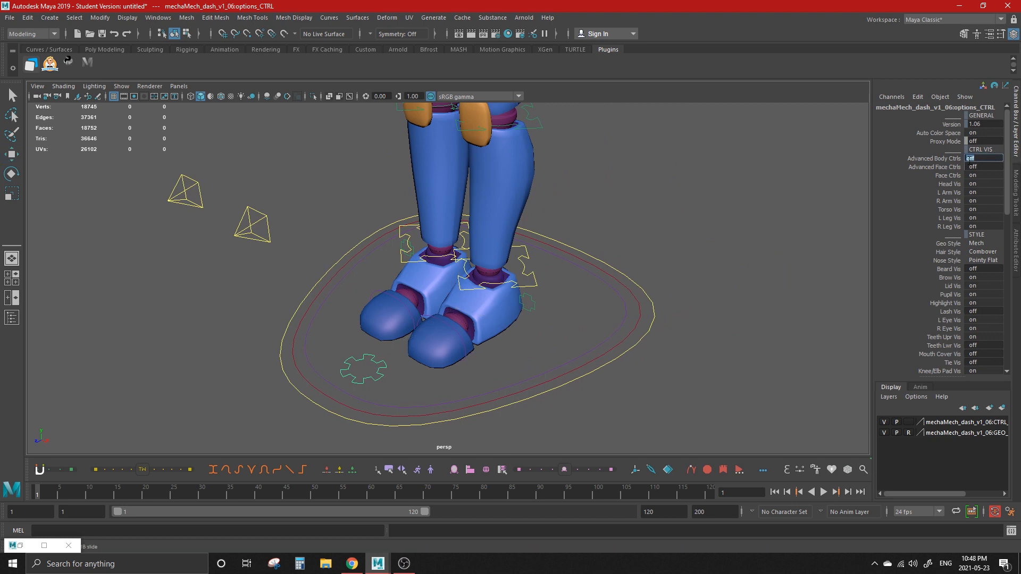
click(972, 158)
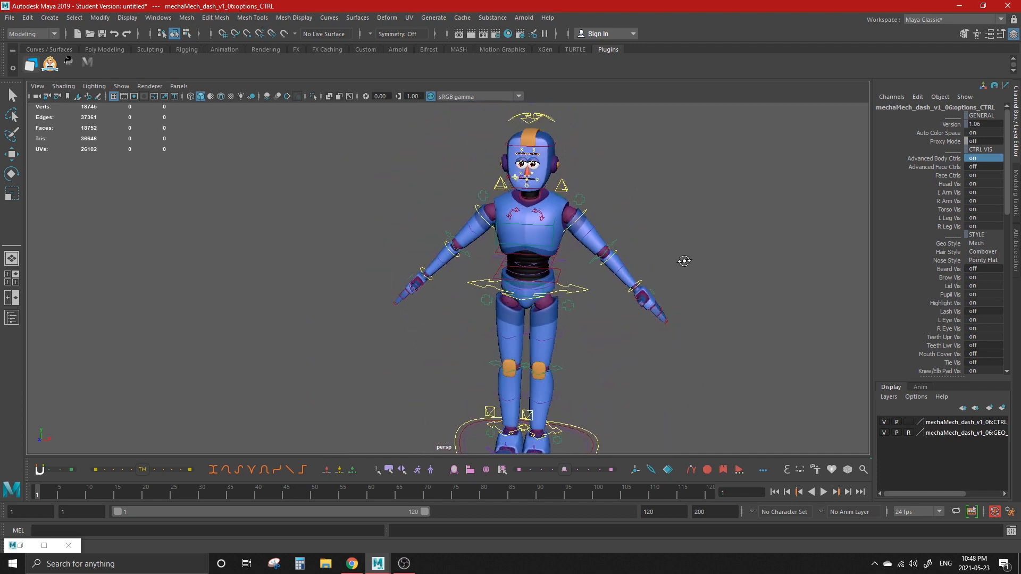
click(982, 167)
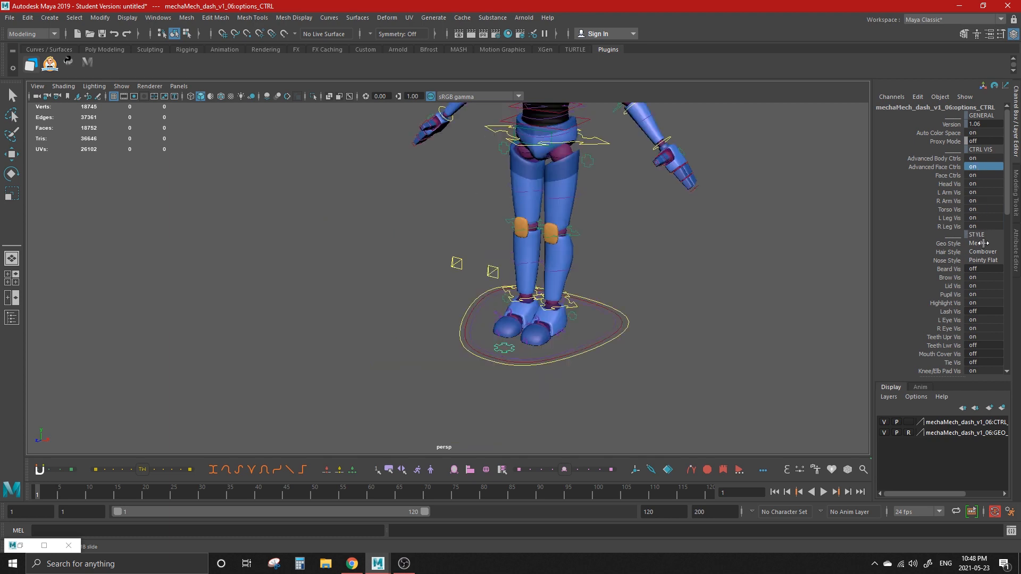
mouse_move(987, 242)
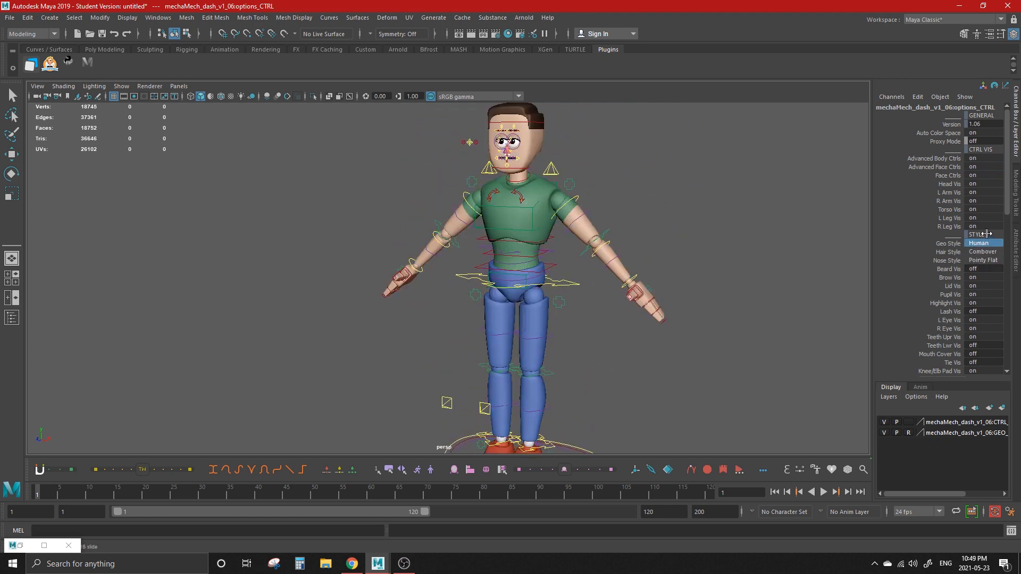
Set Geo Style to Human and Hair Style to Combover in the Channel Box.
click(983, 243)
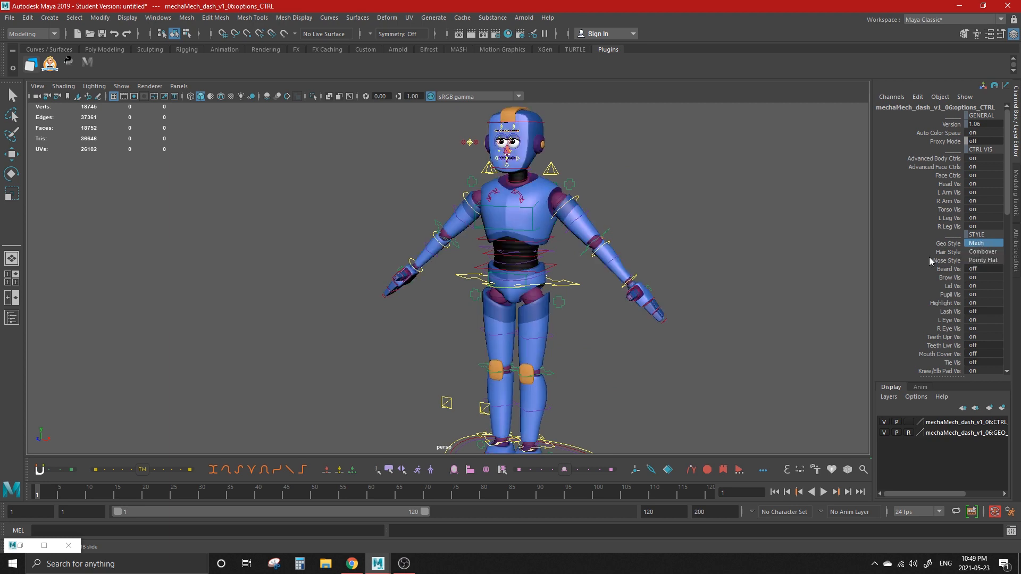
click(984, 251)
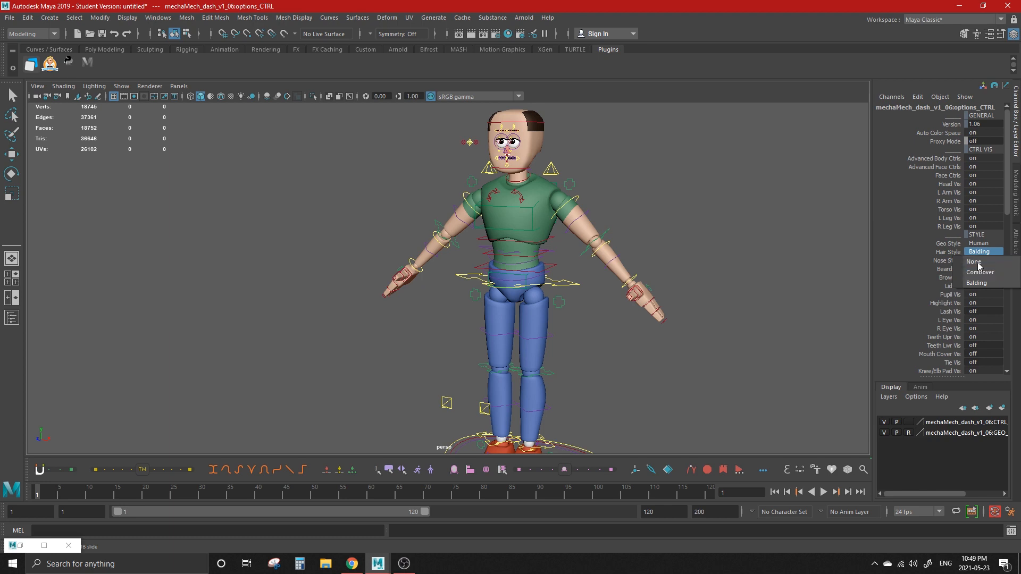
click(980, 271)
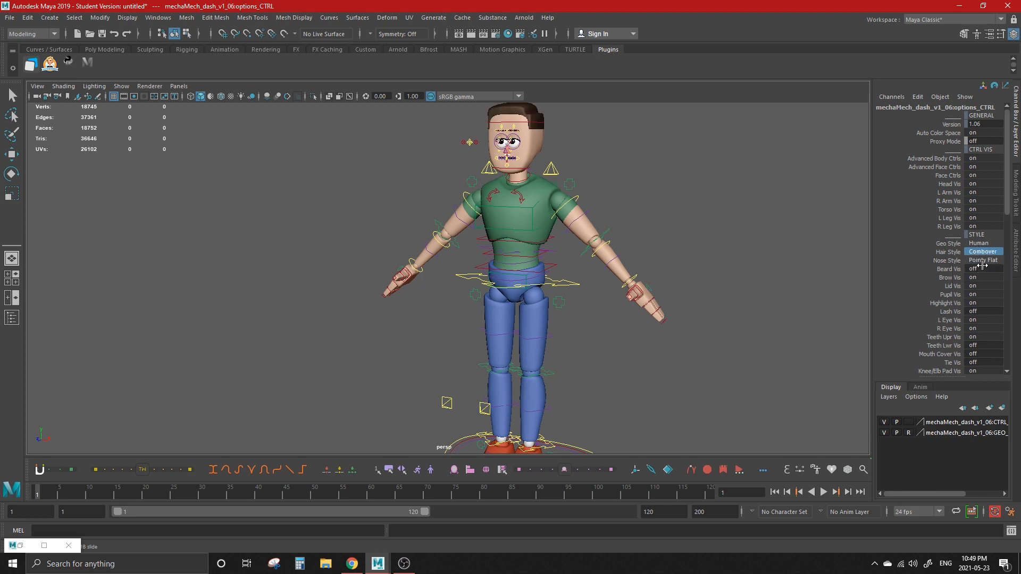
click(983, 252)
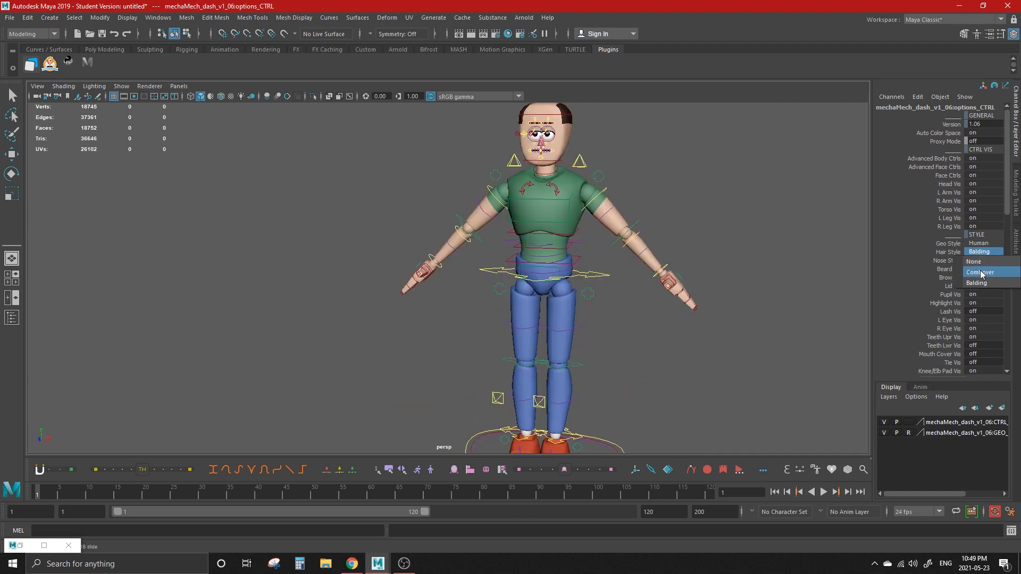
click(980, 271)
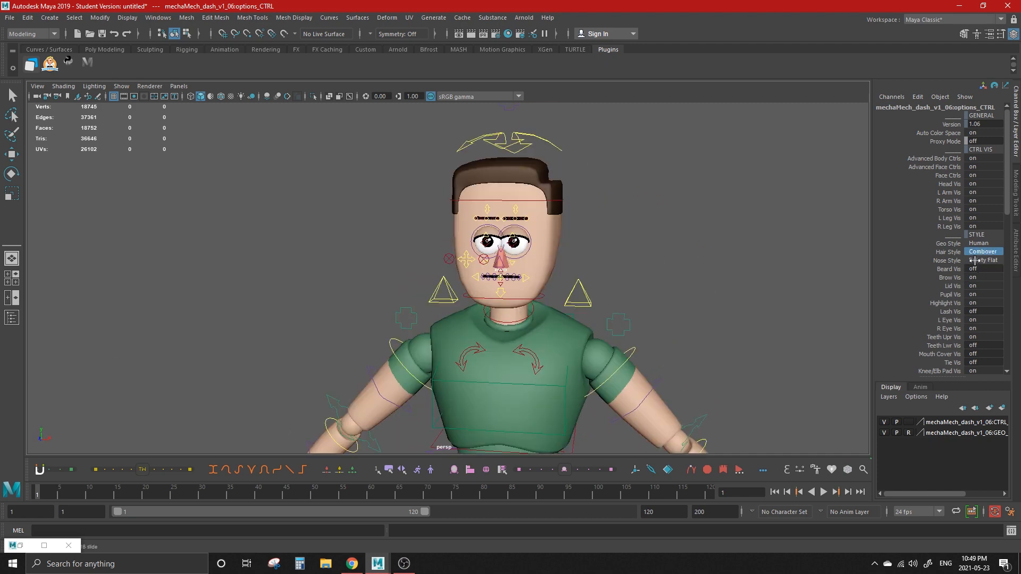
Cycle the Nose Style through Diveted and Pointy Flat, settling on Round.
click(982, 260)
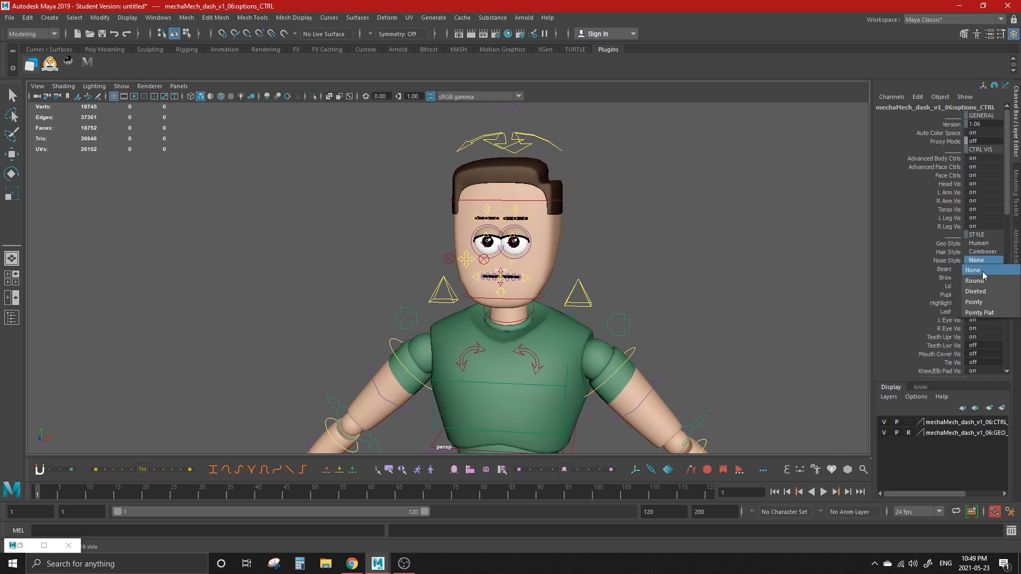
click(975, 290)
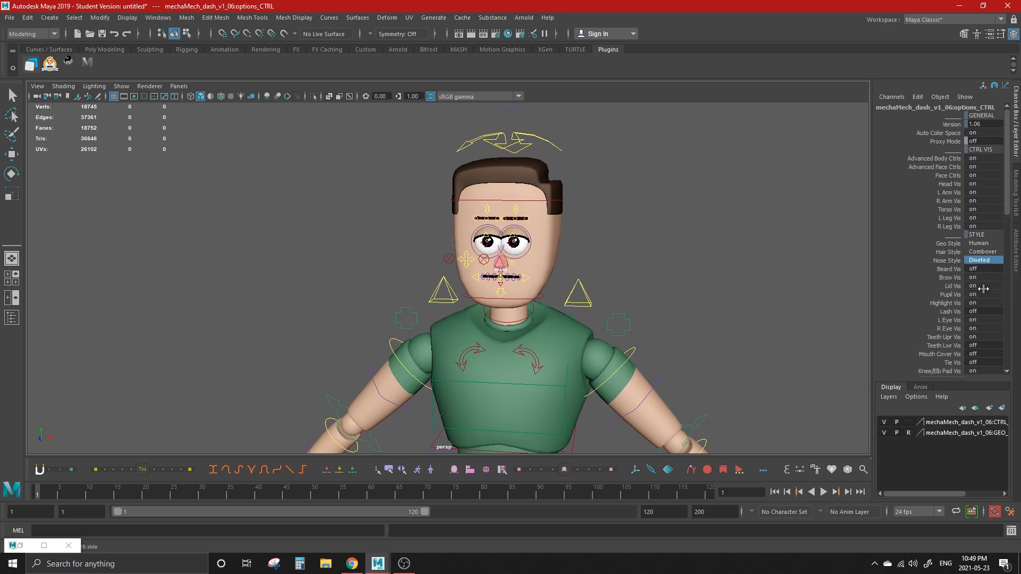
click(983, 260)
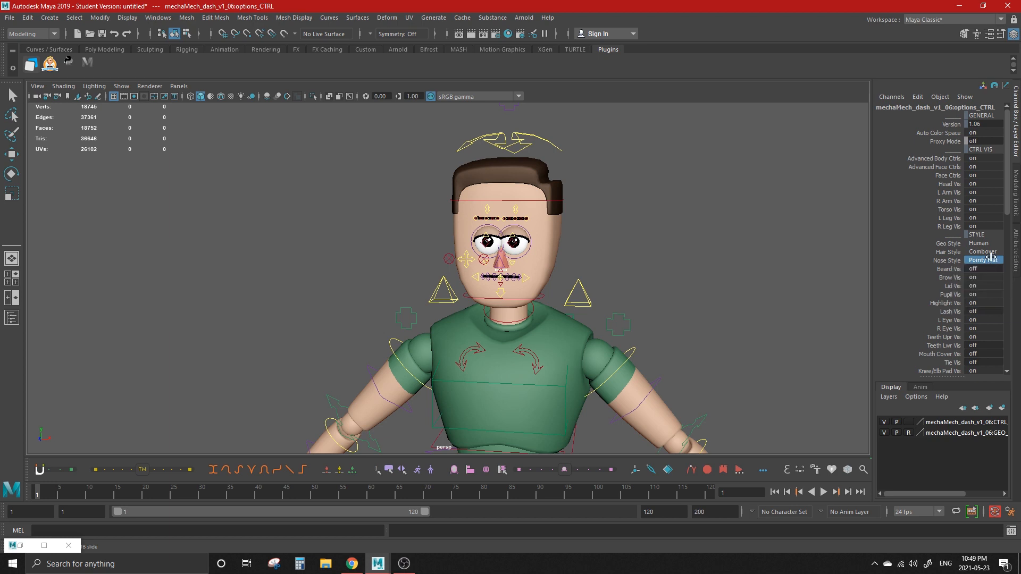
click(983, 261)
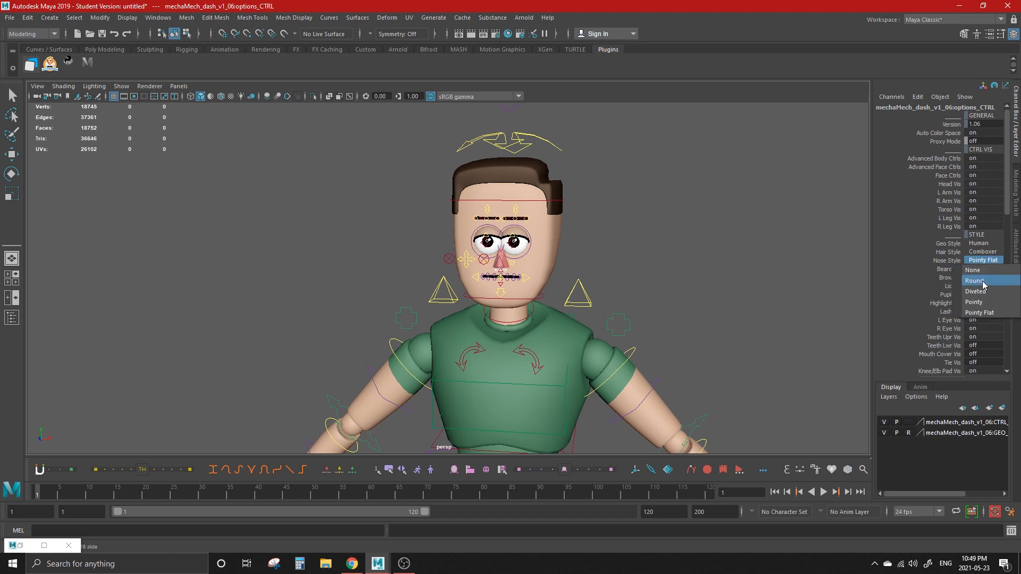
click(976, 281)
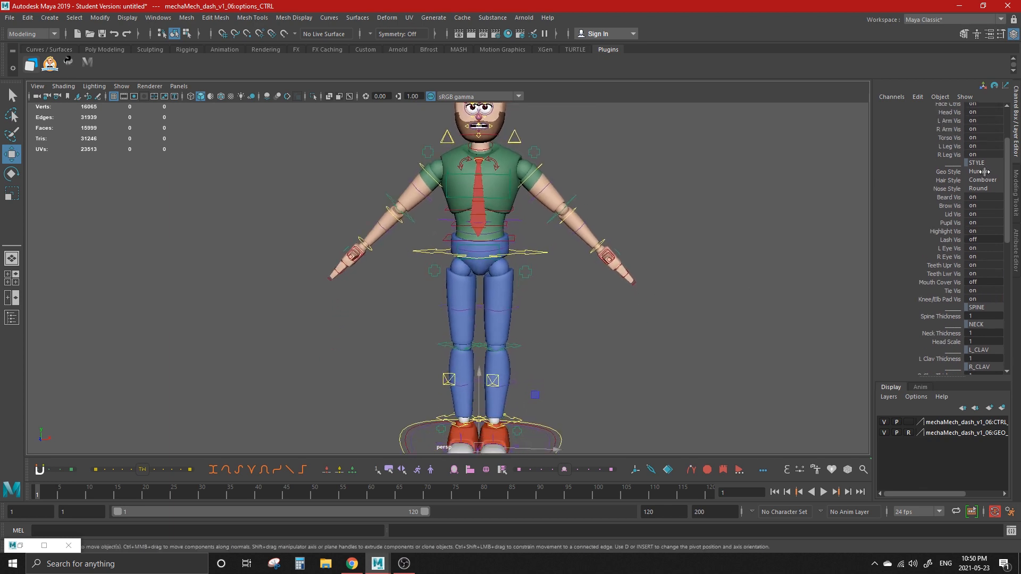
click(979, 171)
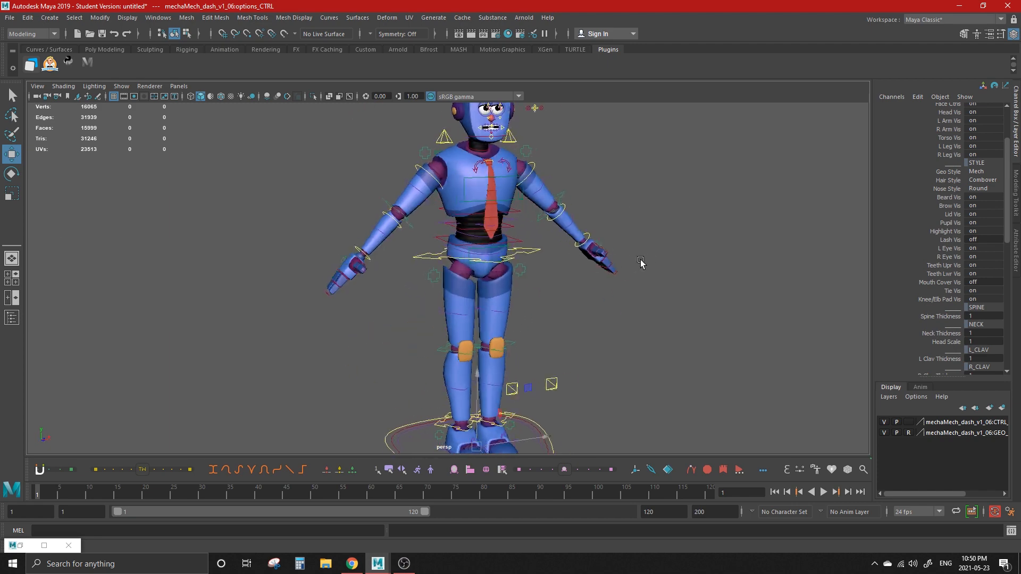
click(983, 171)
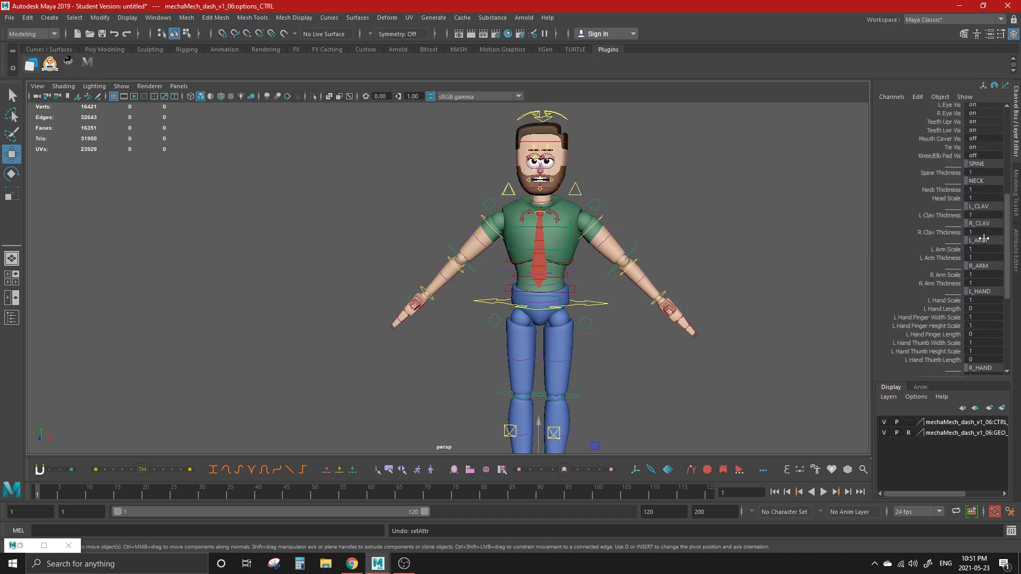
click(982, 233)
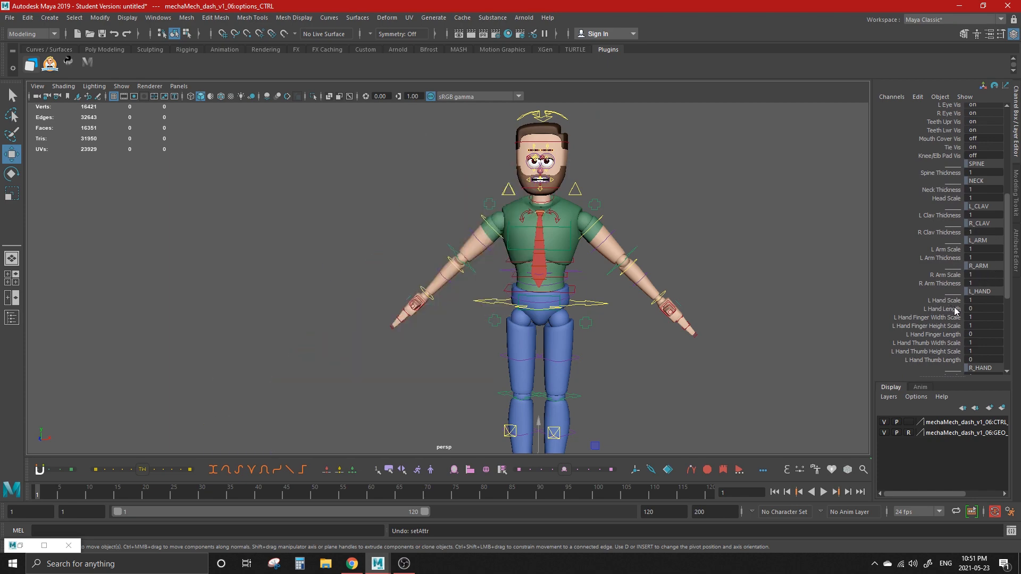
mouse_move(481, 323)
text(9)
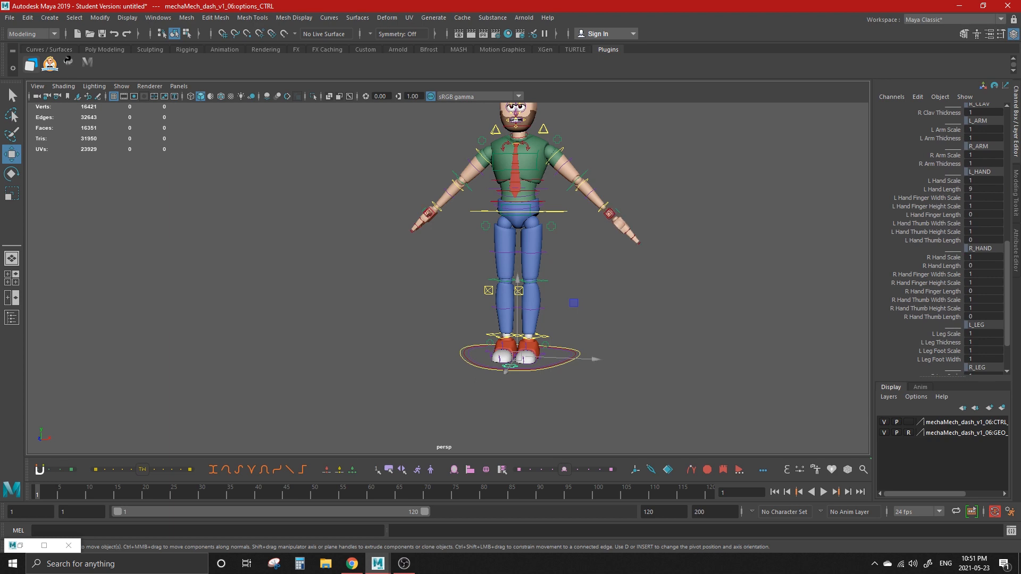
drag(970, 190, 983, 190)
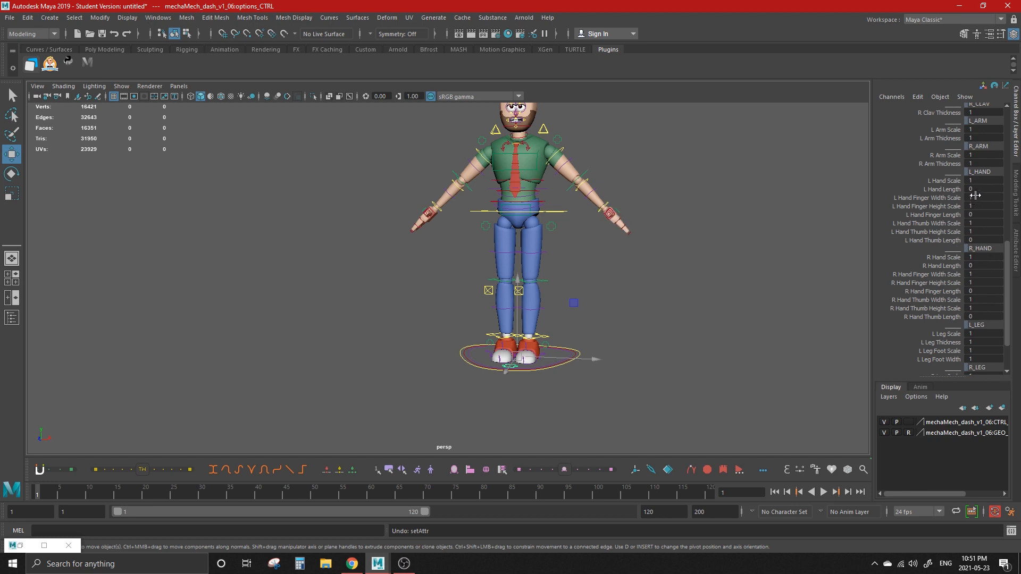
mouse_move(735, 233)
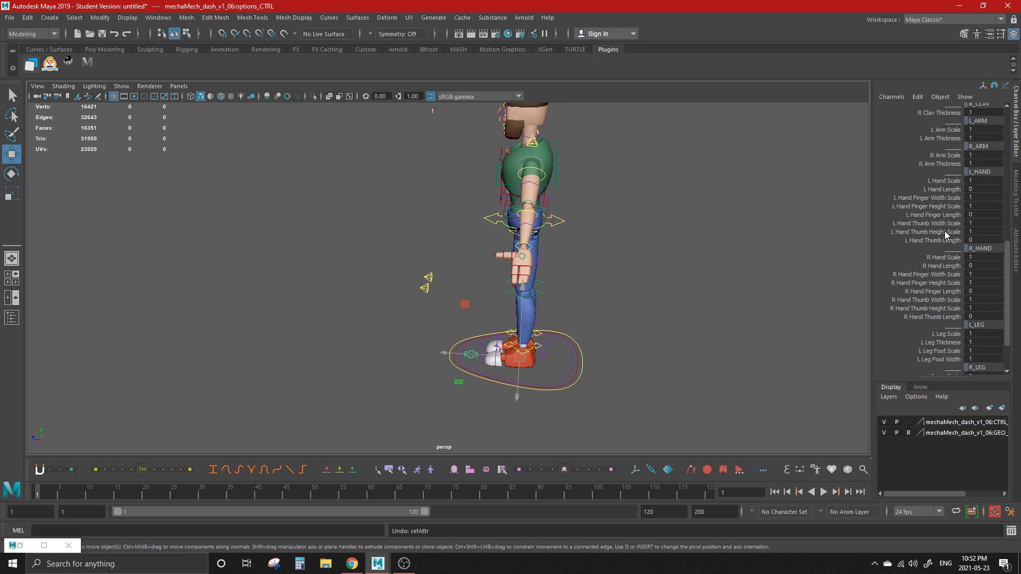
mouse_move(938, 241)
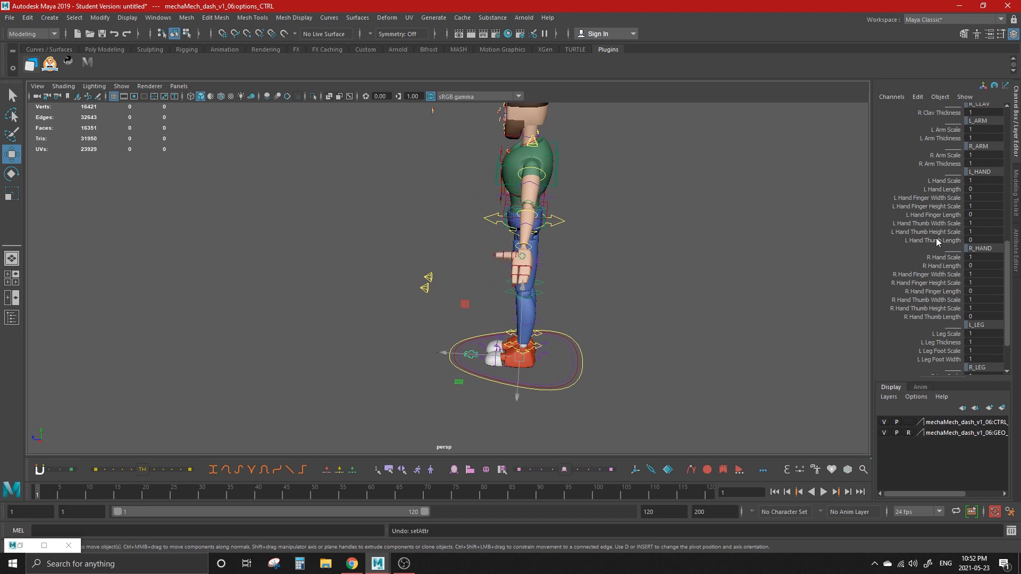
scroll(down, 3)
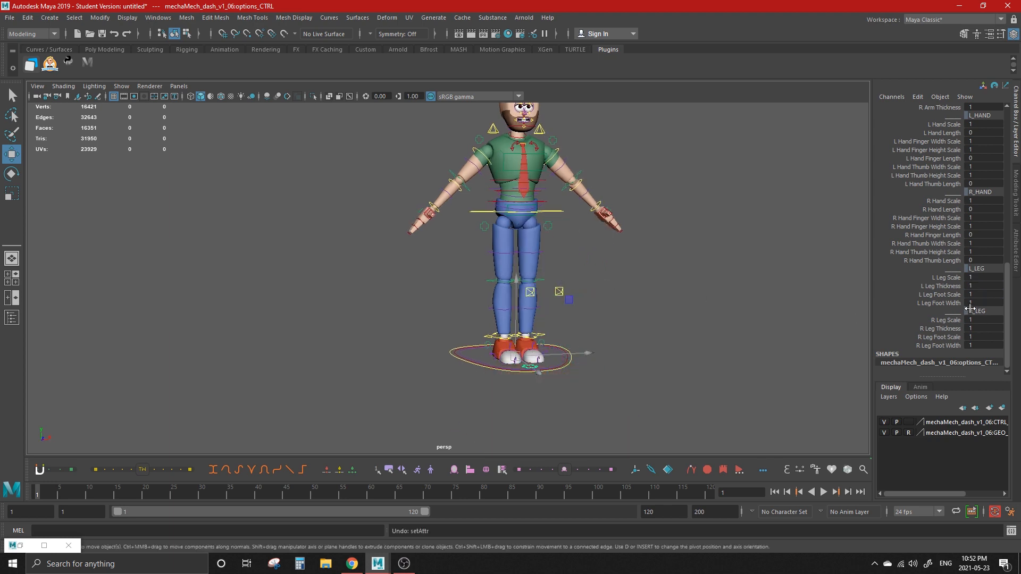
mouse_move(892, 301)
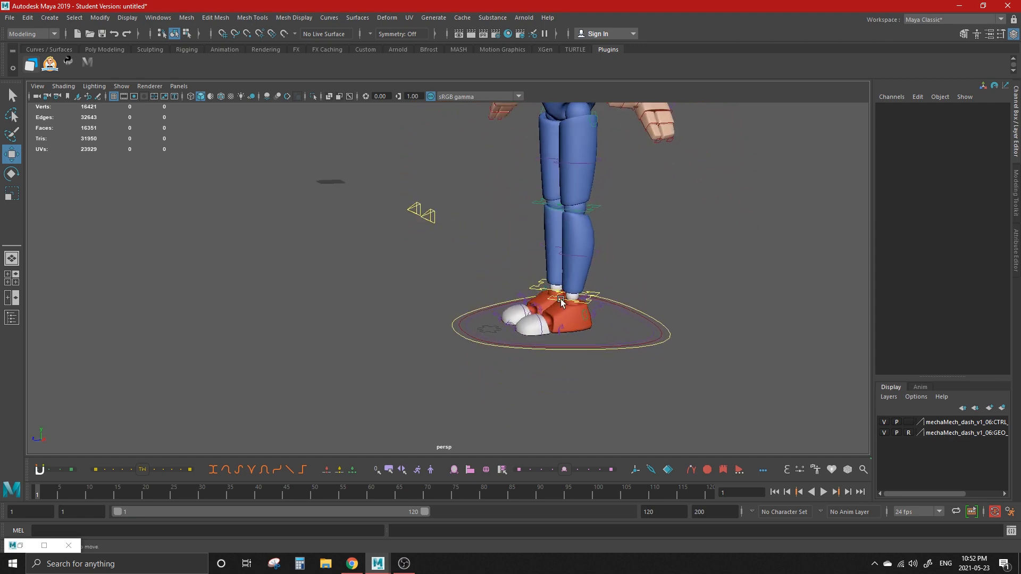
On L_leg_ankle_IK_CTRL enable Sub Vis and Stretchy, then raise Add Lower IK Stretch to 44.
click(562, 301)
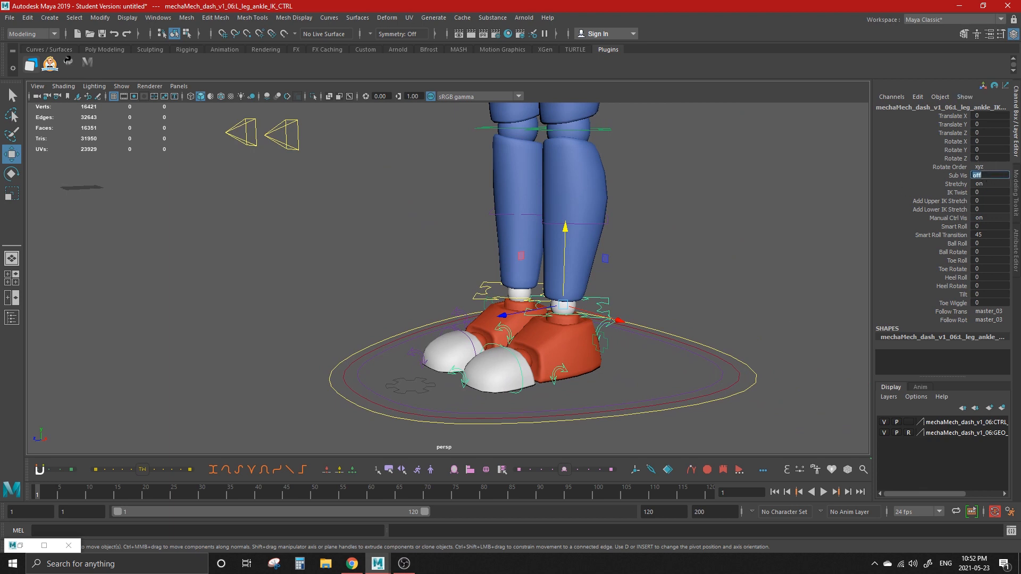
click(978, 176)
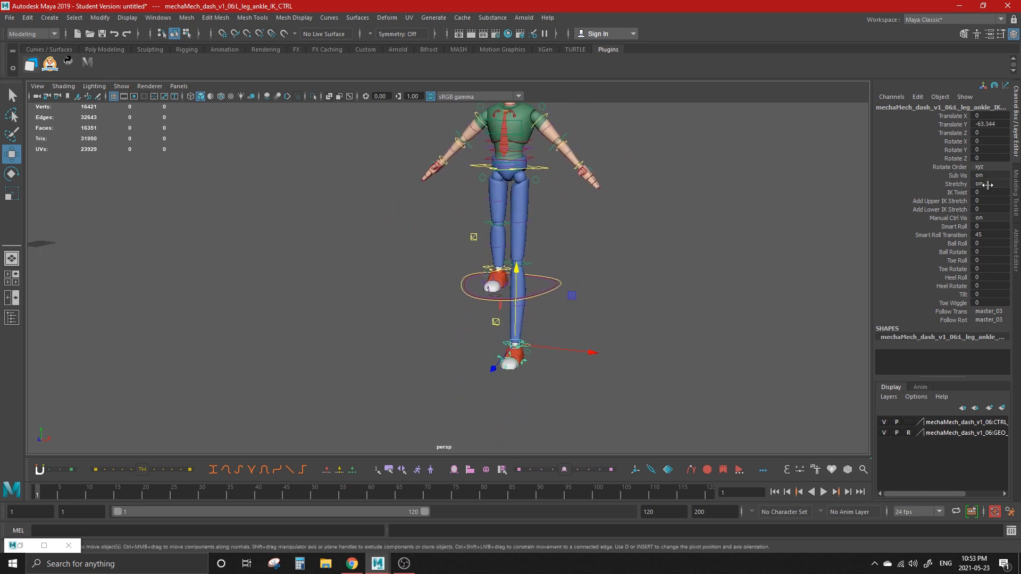
click(979, 184)
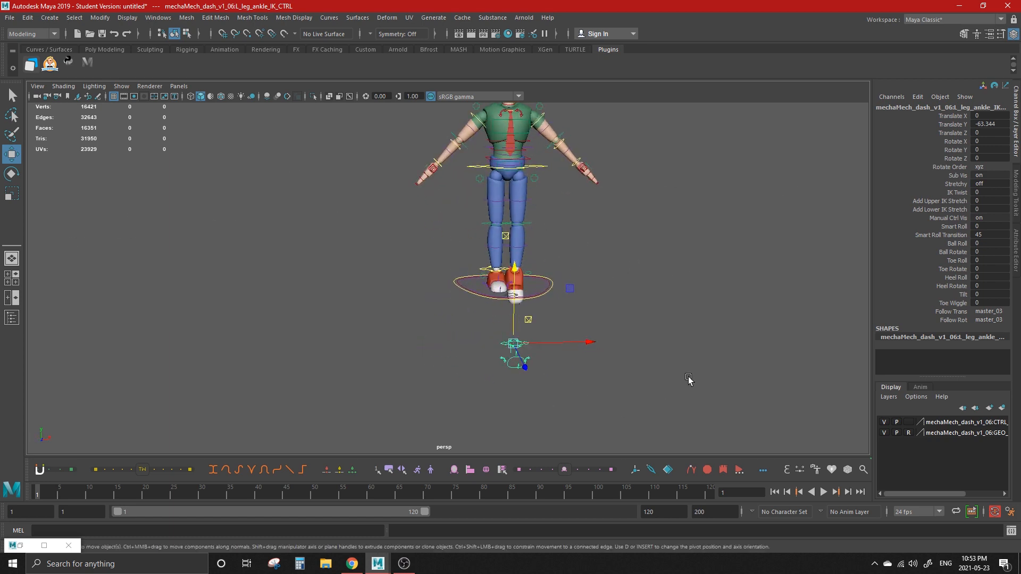
click(988, 191)
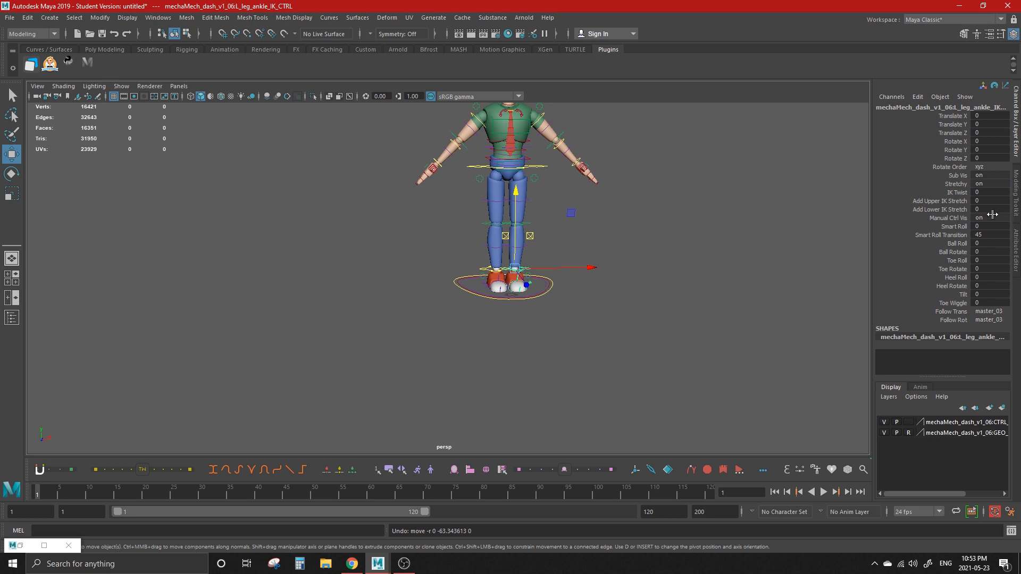
drag(993, 201, 993, 225)
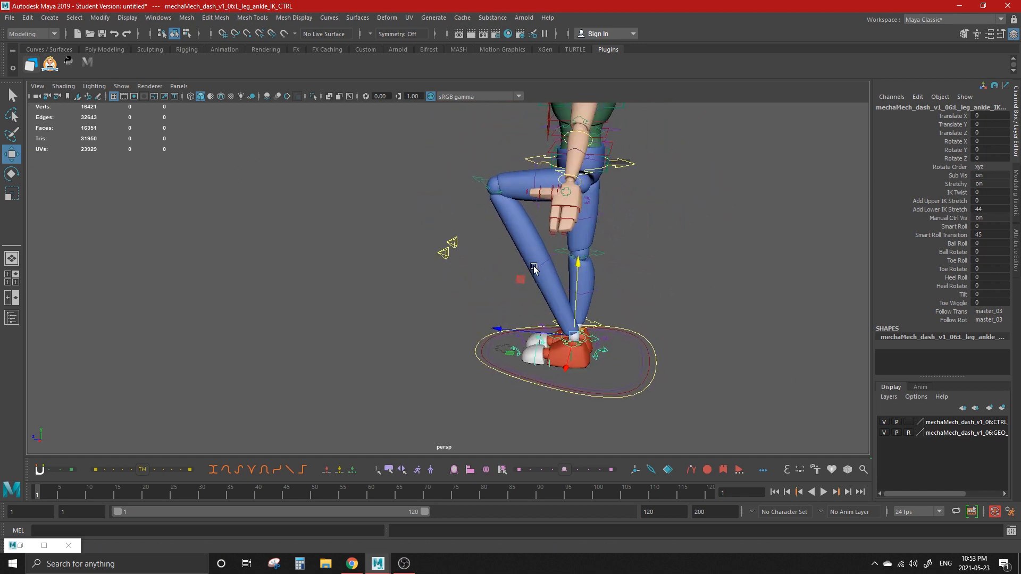
Roll the left foot onto its ball and back to 0, then review the Follow Trans and Follow Rot space choices.
drag(534, 267, 727, 257)
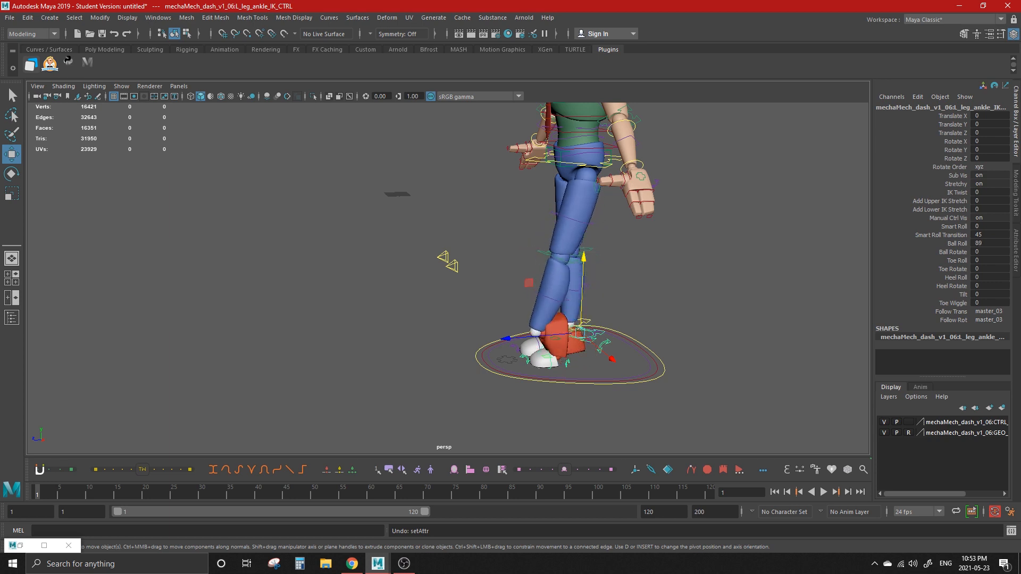
drag(976, 242, 963, 243)
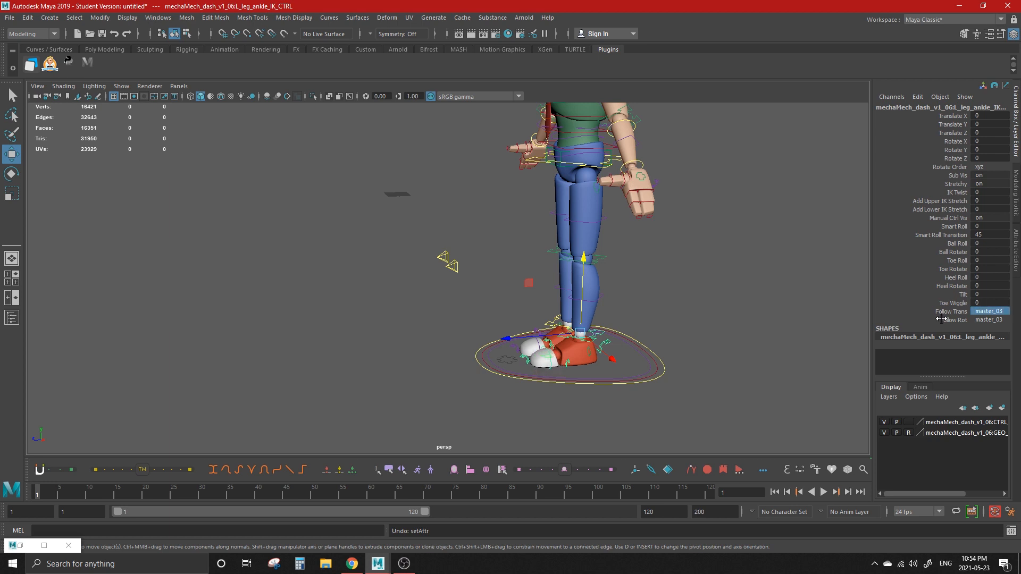
click(989, 321)
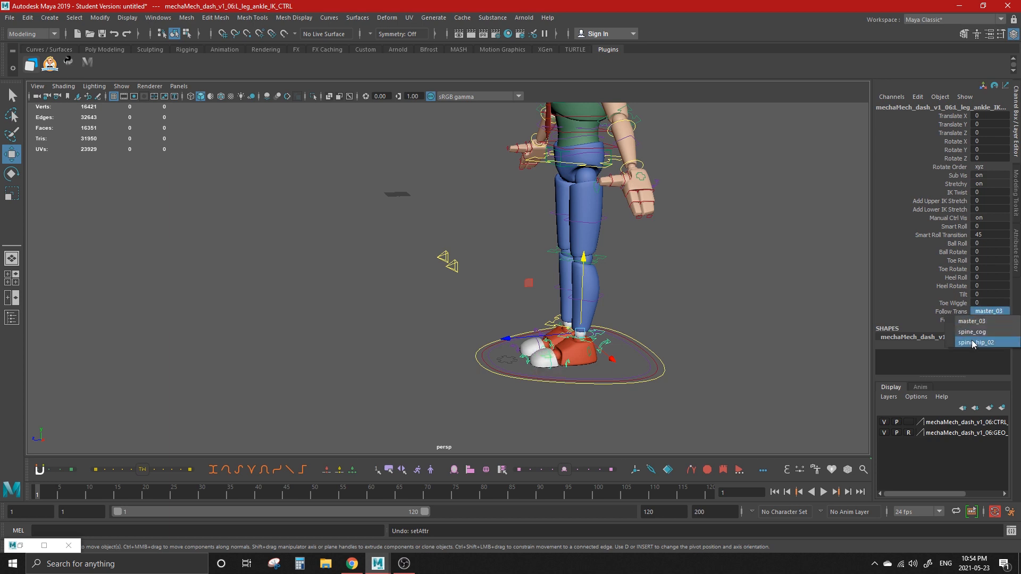
click(987, 320)
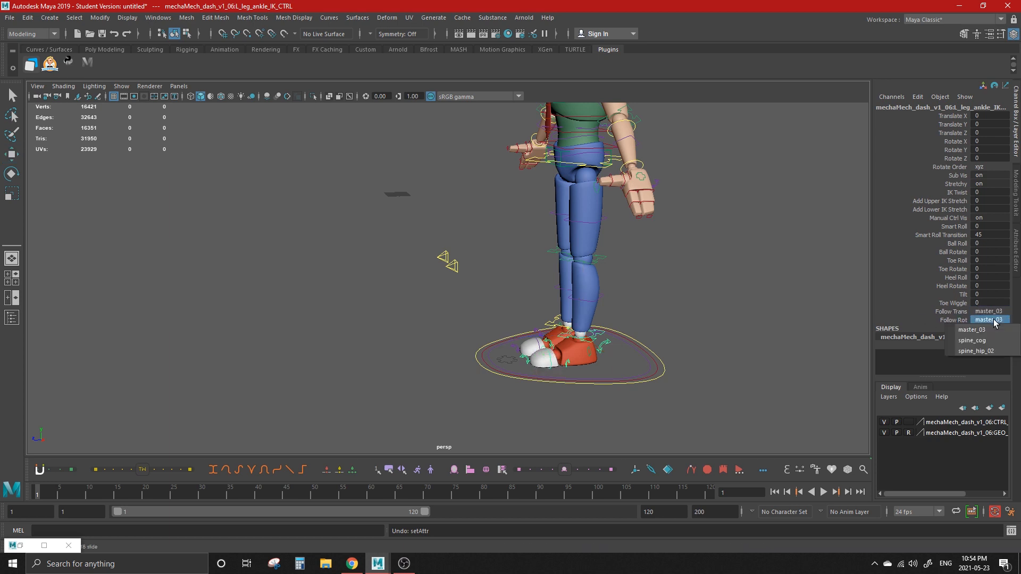
click(987, 320)
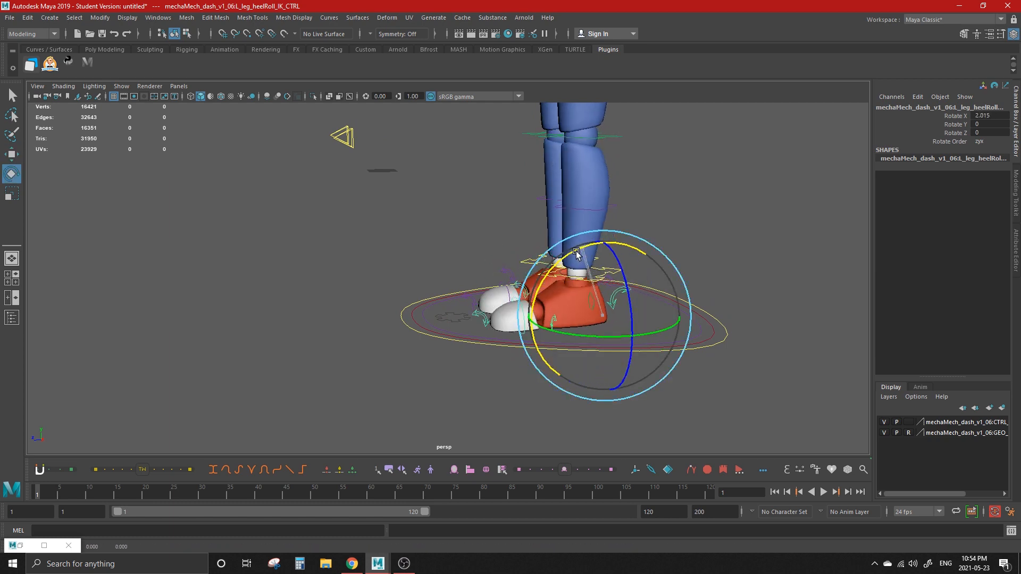
Tip the left foot onto its heel and back, then select the ball roll control.
drag(577, 254, 700, 345)
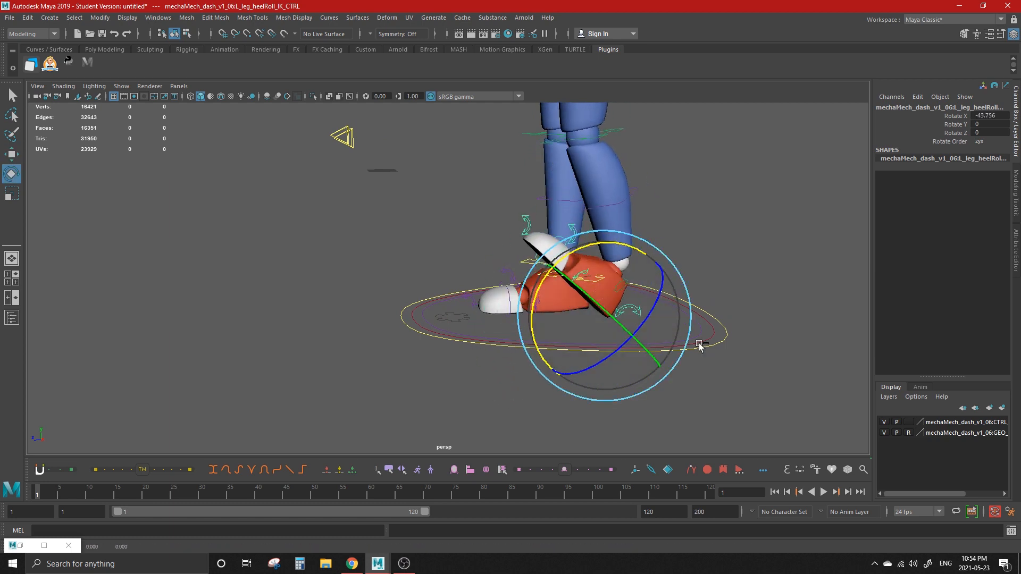
drag(699, 344, 546, 327)
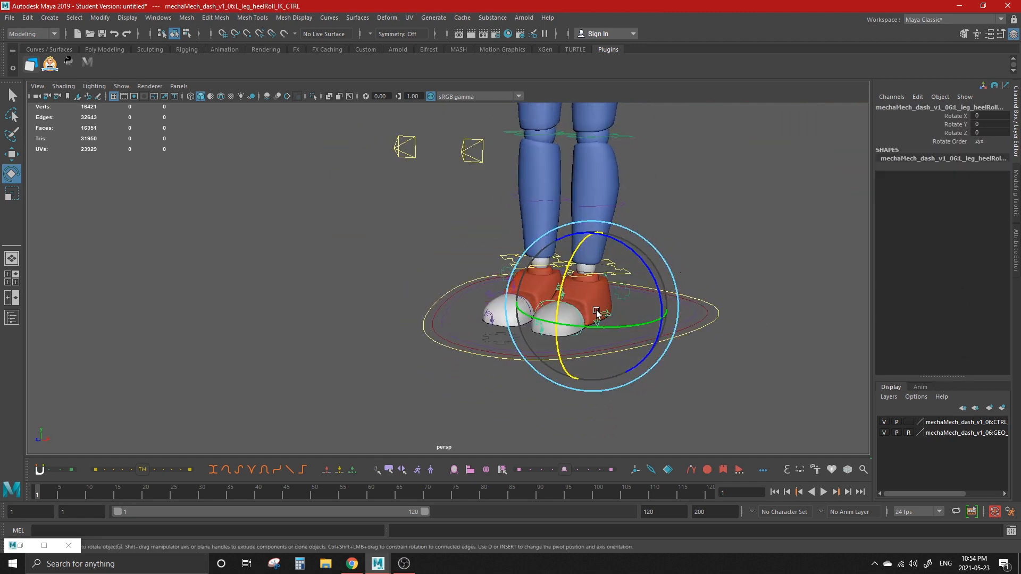
click(488, 332)
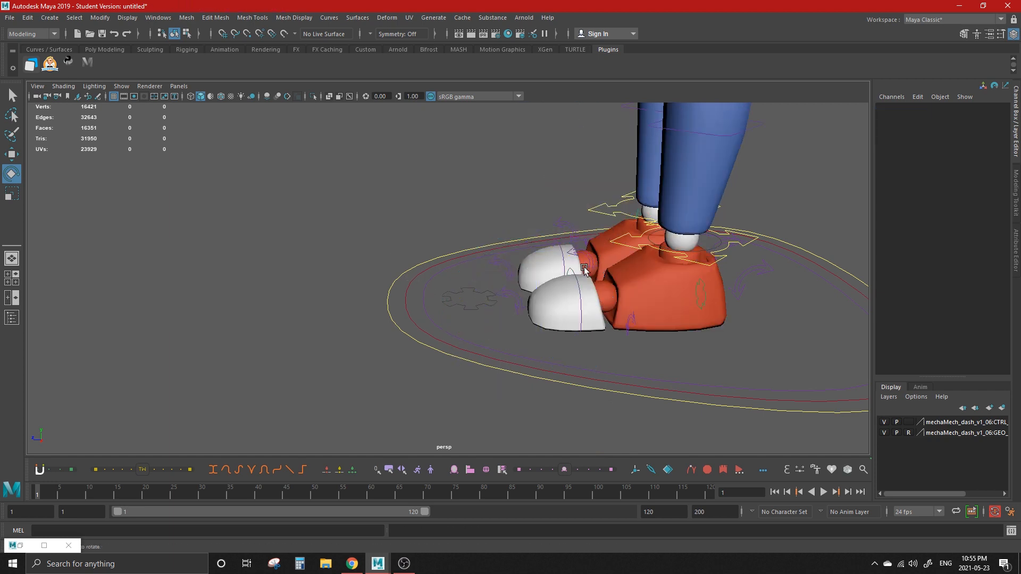
click(584, 269)
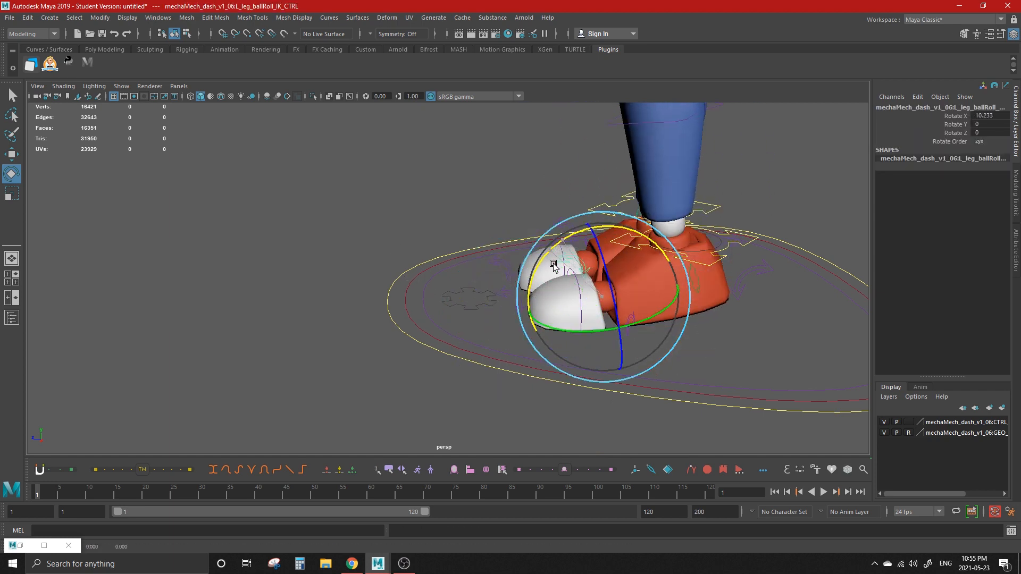
Roll the foot on its ball, continue past the Student Version notice, and bend the toe.
drag(553, 265, 582, 264)
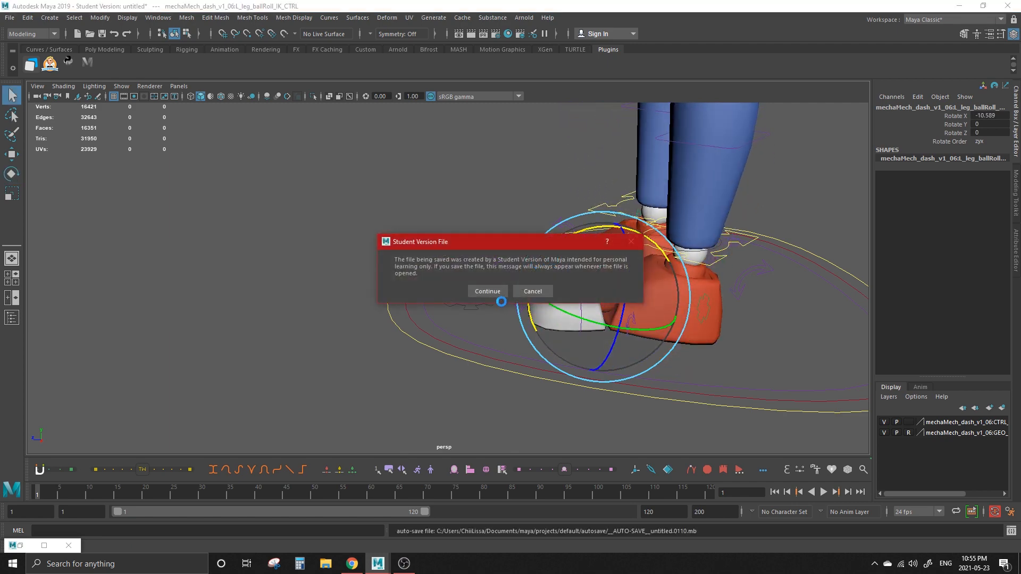
click(486, 291)
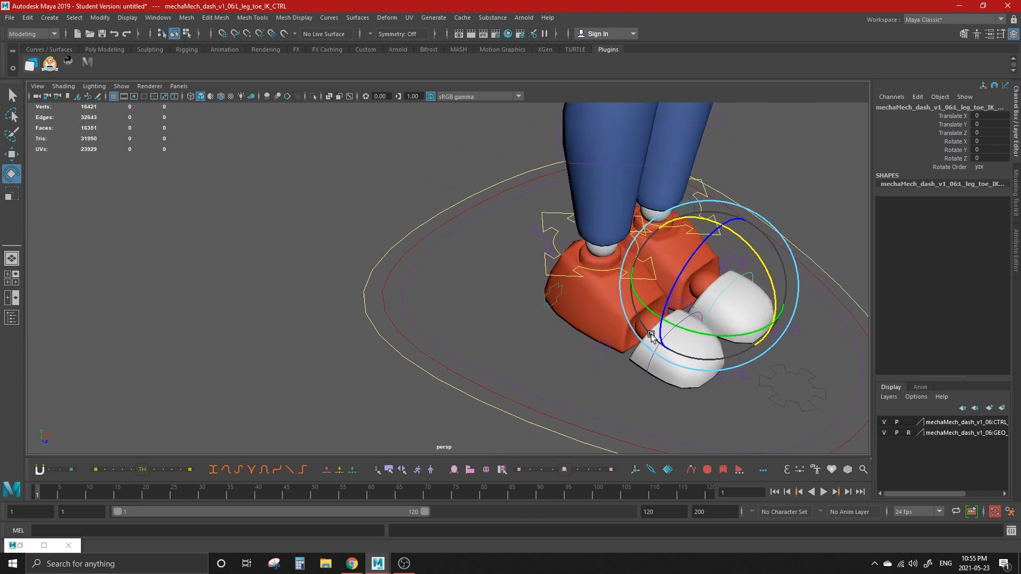
drag(654, 335, 748, 311)
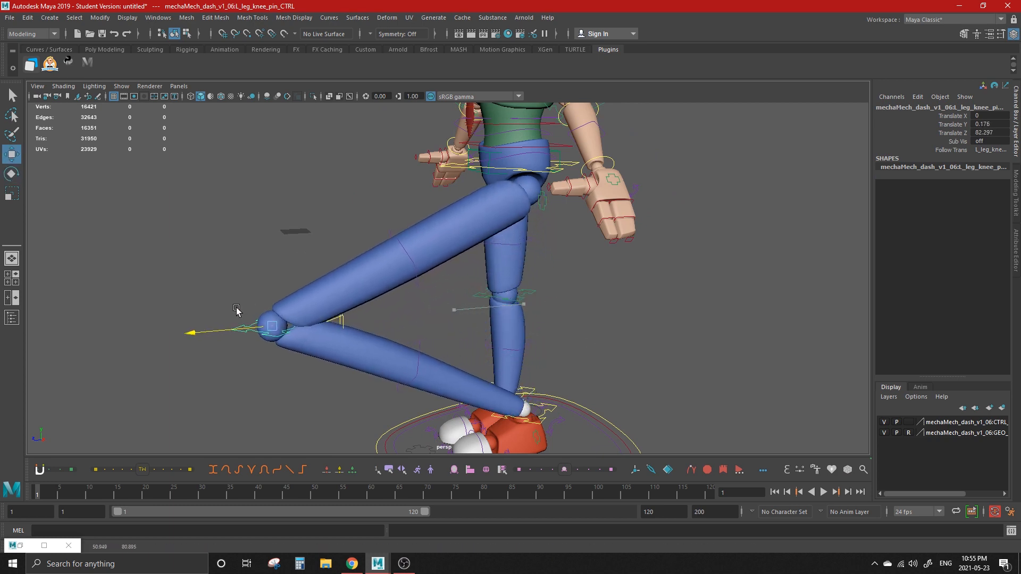
Drag the knee pin back to straighten the leg and shift L_leg_lwrTwist_mid_CTRL to test it.
drag(270, 326, 834, 279)
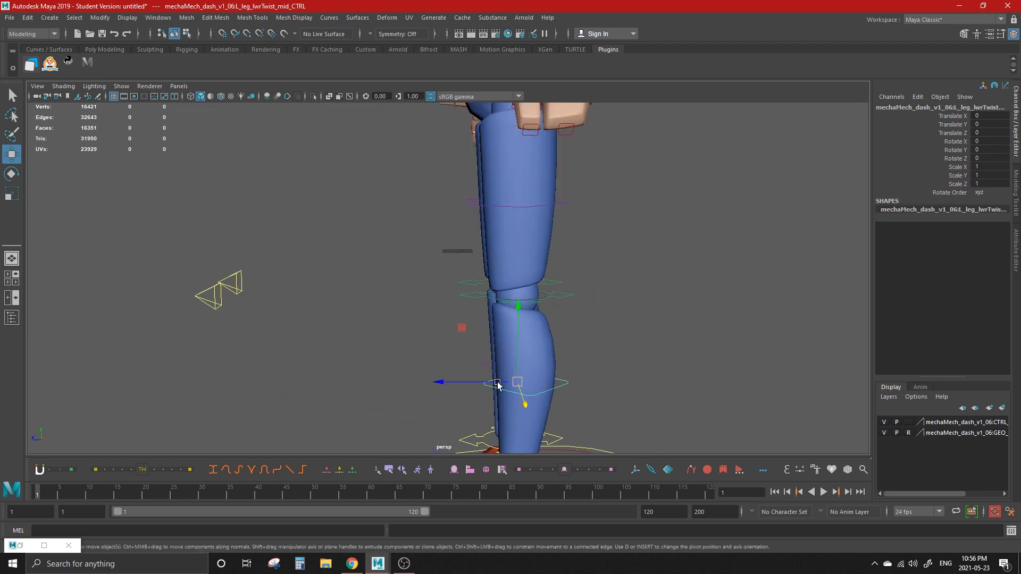
drag(496, 382, 436, 382)
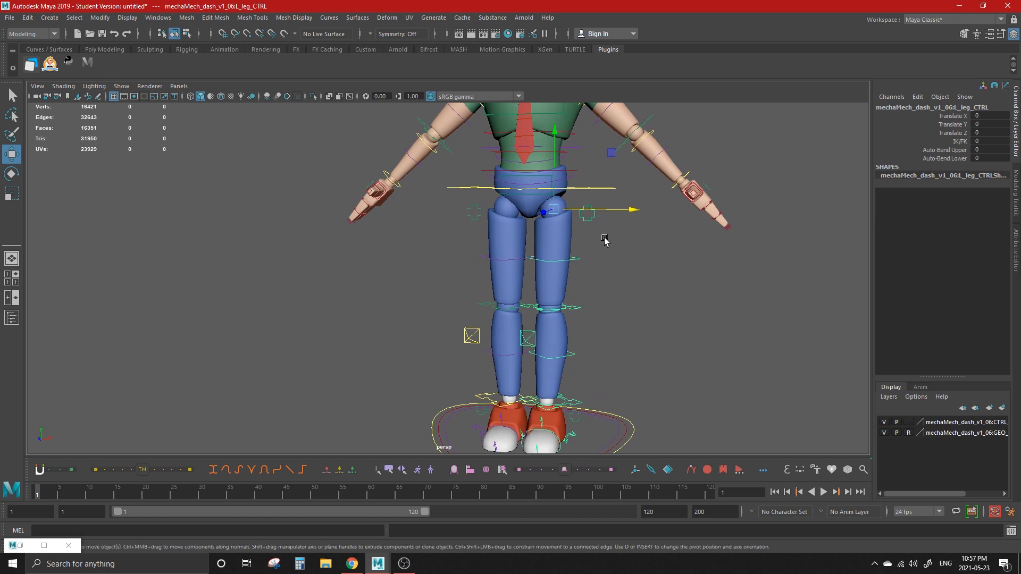
mouse_move(605, 233)
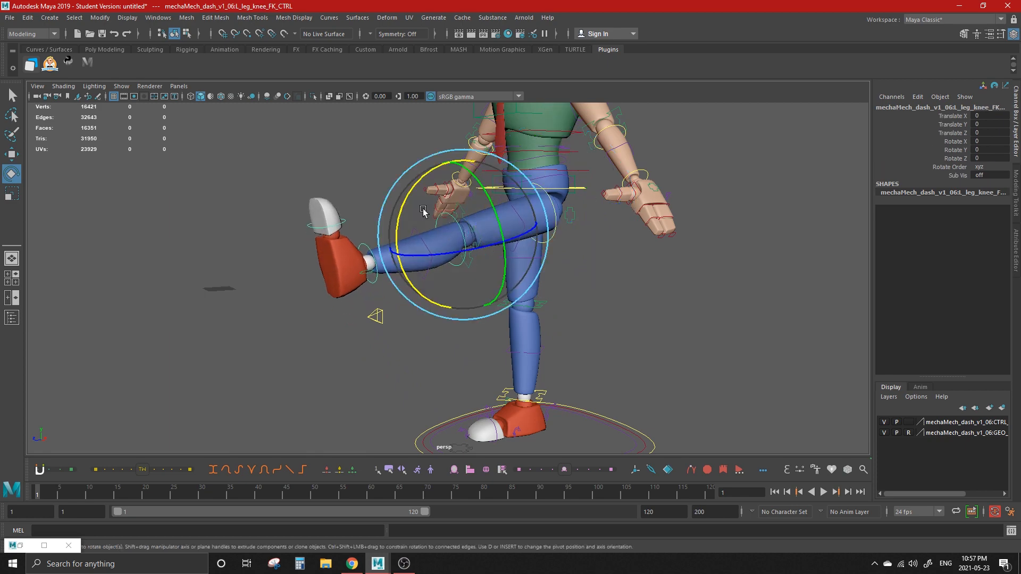
Bend the left knee with L_leg_knee_FK_CTRL and swing the thigh at L_leg_hip_FK_CTRL.
drag(424, 210, 520, 319)
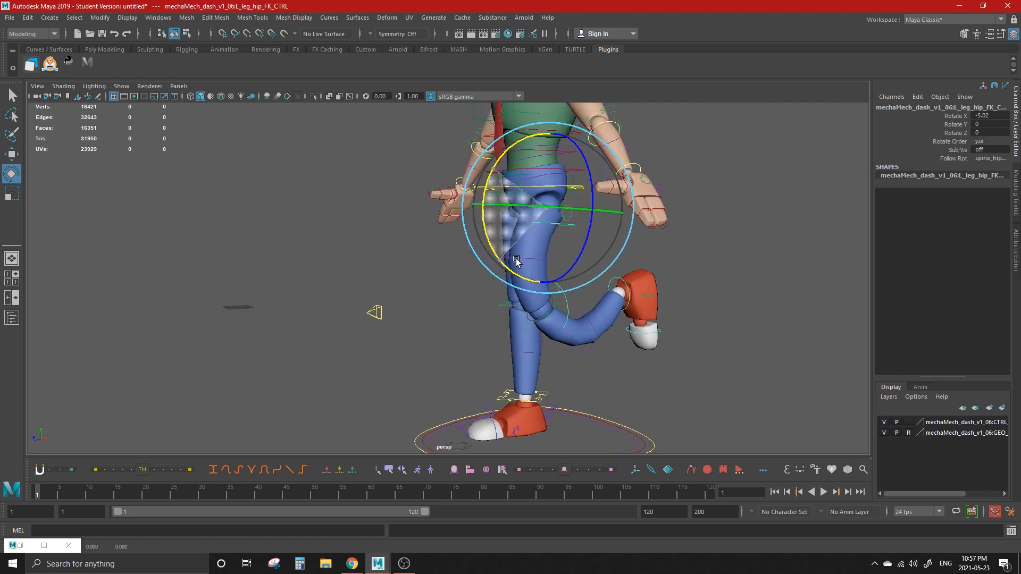
drag(515, 264, 534, 159)
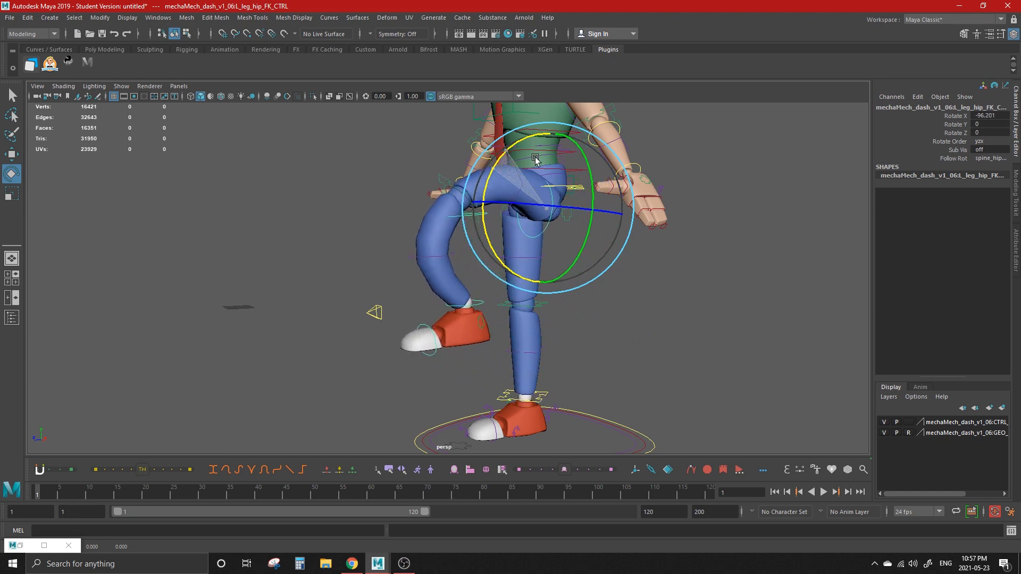
drag(534, 159, 583, 288)
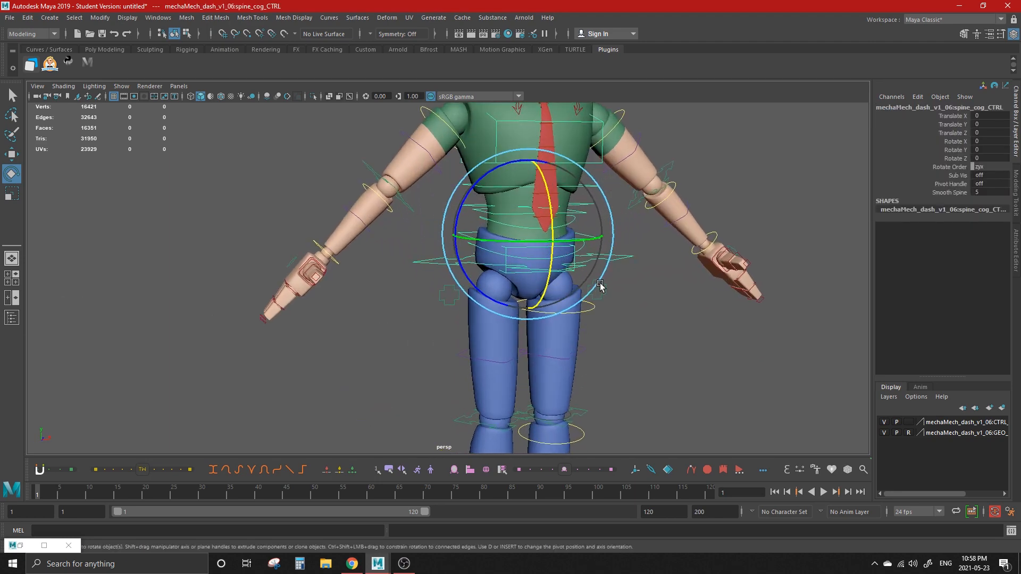
Tilt and sway the torso from the spine hip and base IK controls, then straighten it.
drag(599, 286, 608, 255)
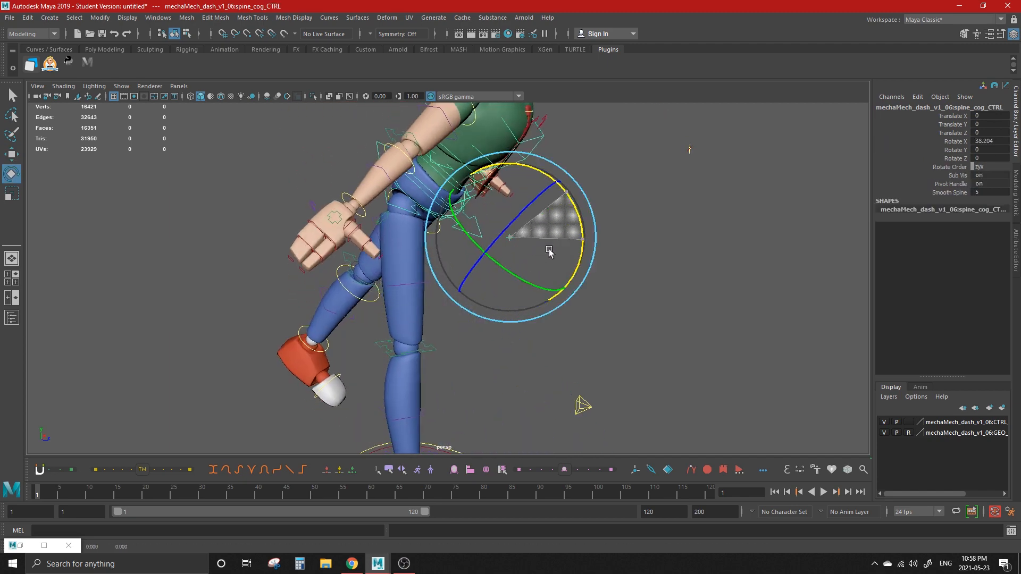
drag(549, 253, 559, 211)
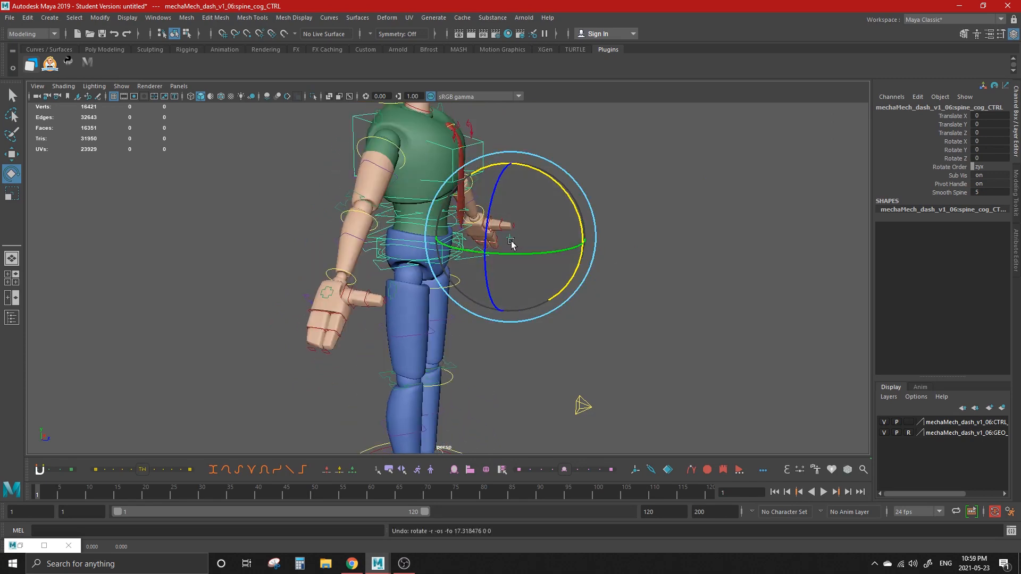
drag(512, 245, 487, 268)
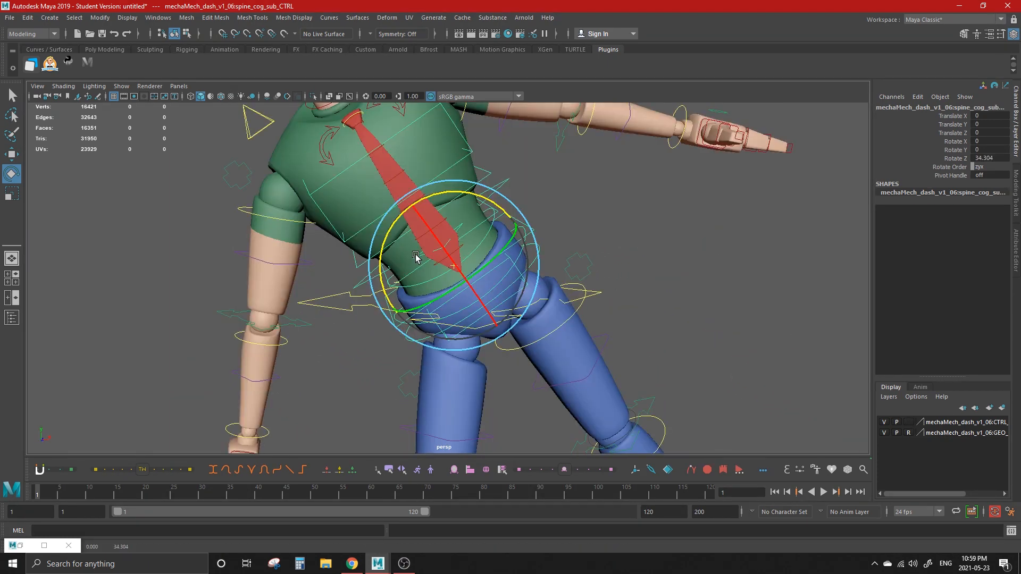
drag(449, 267, 430, 196)
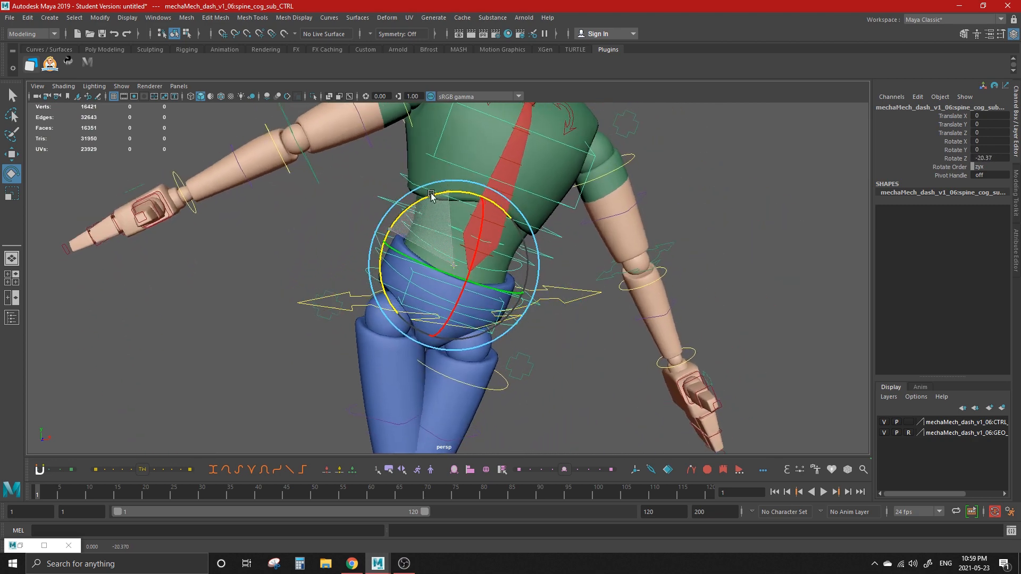
drag(430, 195, 390, 352)
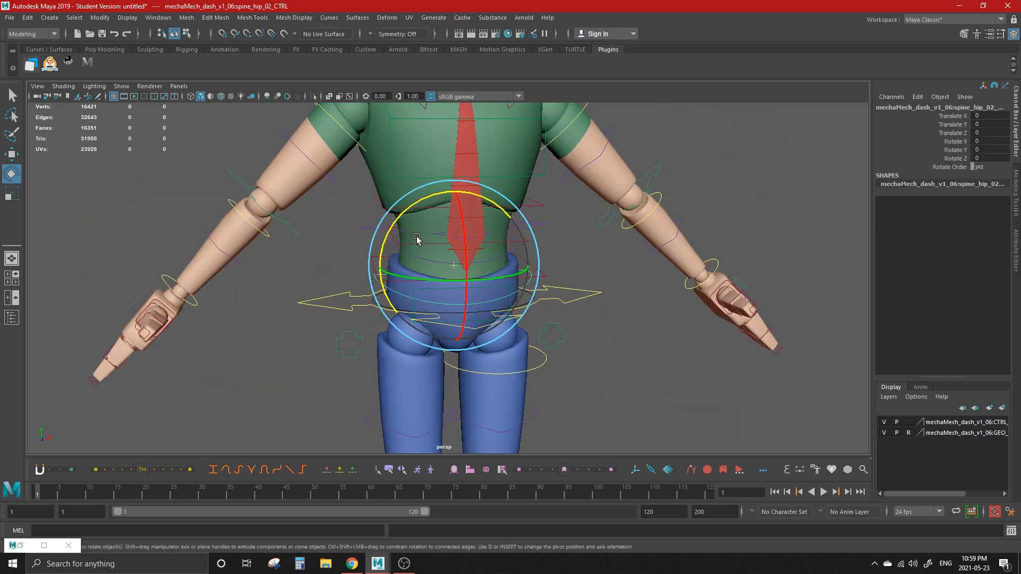
Twist the spine base and lean the chest sideways both ways, then select spine_ik_mid_CTRL.
drag(416, 237, 426, 199)
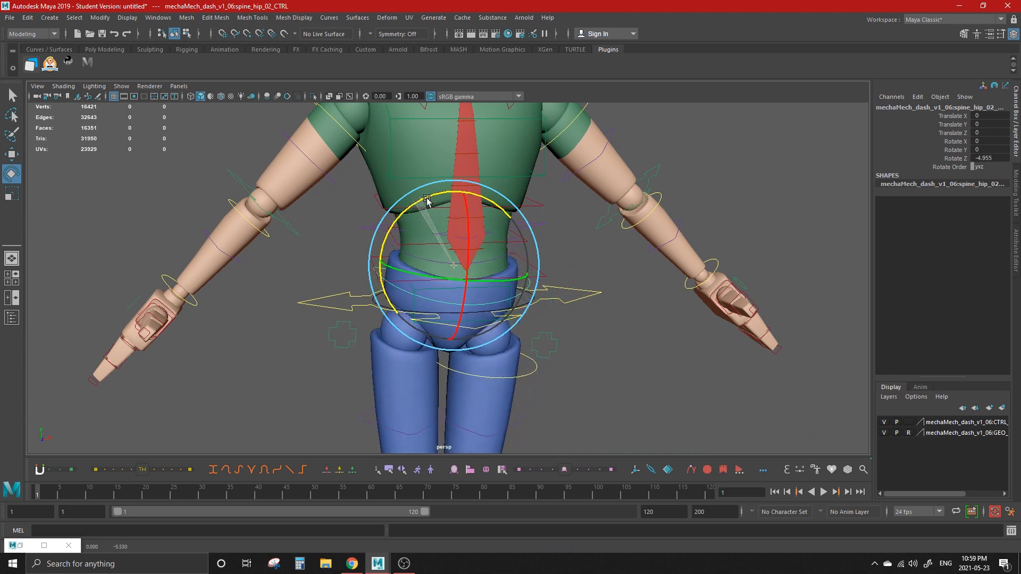
drag(427, 200, 437, 265)
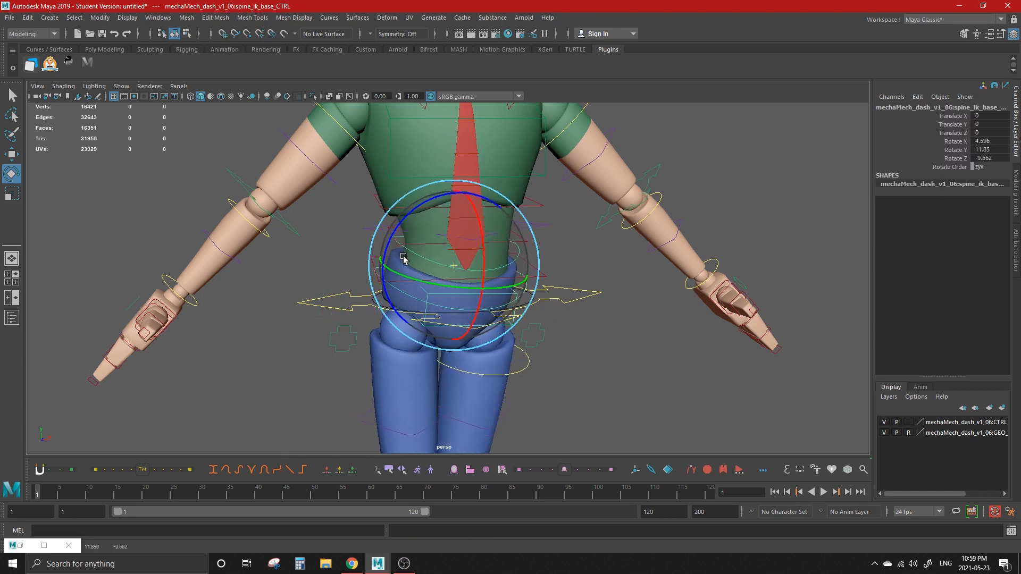
drag(403, 256, 378, 269)
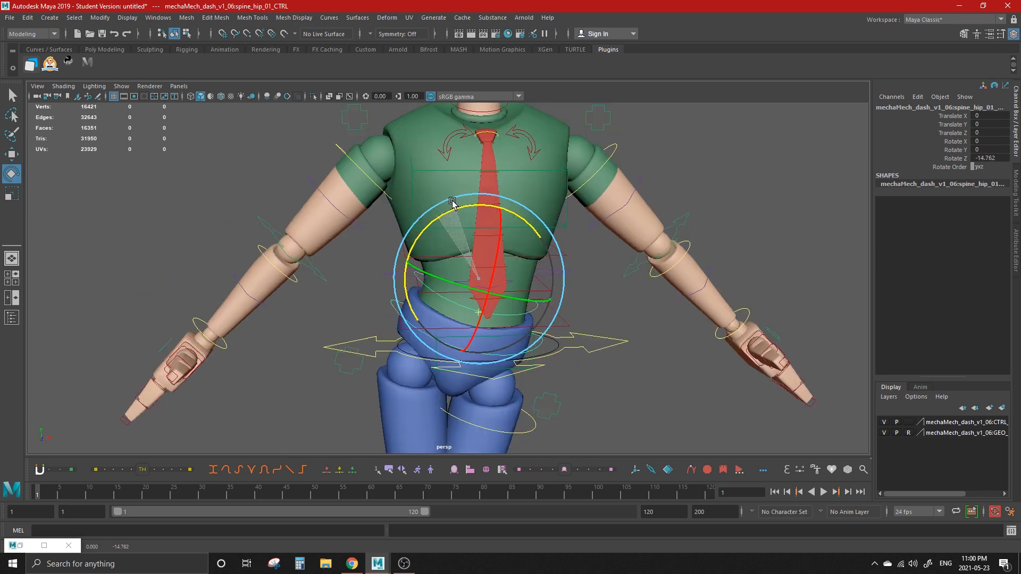
drag(452, 199, 455, 231)
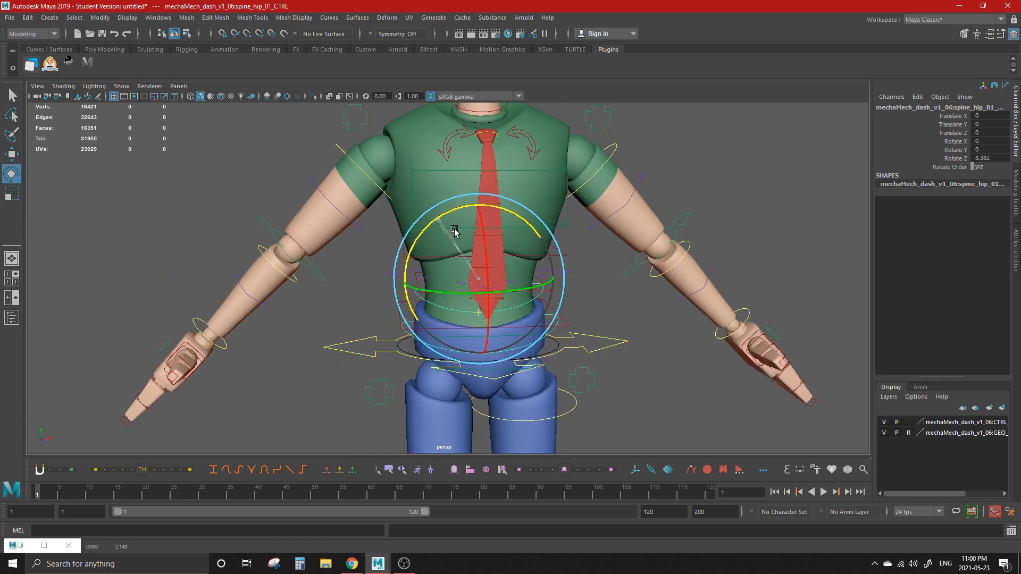
click(381, 295)
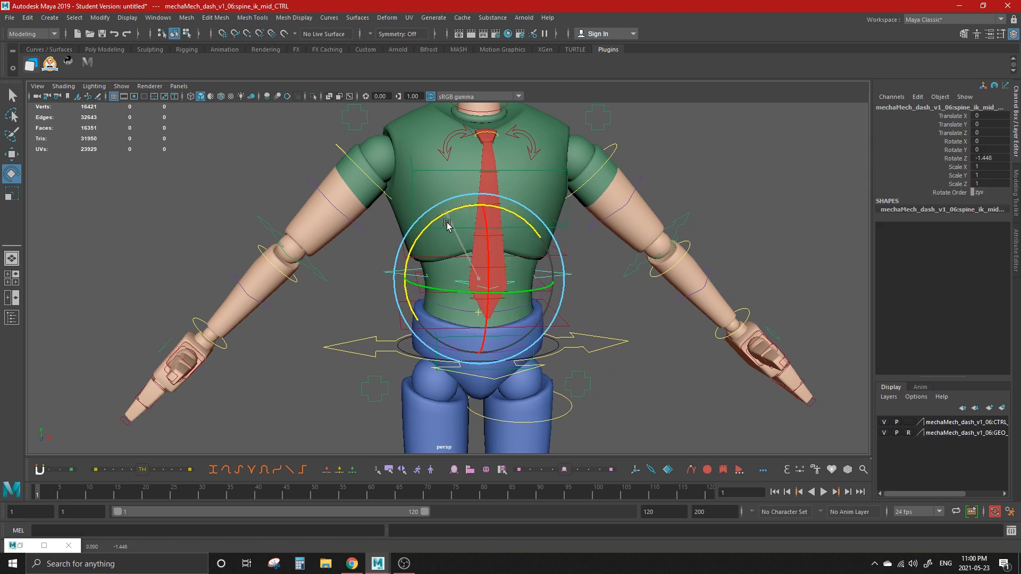
Shift the mid-spine control off centre and back, then select the upper FK chest control.
drag(446, 224, 463, 283)
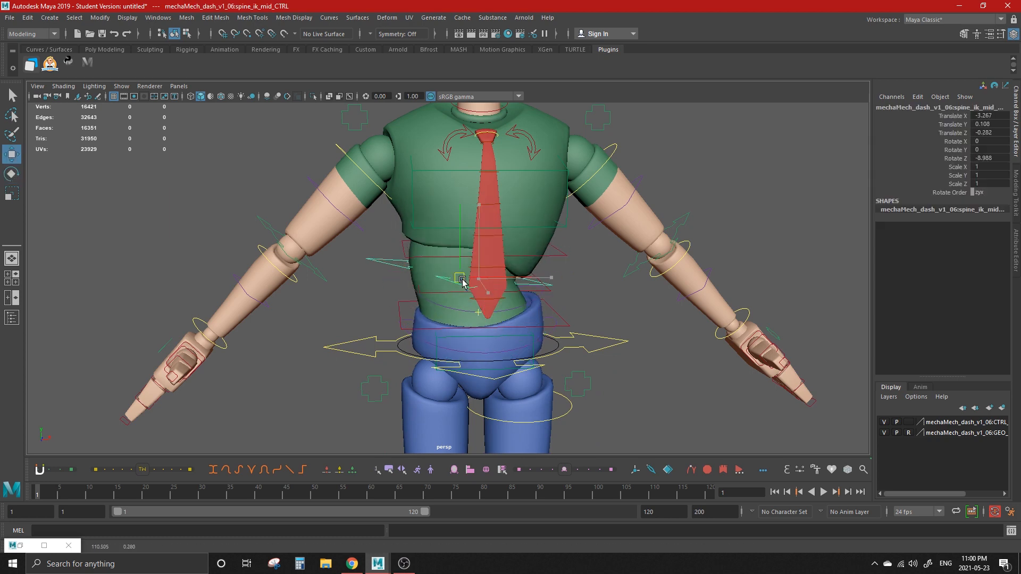
drag(462, 280, 479, 273)
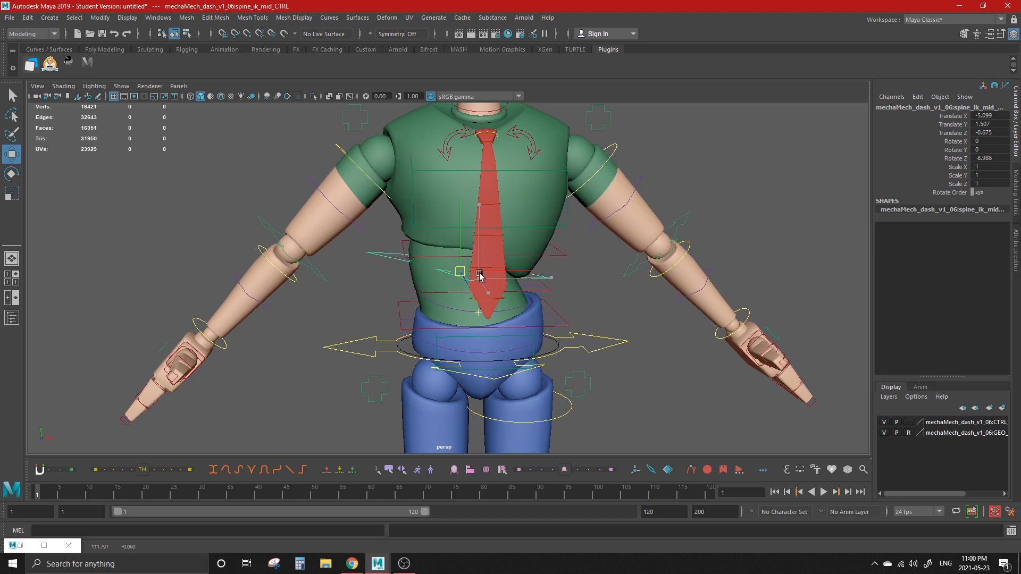
drag(479, 273, 484, 300)
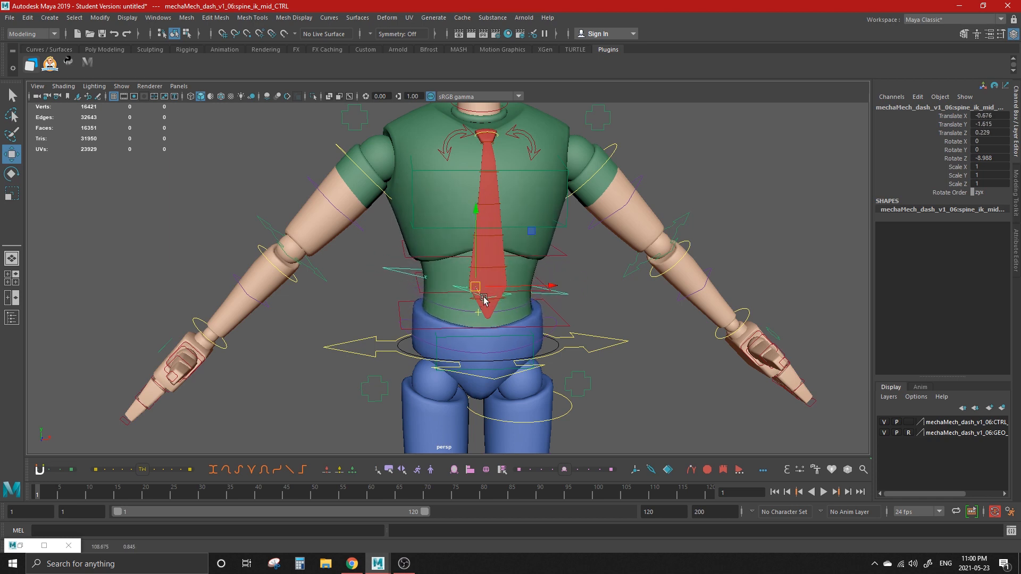
click(429, 291)
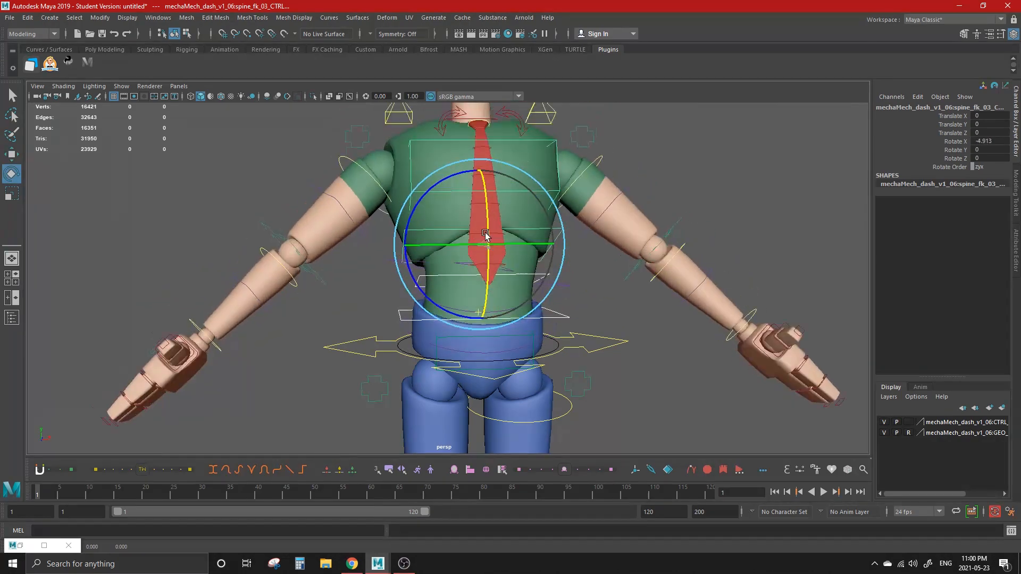
Bend and tilt the chest with spine_fk_03_CTRL, checking the torso bend from another angle.
drag(485, 234, 491, 225)
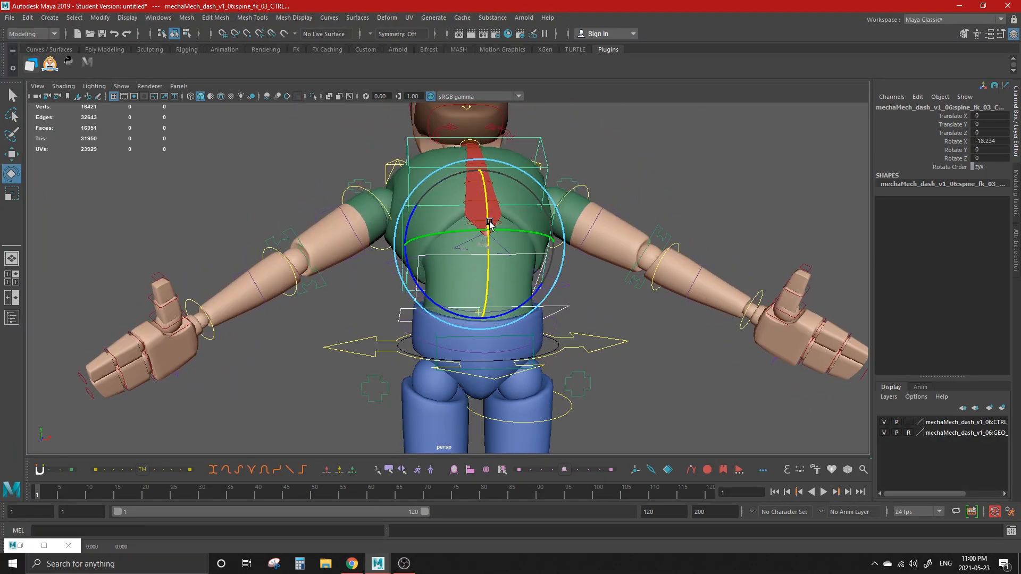
drag(489, 224, 472, 264)
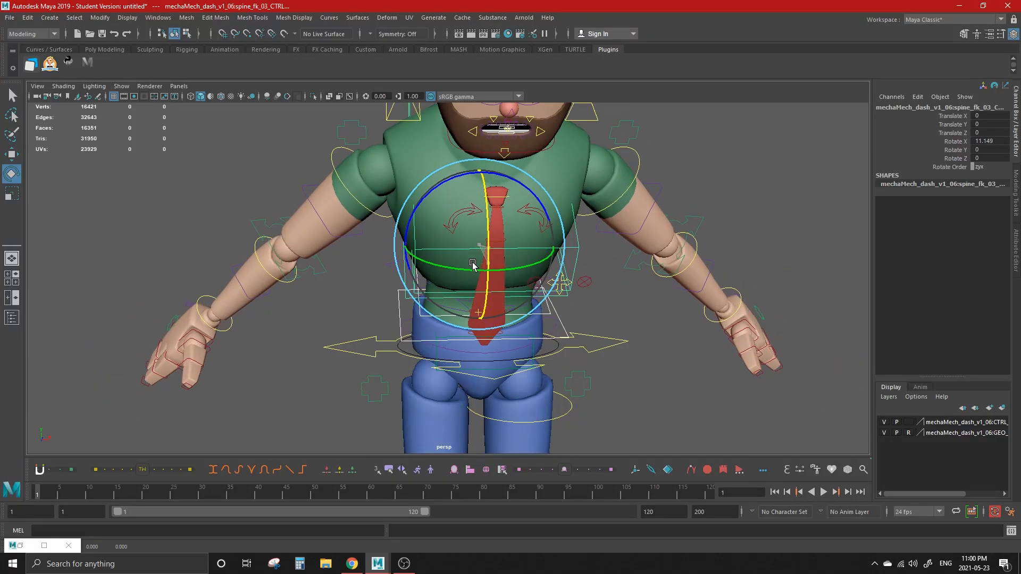
drag(473, 264, 475, 316)
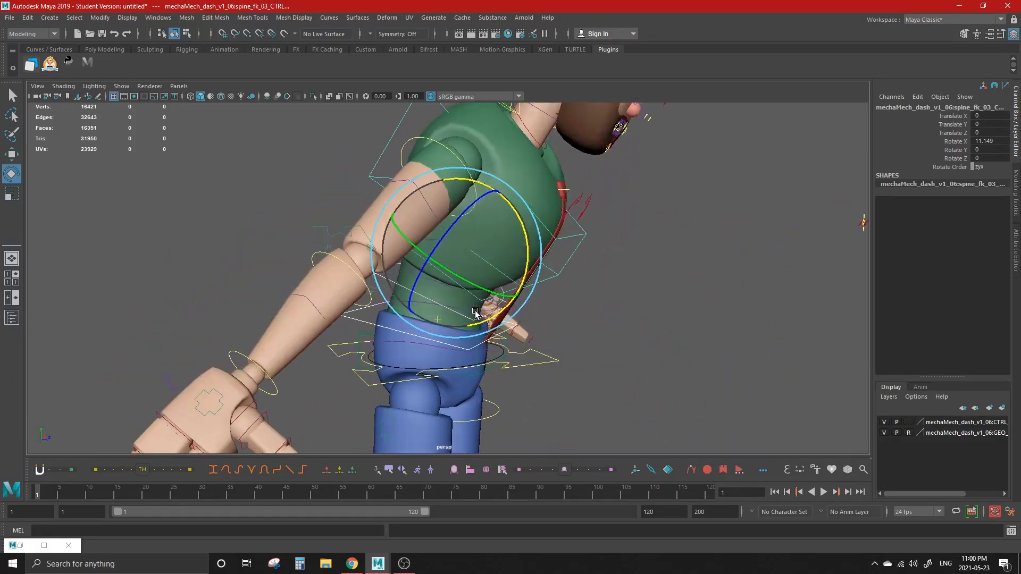
drag(476, 313, 469, 316)
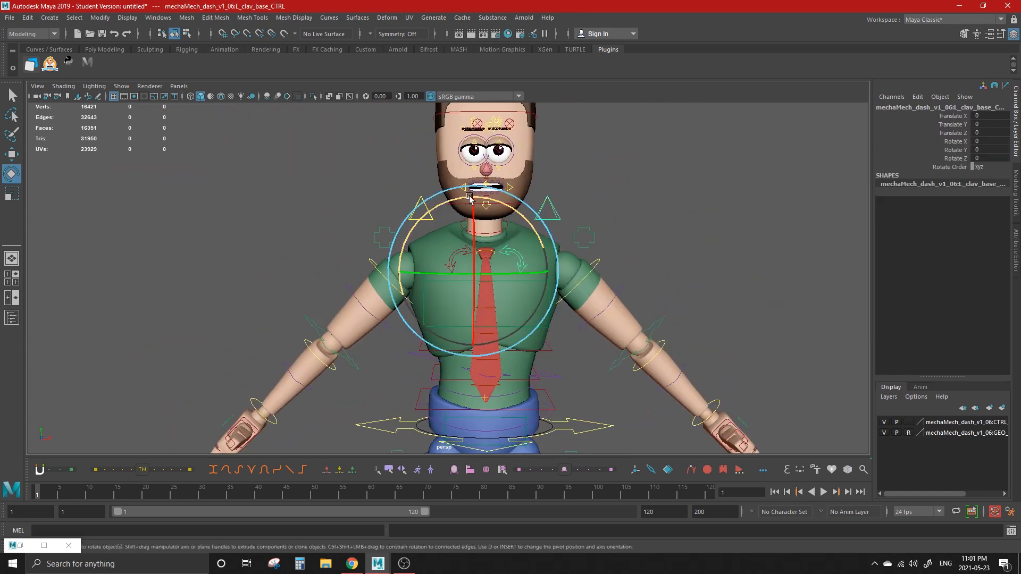
Rotate the left clavicle base and tip, then swing the tie's end with the tie_07 control.
drag(469, 196, 440, 209)
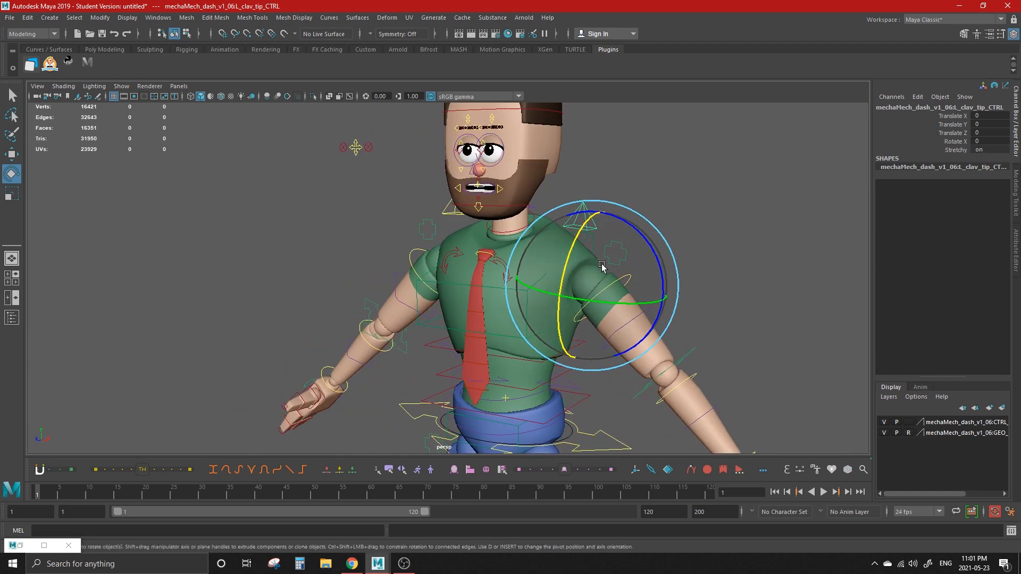
drag(599, 267, 593, 150)
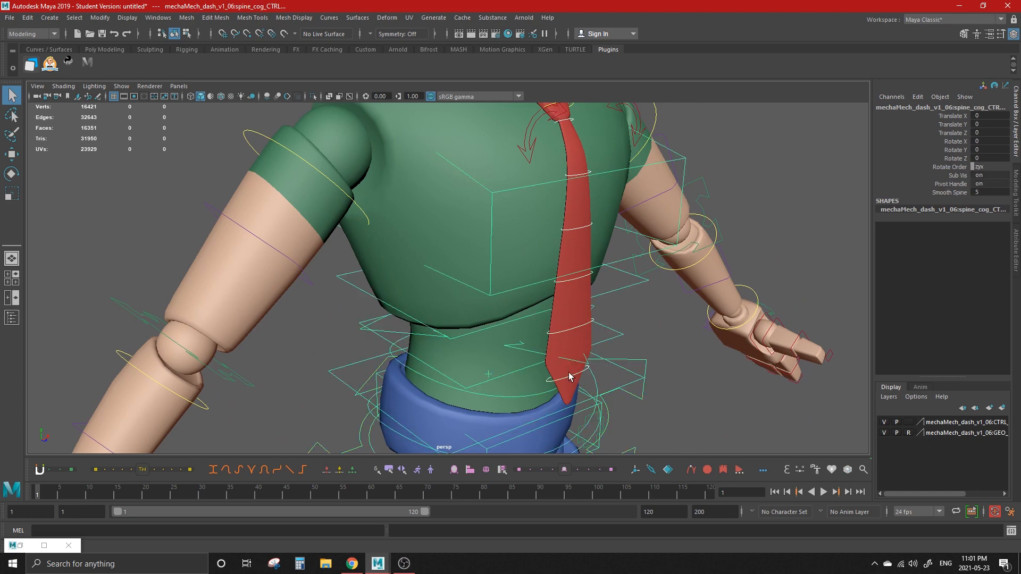
click(570, 376)
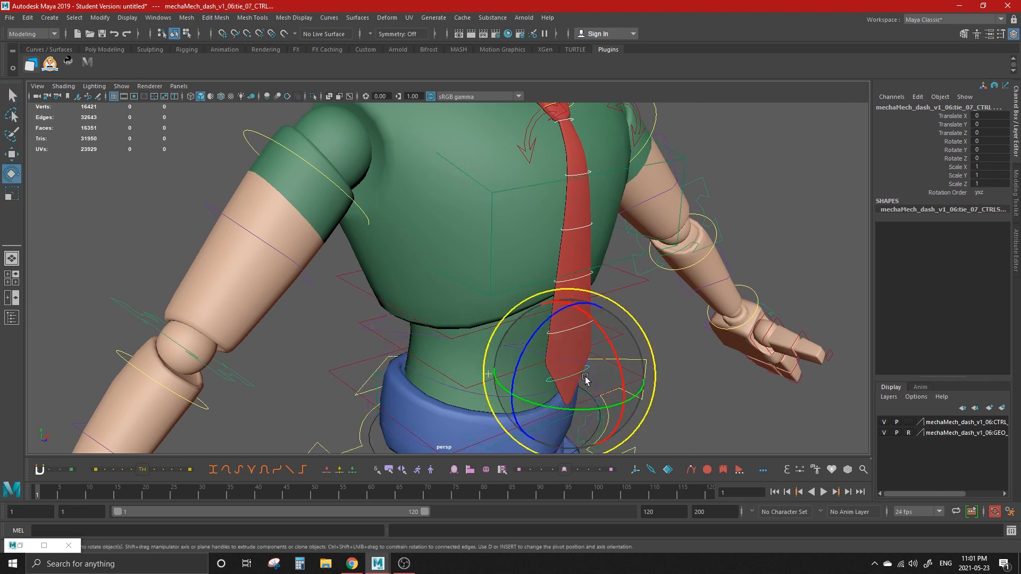
drag(586, 381, 574, 301)
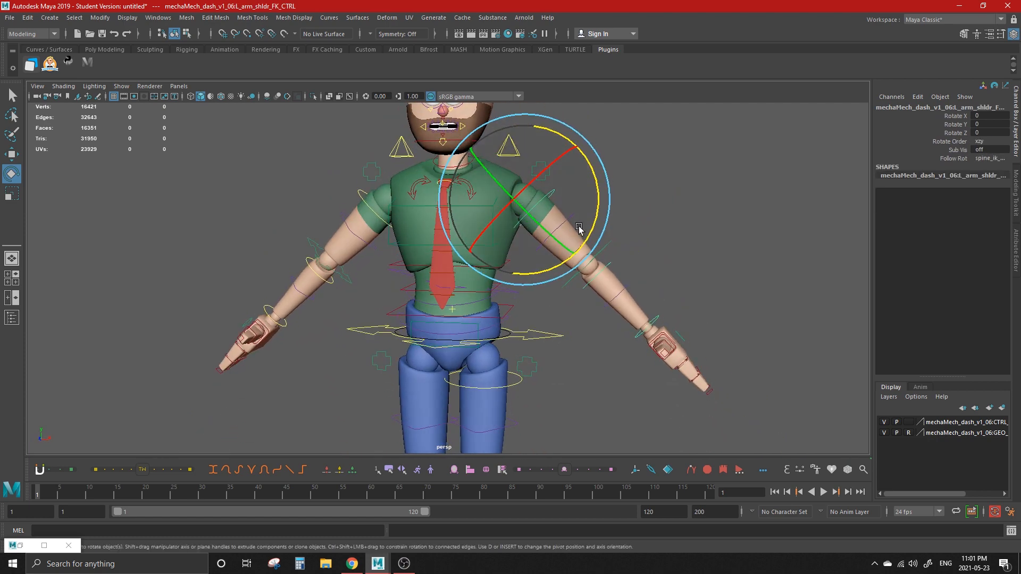
Lower the left upper arm and bend the arm by moving L_arm_wrist_FK_CTRL forward.
drag(579, 231, 674, 386)
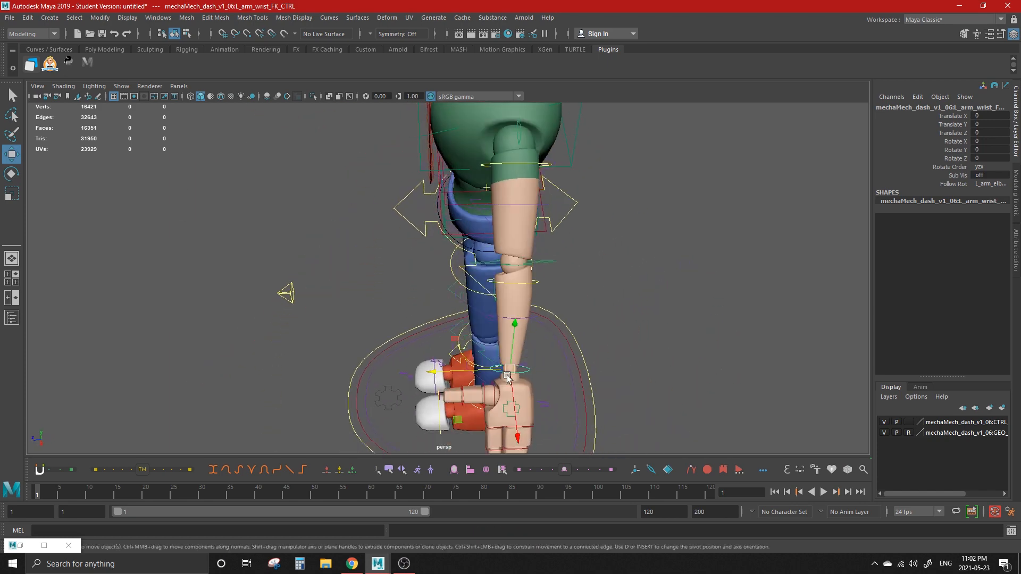
drag(506, 377, 416, 337)
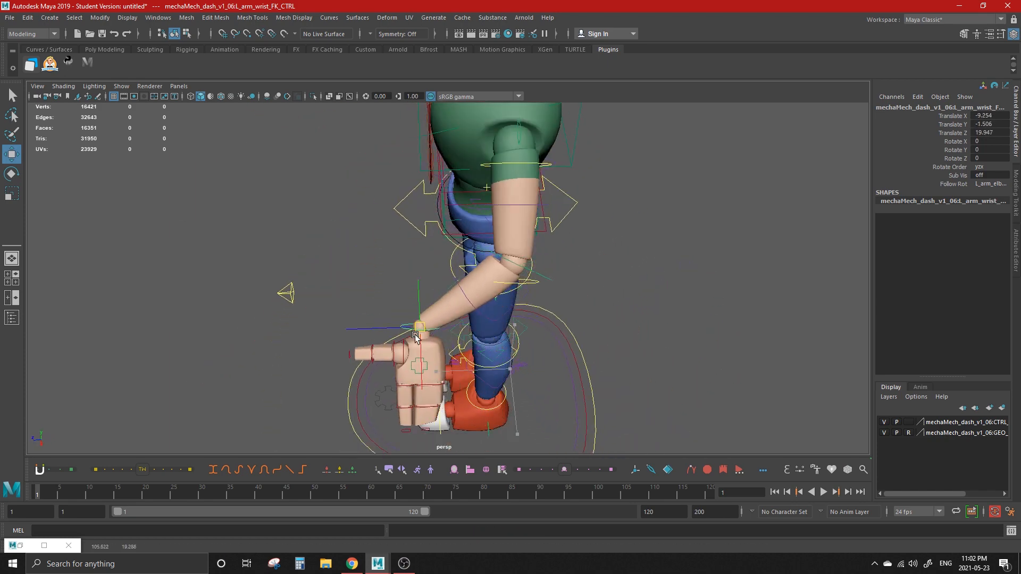
drag(417, 328, 537, 343)
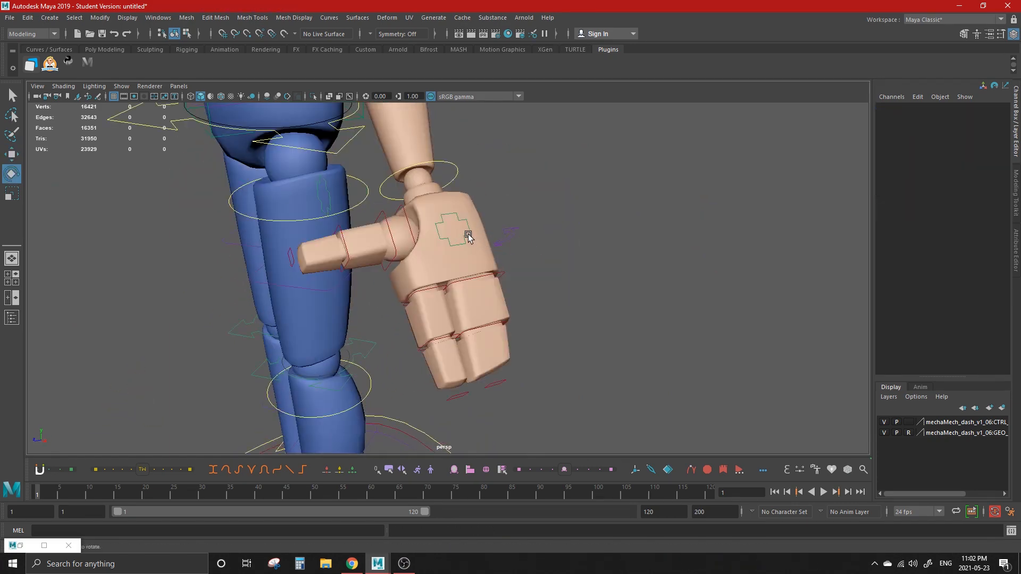
Select L_hand_CTRL and adjust the ALL DIGITS Tilt value, reviewing the curl and thumb attributes.
click(468, 236)
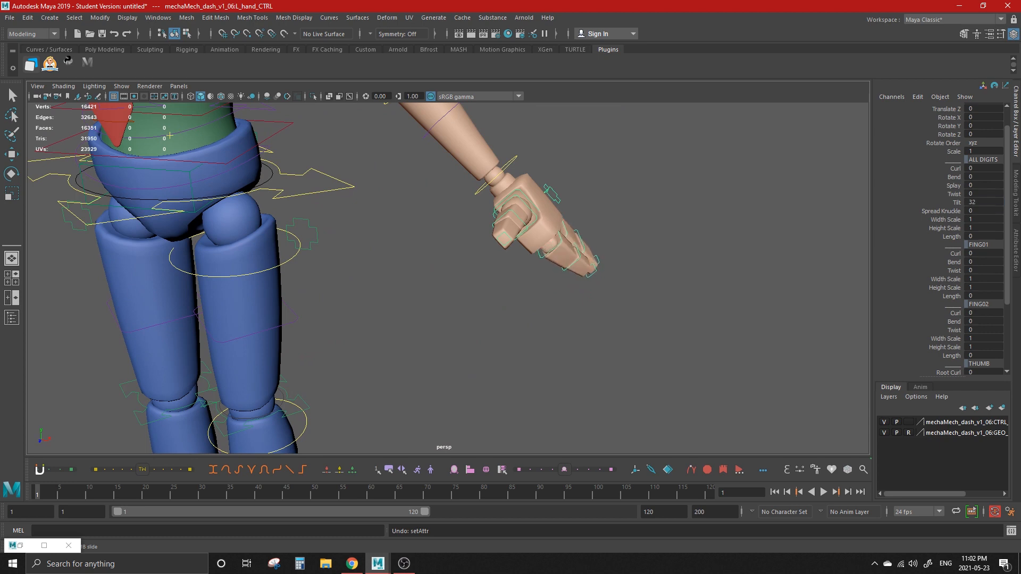
drag(991, 211, 973, 218)
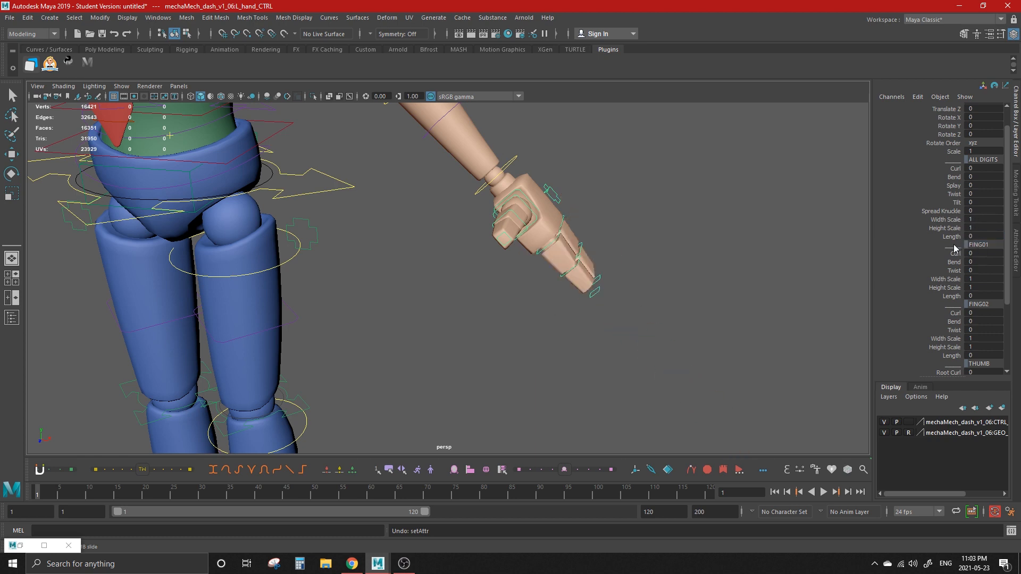
scroll(down, 3)
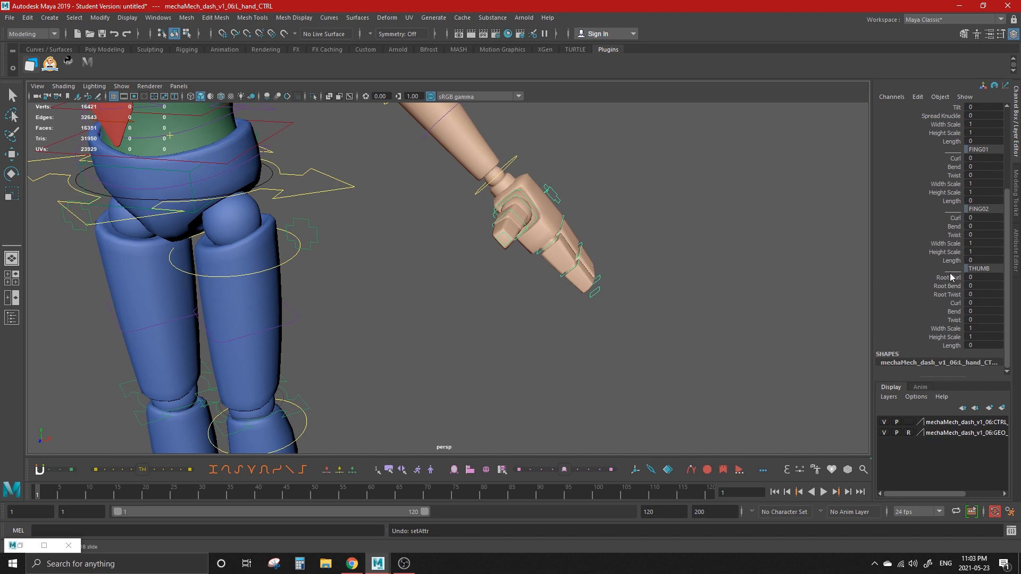
mouse_move(923, 242)
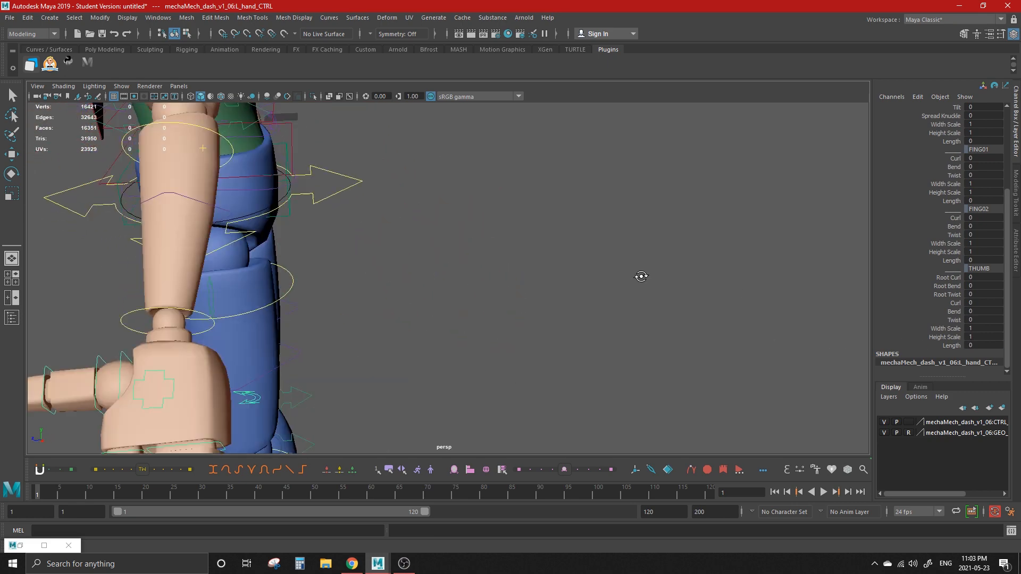
Rotate L_hand_cup_CTRL in X to fold the left palm into a deep cup.
click(390, 218)
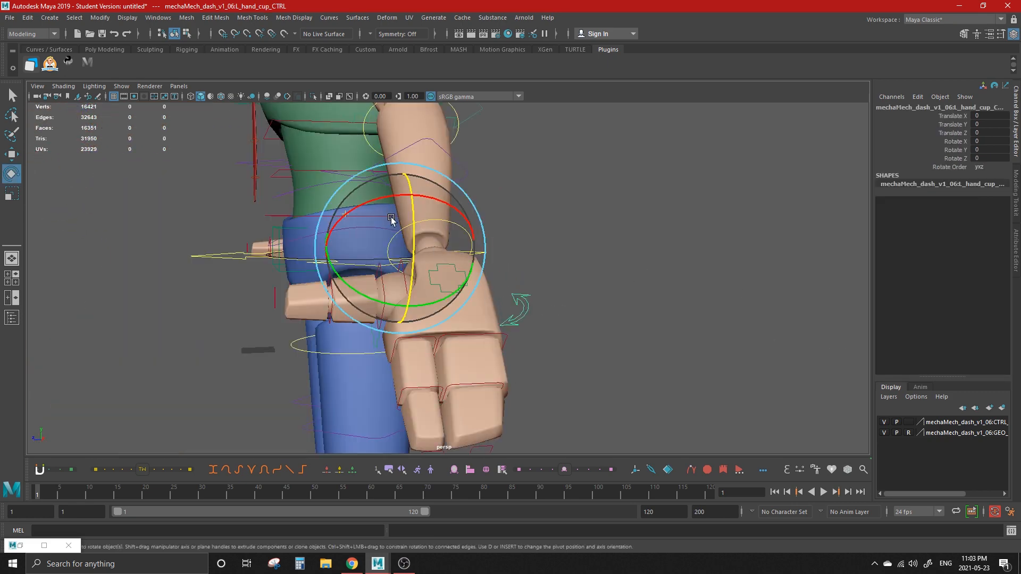
drag(390, 218, 375, 233)
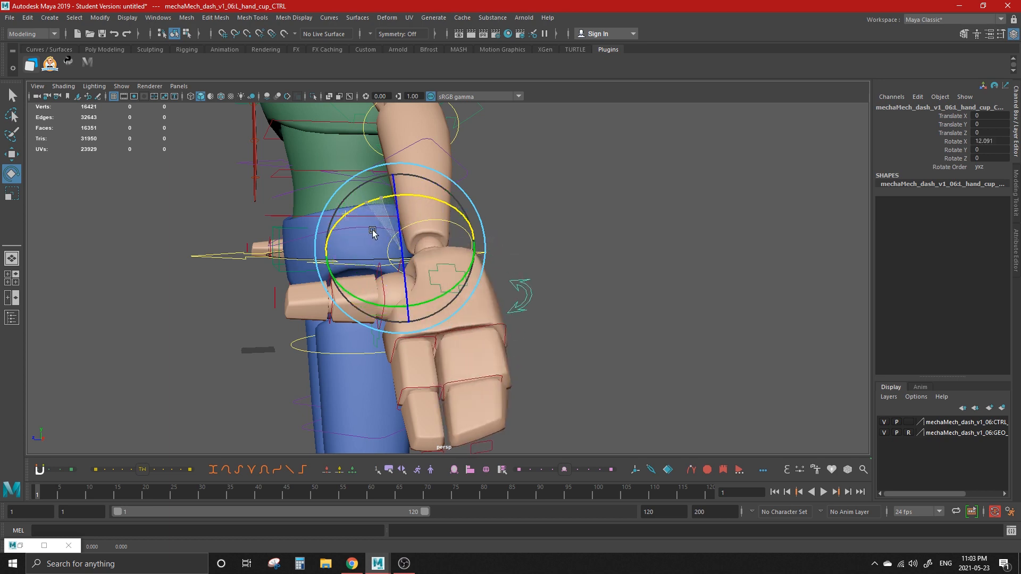
drag(373, 233, 369, 277)
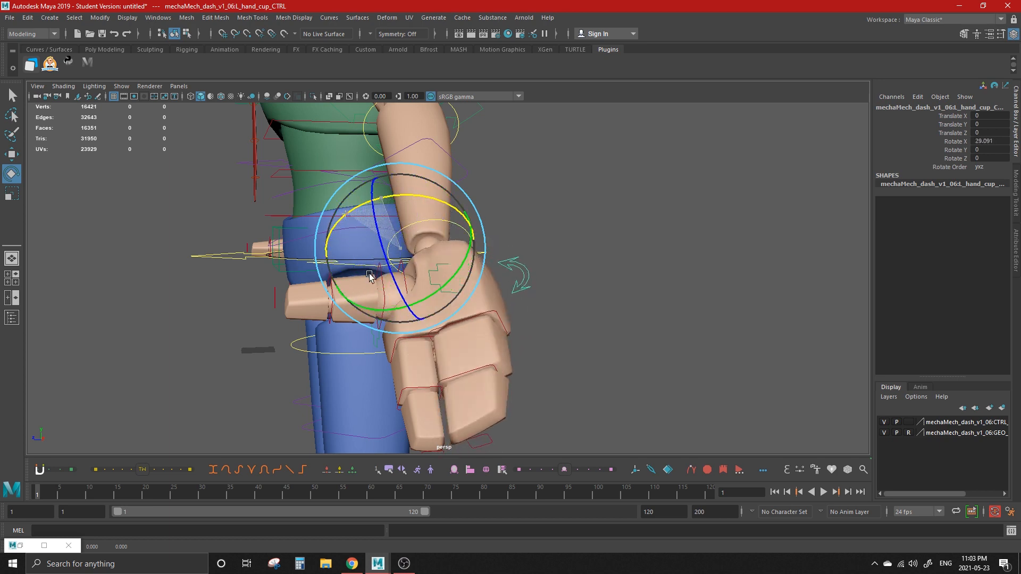
drag(369, 273, 360, 292)
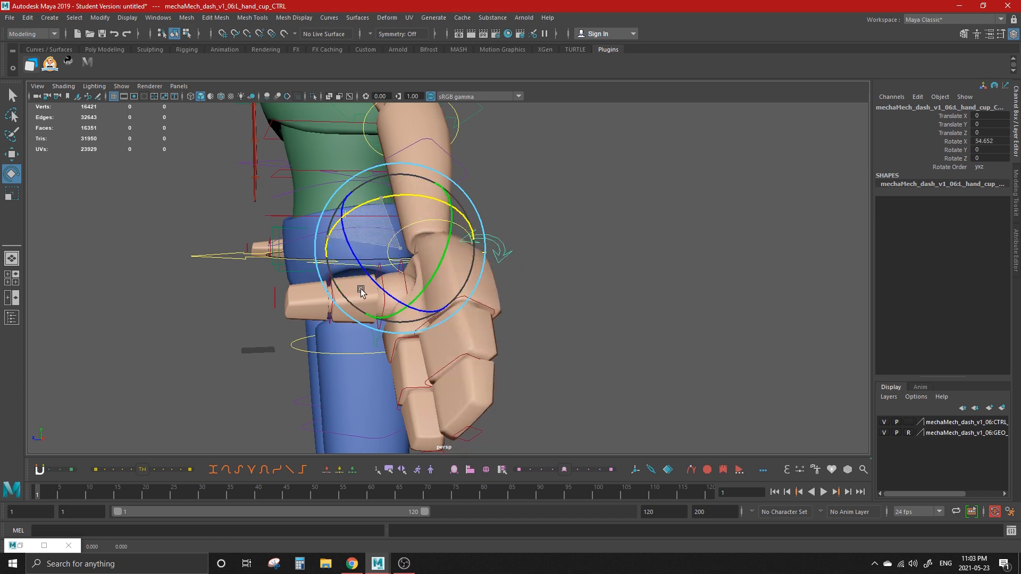
drag(361, 292, 480, 375)
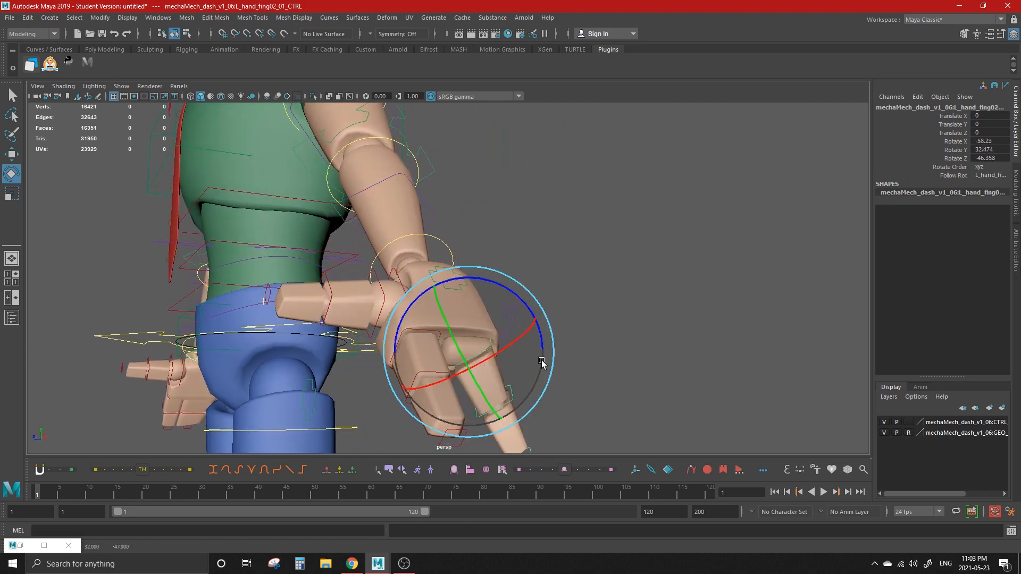
Bend the middle finger by rotating L_hand_fing02_01_CTRL and moving L_hand_fing02_03_CTRL.
drag(540, 363, 541, 420)
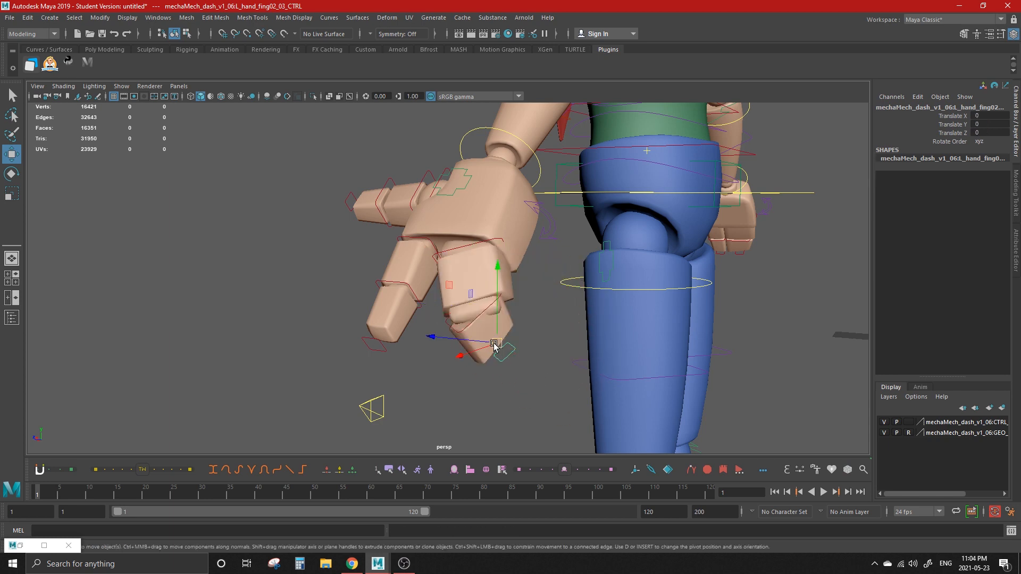
drag(494, 344, 533, 355)
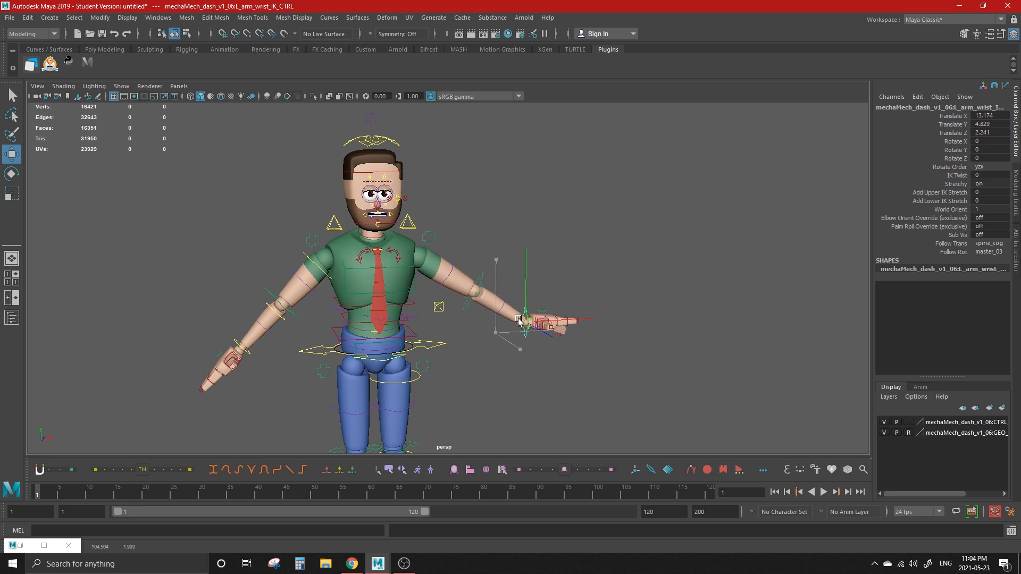
Drag L_arm_wrist_IK_CTRL to stretch the left arm outward, then set the hand's Follow Trans attribute.
drag(521, 319, 498, 333)
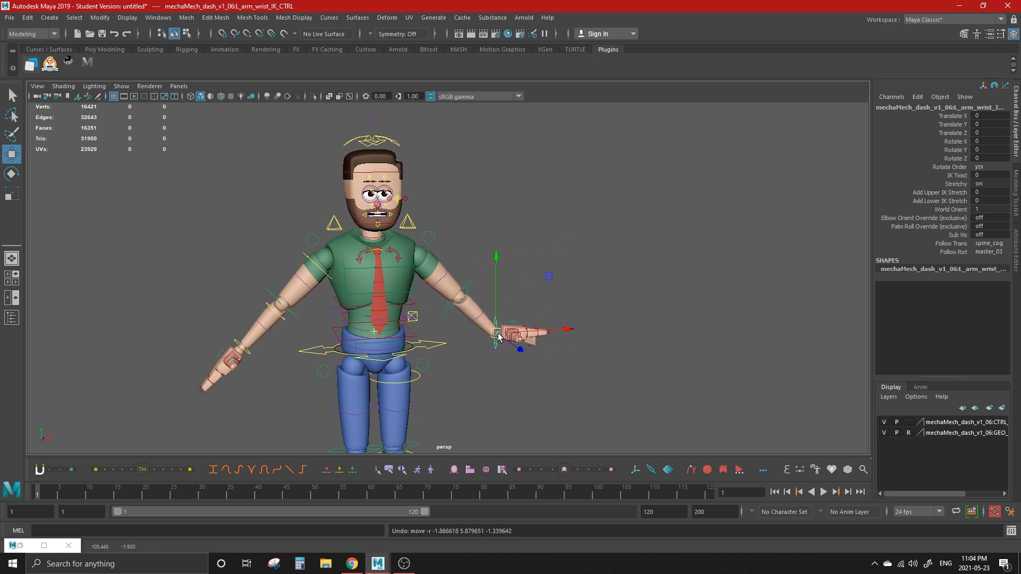
drag(498, 334, 504, 280)
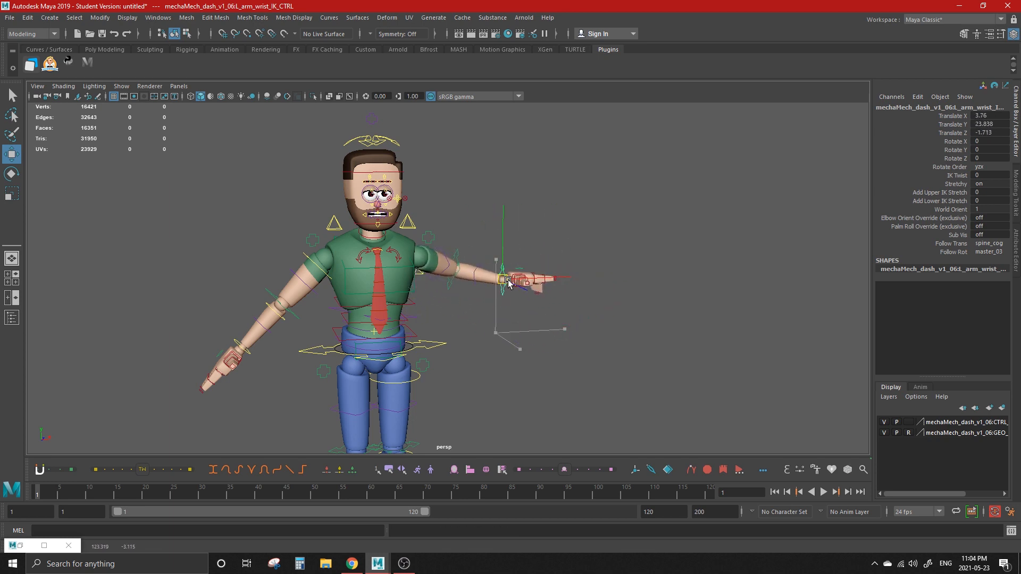
drag(512, 279, 544, 325)
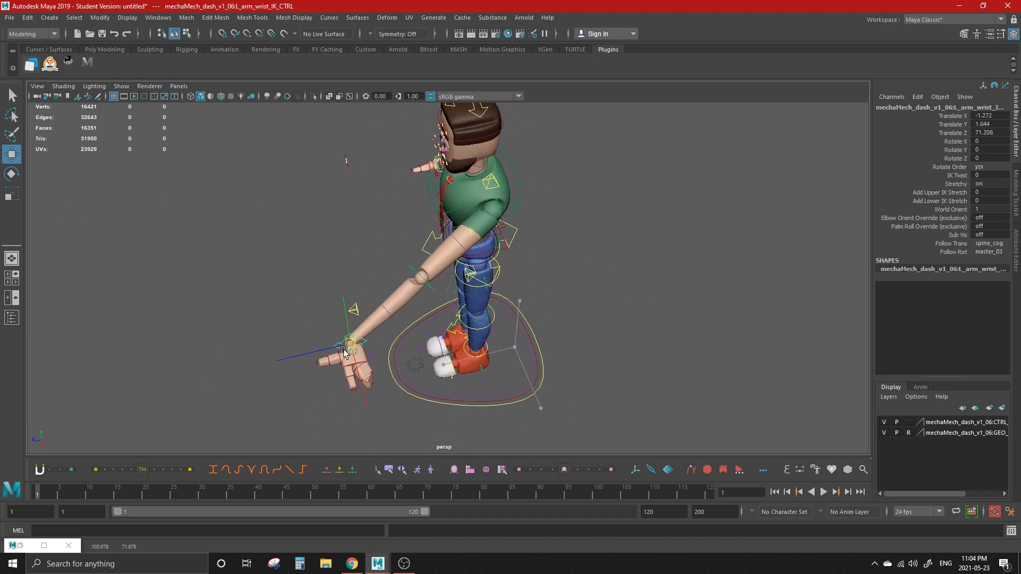
drag(345, 352, 141, 374)
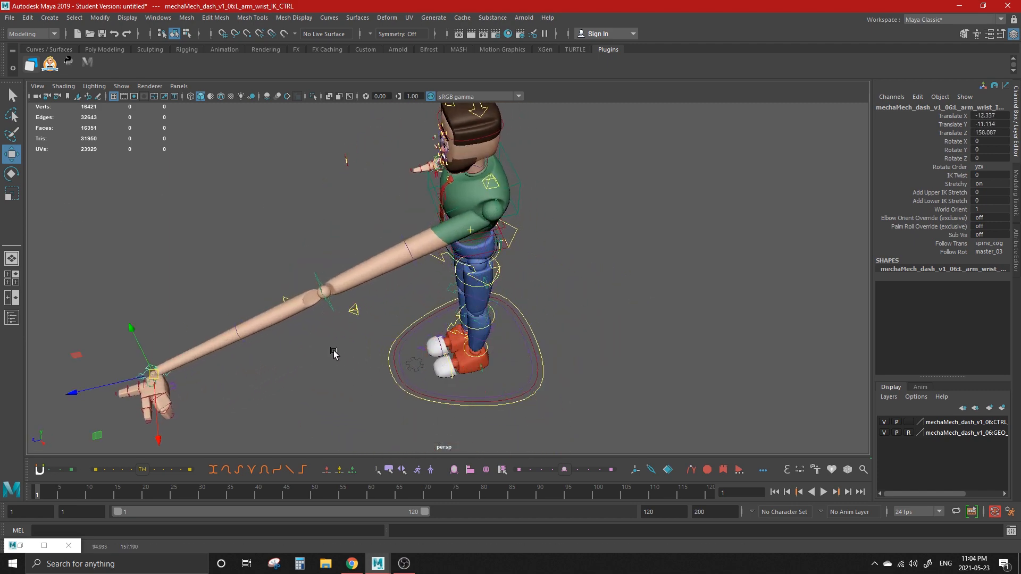
drag(150, 371, 515, 352)
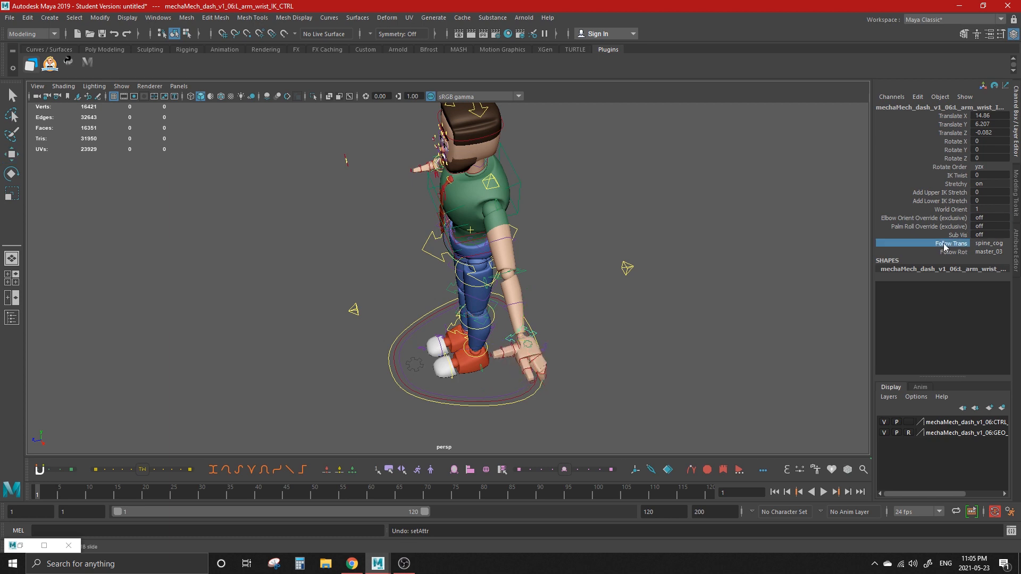
click(988, 242)
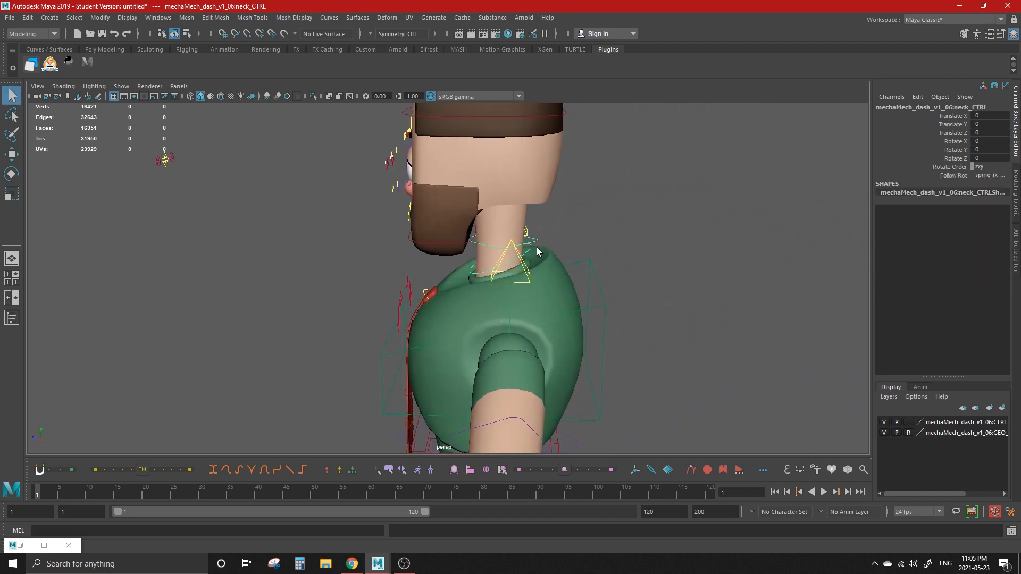
Bend the neck with neck_bendy_mid_CTRL, tilt headUpr_CTRL back and rotate head_CTRL.
drag(511, 255, 534, 225)
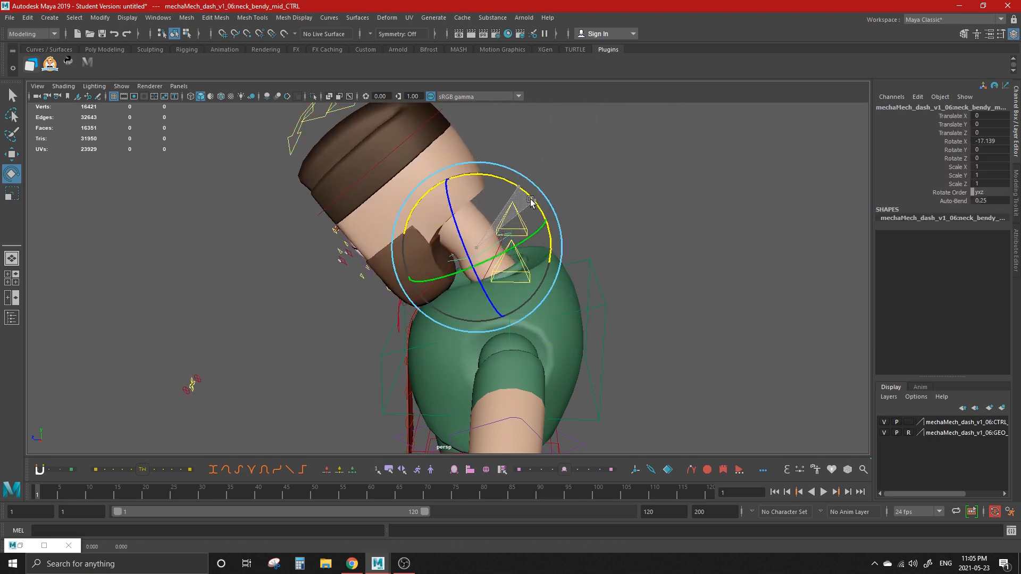
drag(530, 199, 501, 264)
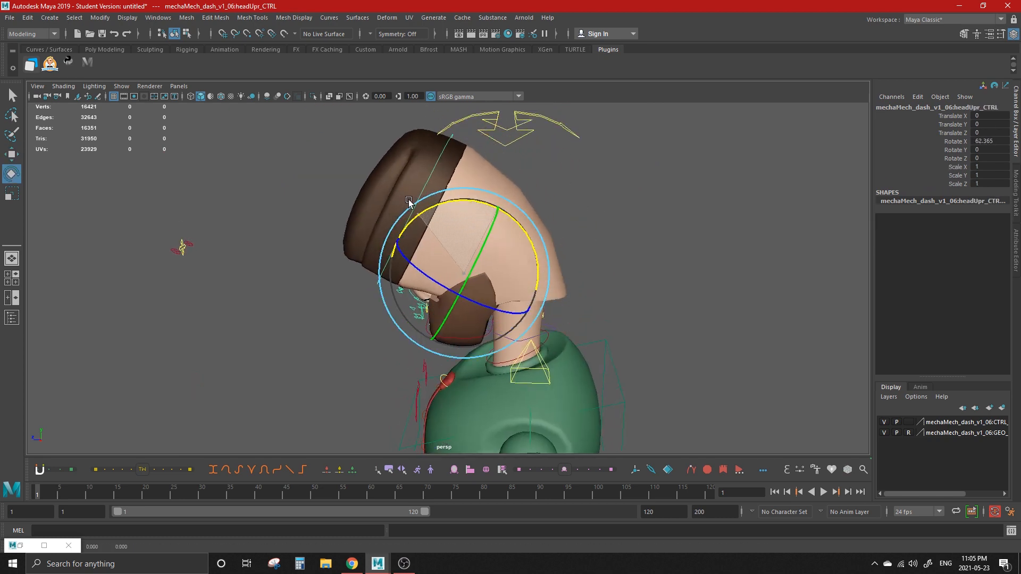
drag(408, 201, 588, 247)
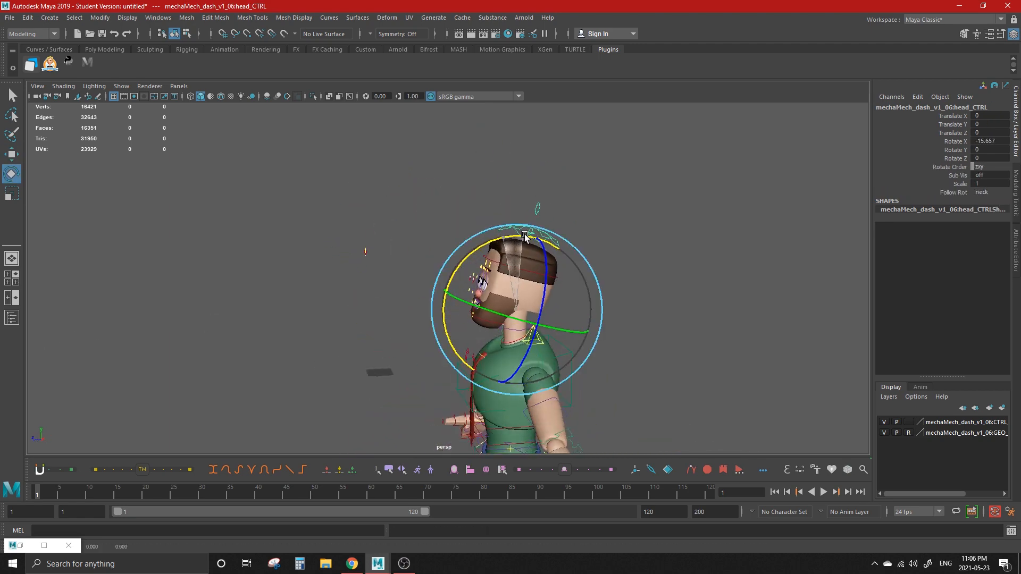
Turn the head with head_sub_CTRL and tilt it both ways with head_iso_CTRL.
drag(524, 236, 564, 246)
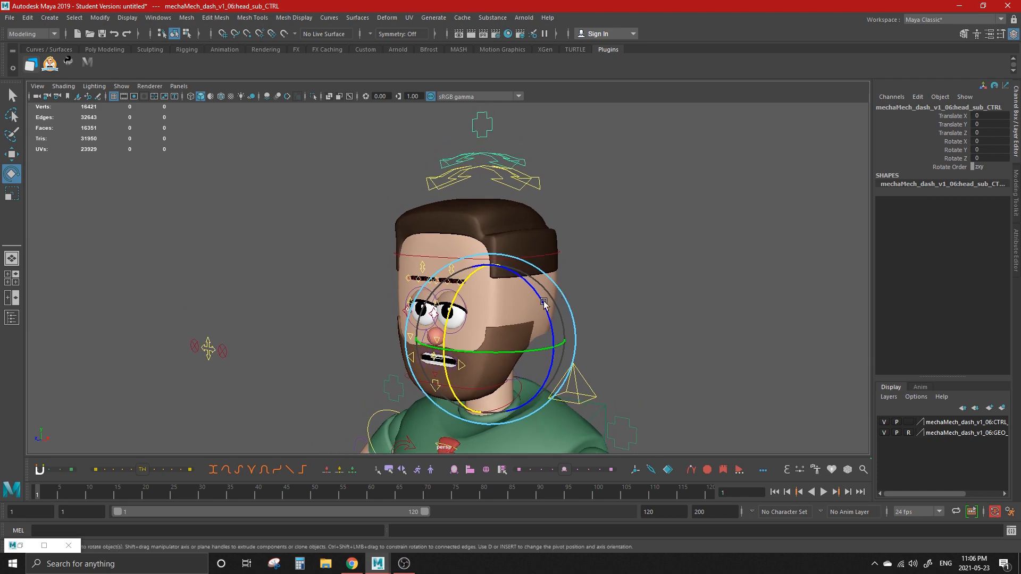
drag(544, 301, 540, 220)
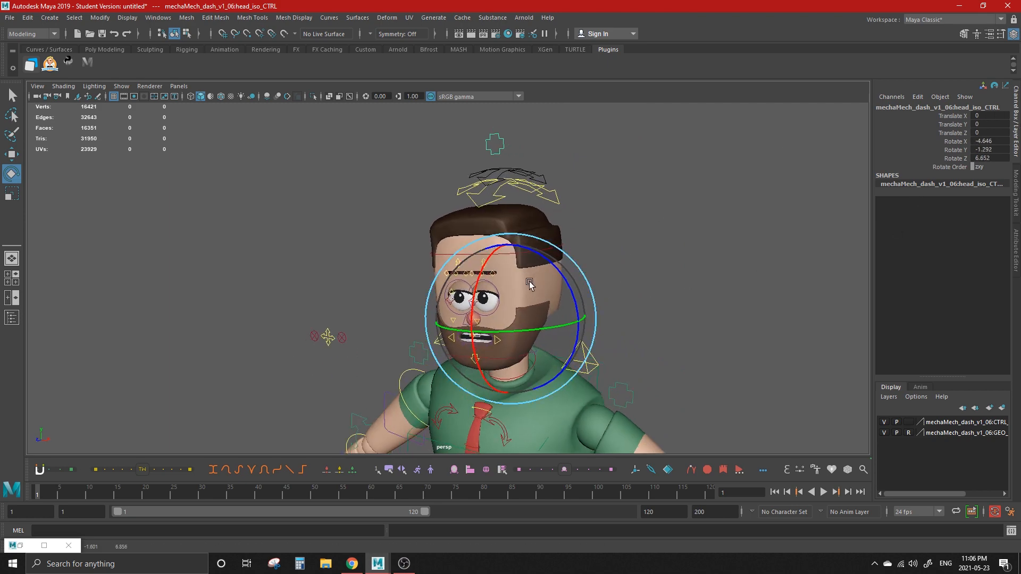
drag(528, 281, 528, 311)
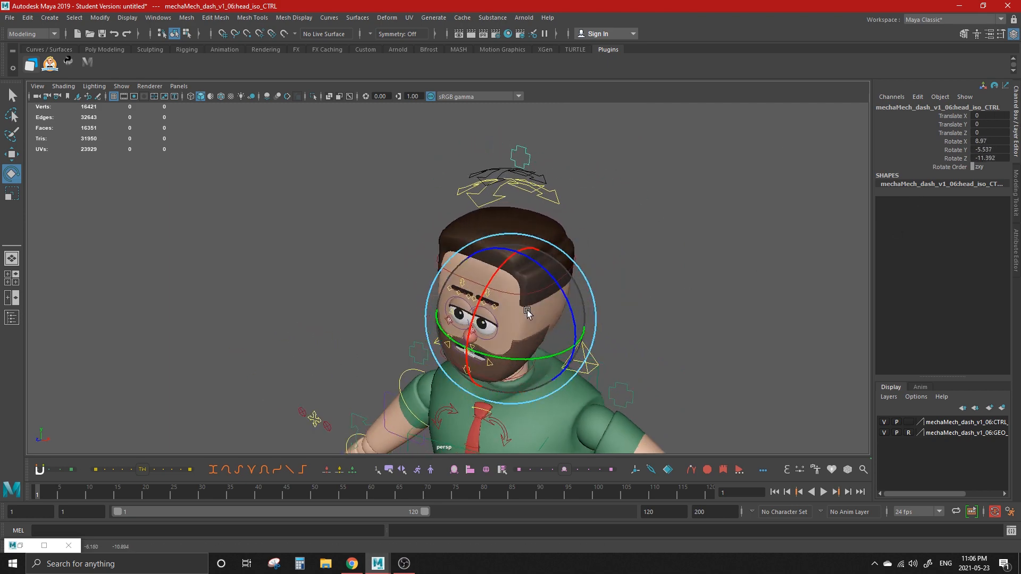
drag(528, 313, 605, 303)
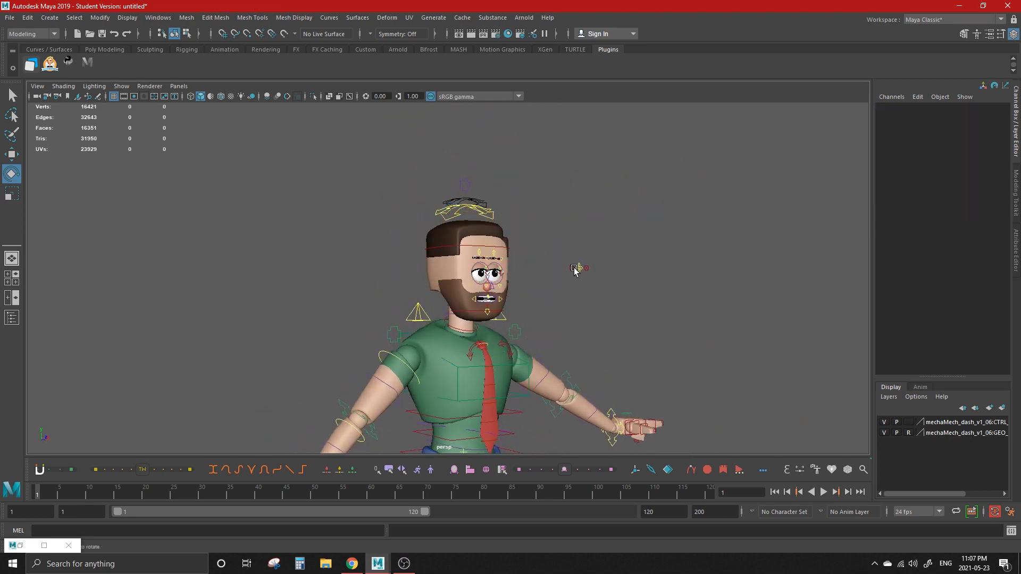
Select R_eye_aim_CTRL and move it sideways to redirect the character's gaze.
click(577, 268)
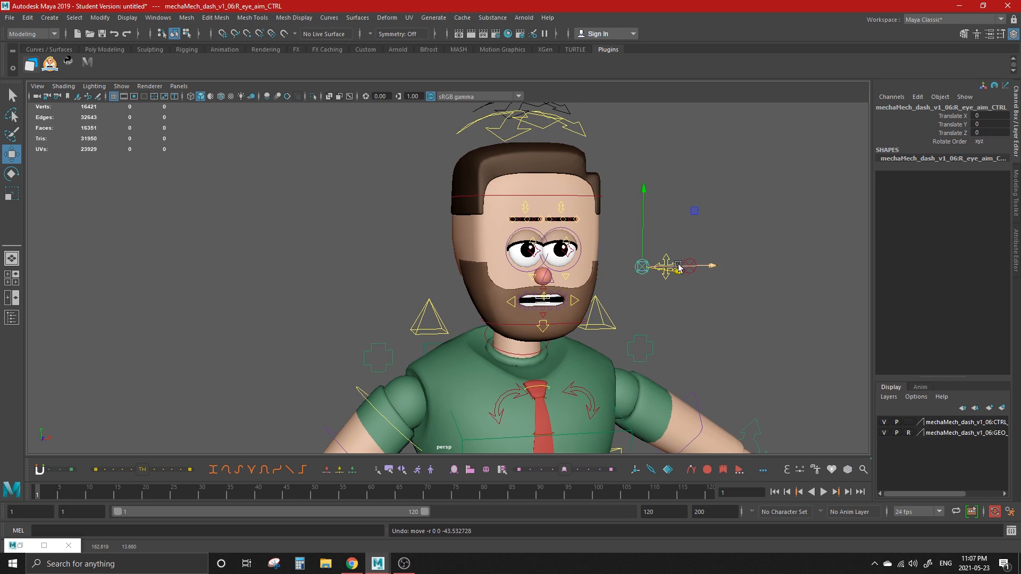
drag(677, 266, 515, 269)
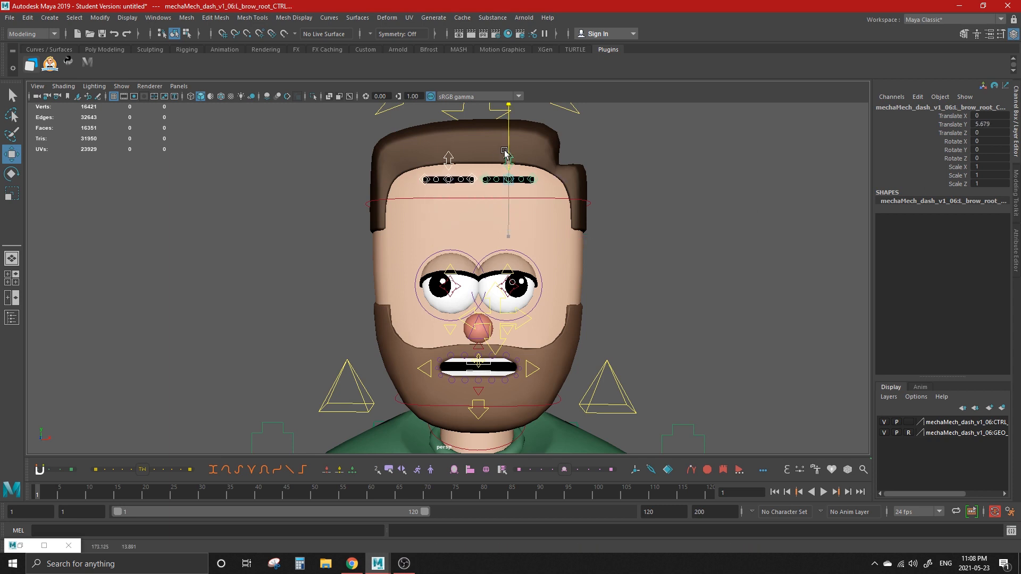
Raise L_brow_root_CTRL, reposition R_eye_socket_CTRL, then lower and shift R_brow_root_CTRL.
drag(508, 157, 515, 352)
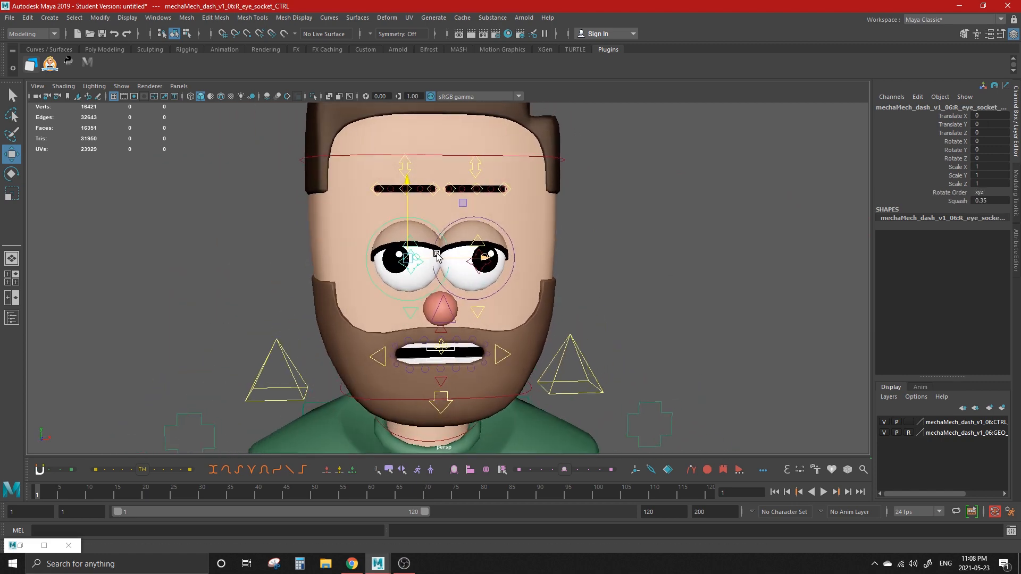
drag(436, 255, 383, 245)
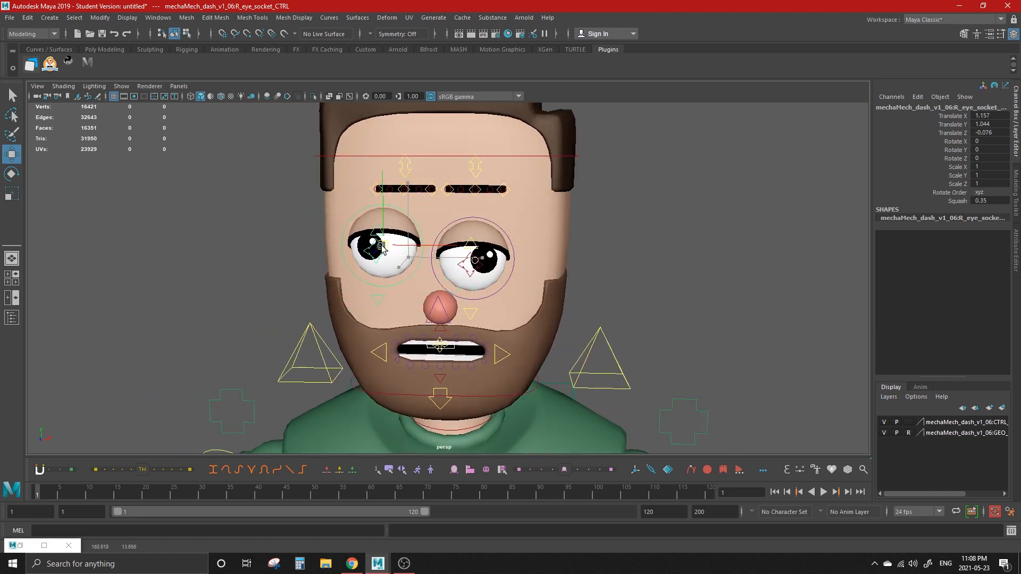
drag(380, 244, 396, 242)
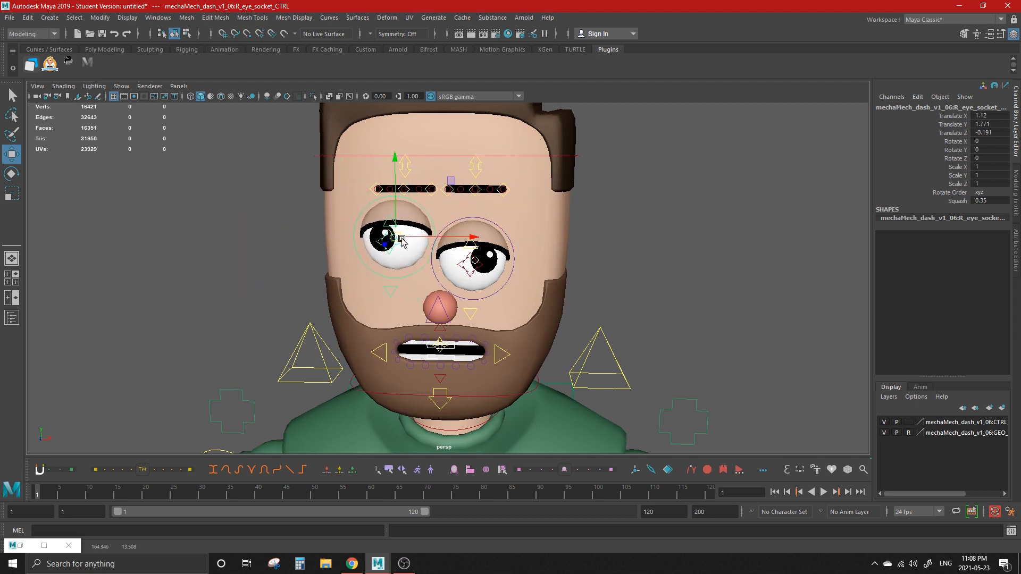
drag(405, 241, 449, 224)
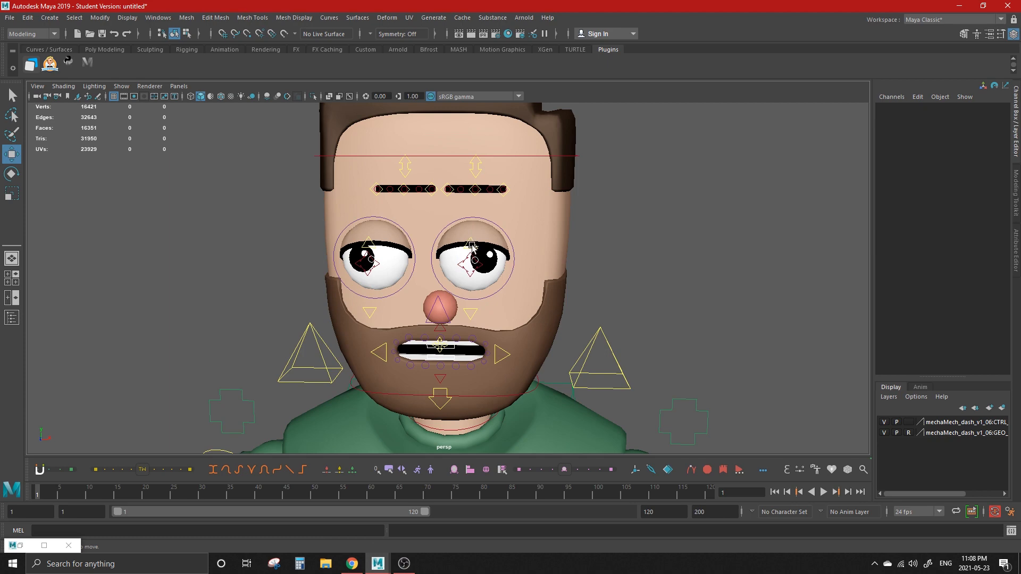
click(476, 246)
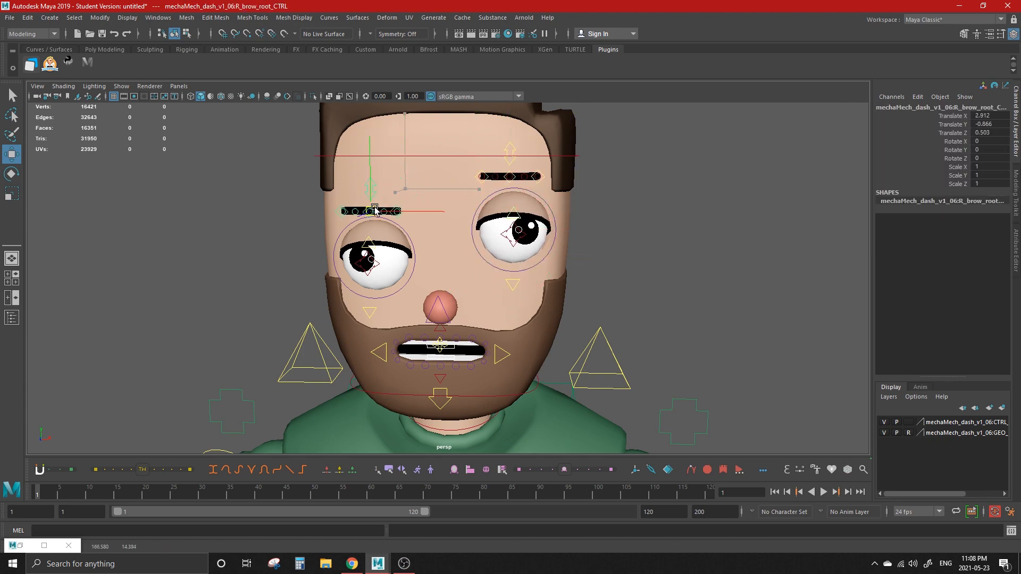
drag(443, 260, 482, 289)
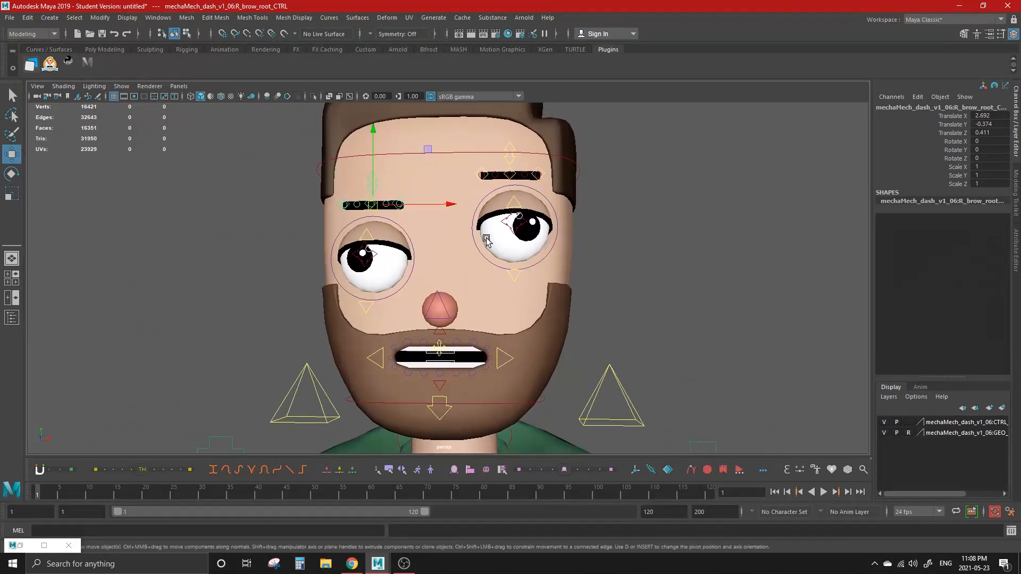
mouse_move(442, 328)
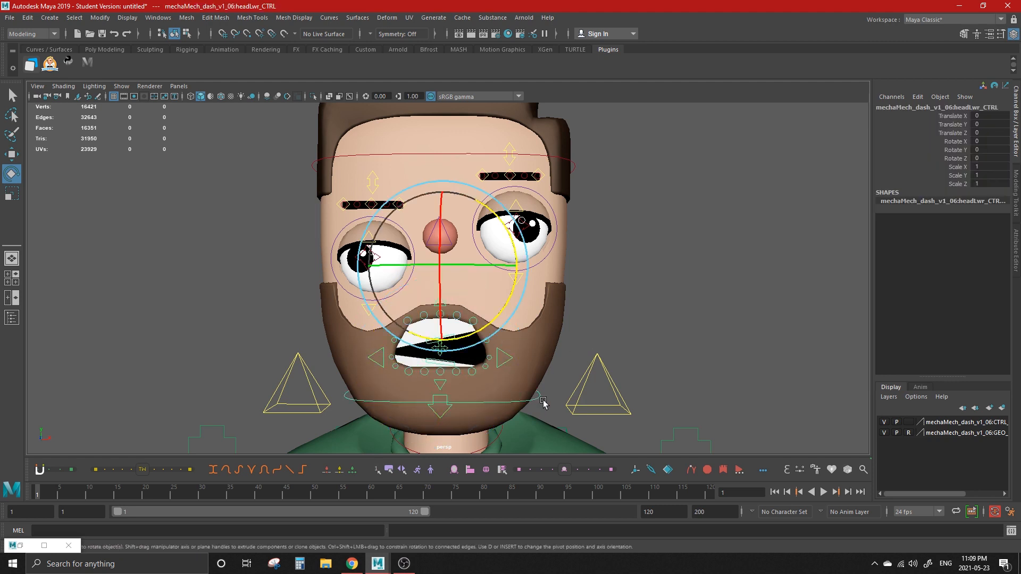
Skew the jaw with headLwr_CTRL and rotate and shift mouth_root_CTRL off-centre.
drag(544, 401, 515, 296)
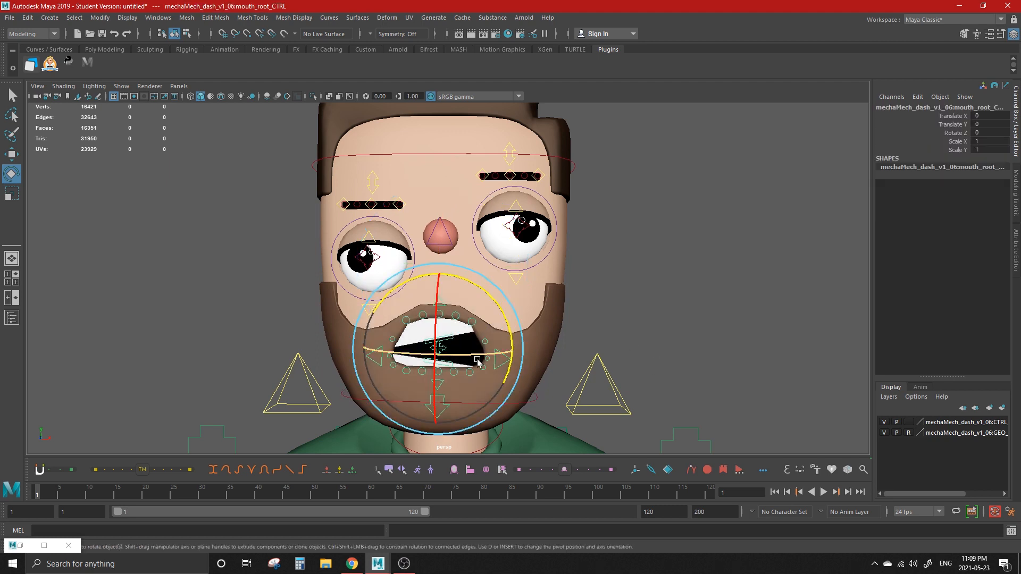
drag(479, 359, 440, 341)
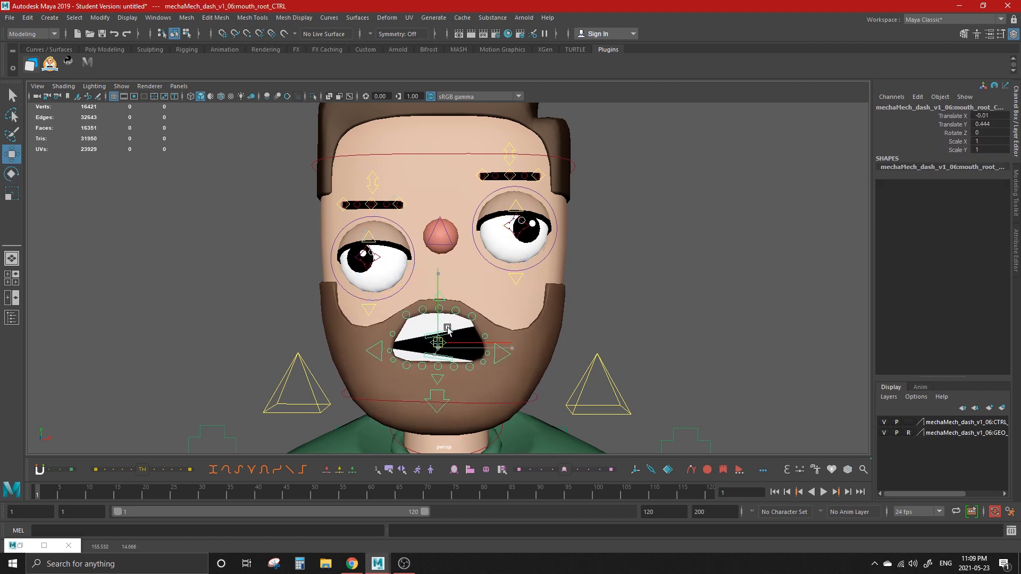
drag(437, 328, 442, 353)
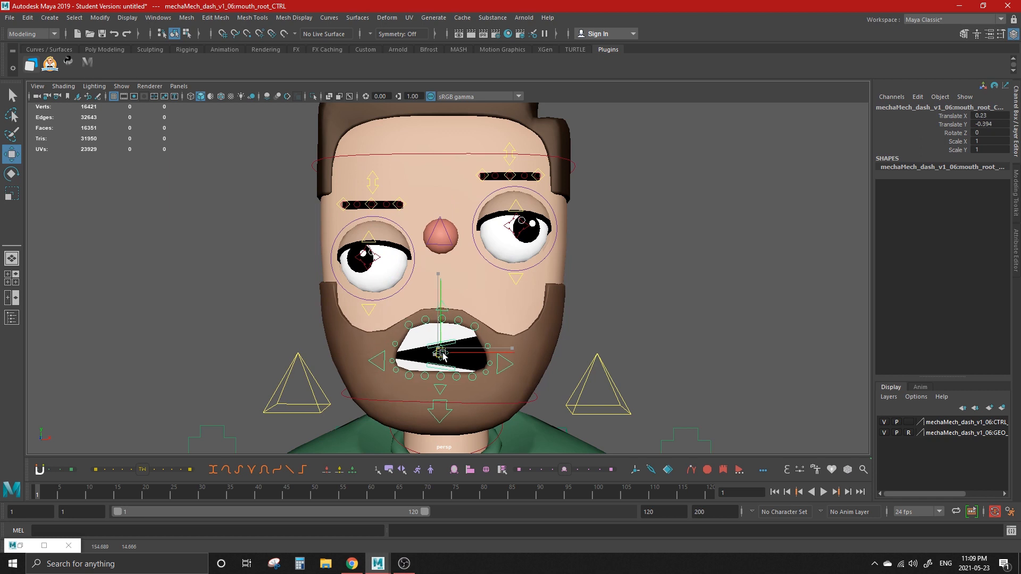
drag(443, 352, 497, 322)
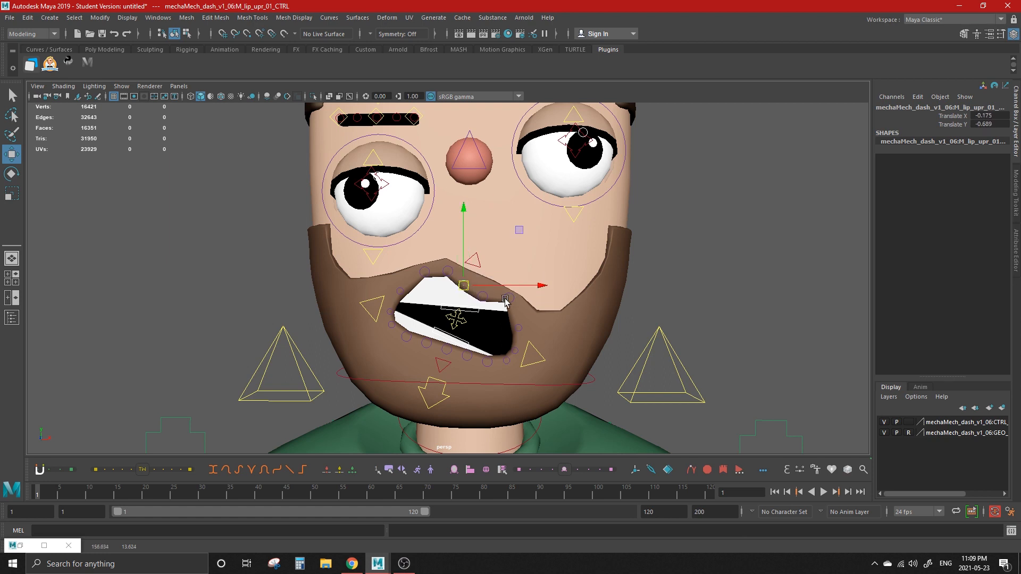
Reshape the upper lip controls and pull the right mouth corner down, then frame the character.
click(463, 285)
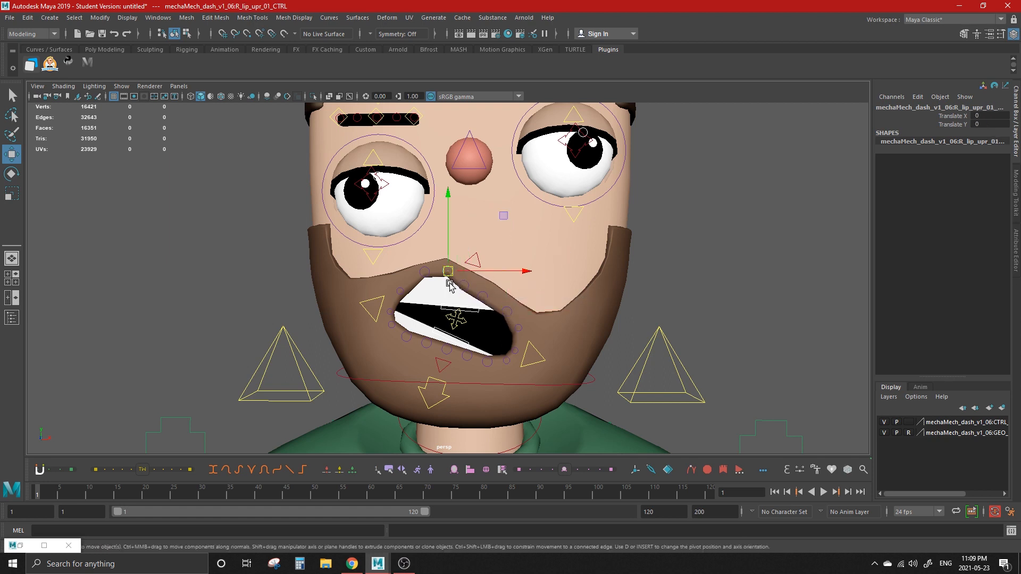
drag(447, 270, 427, 267)
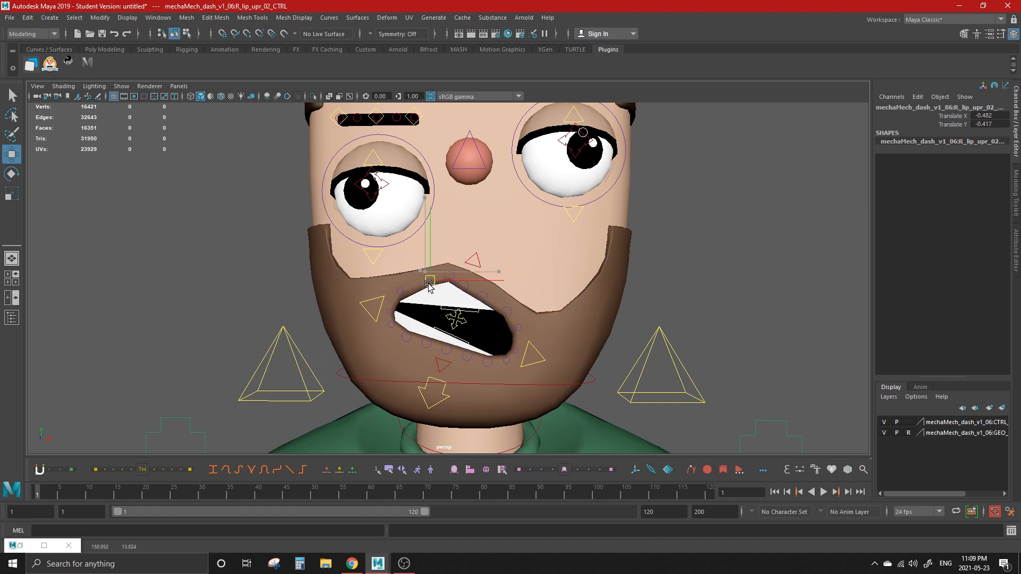
click(429, 344)
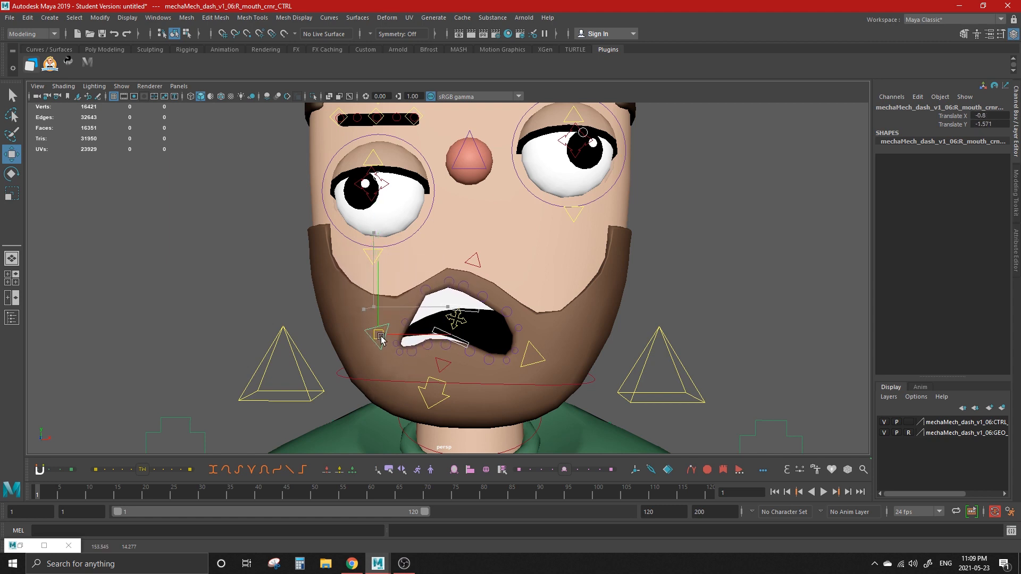
drag(380, 337, 378, 301)
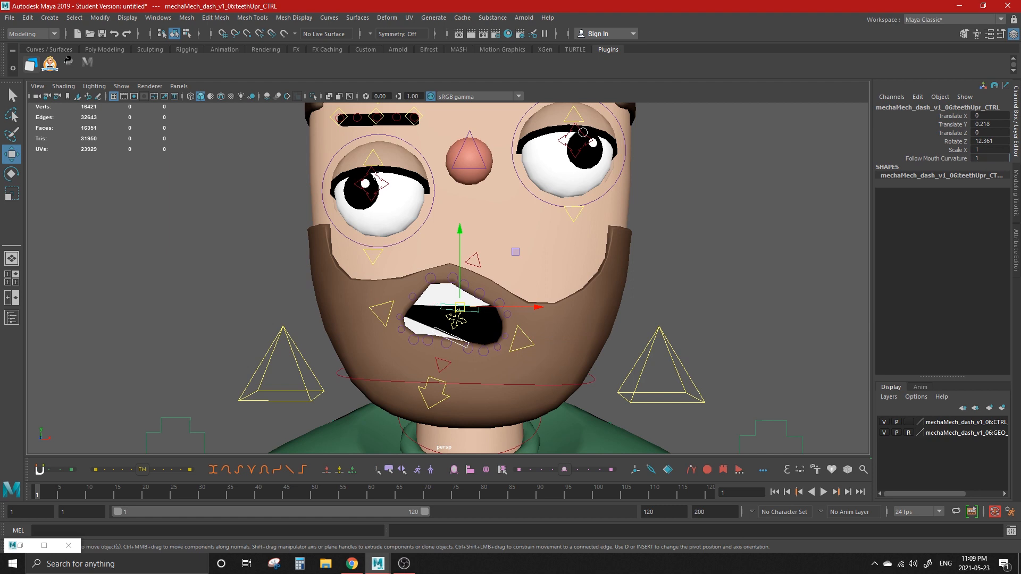
mouse_move(451, 234)
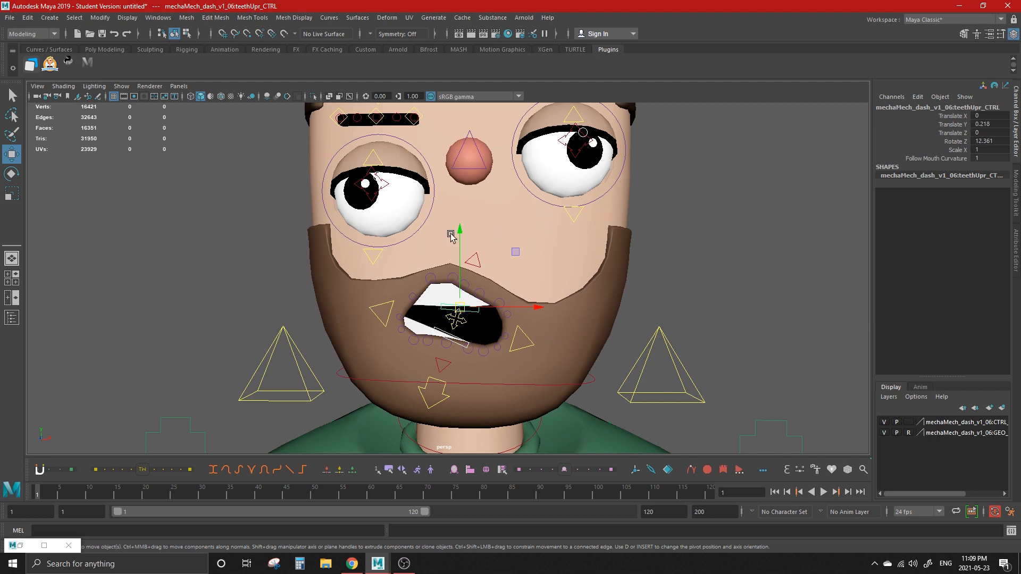
click(368, 182)
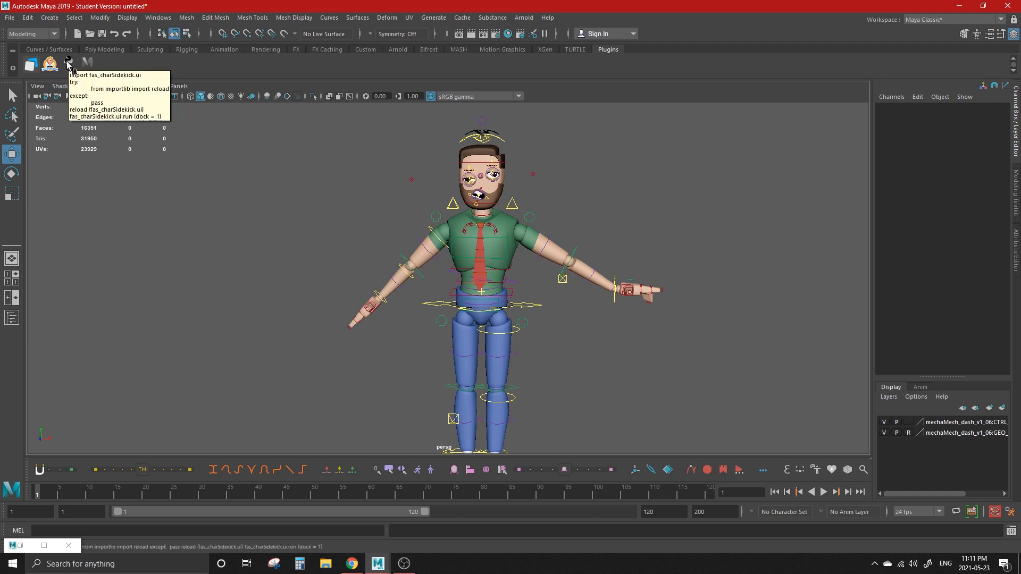
Launch Character Sidekick, load Dash from a selected spine control and show its Help section.
click(68, 64)
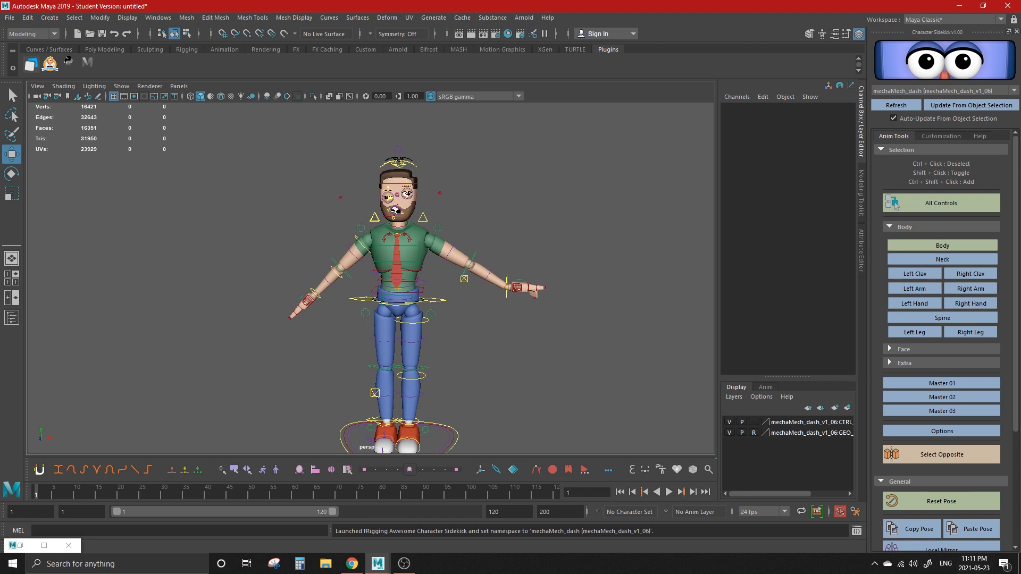
scroll(down, 3)
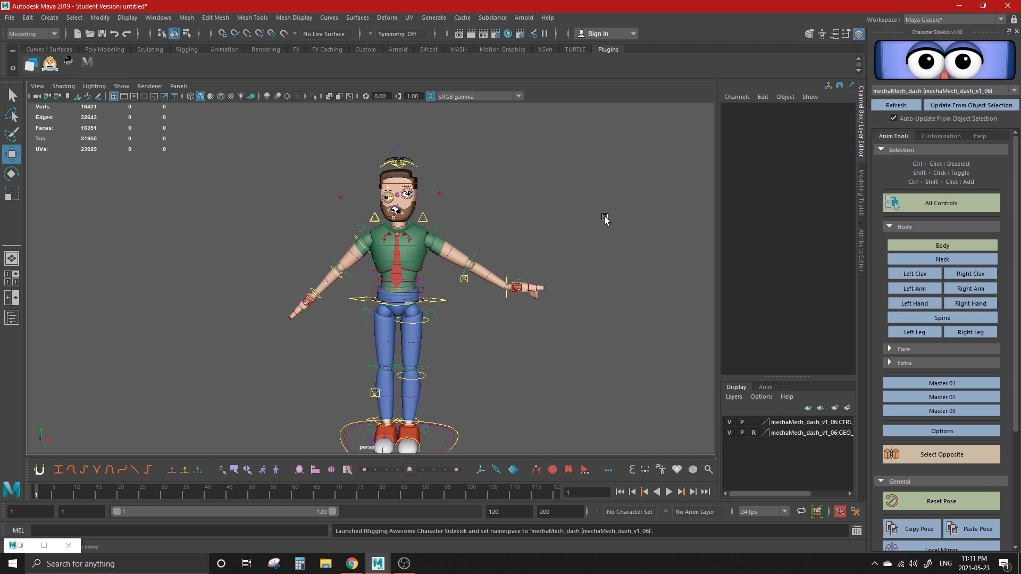
click(395, 253)
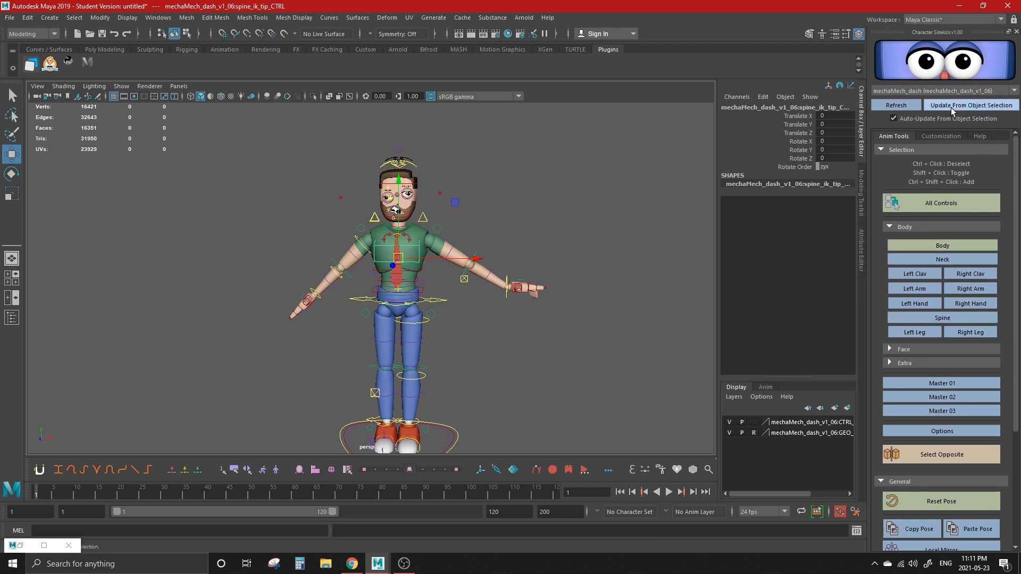
click(971, 105)
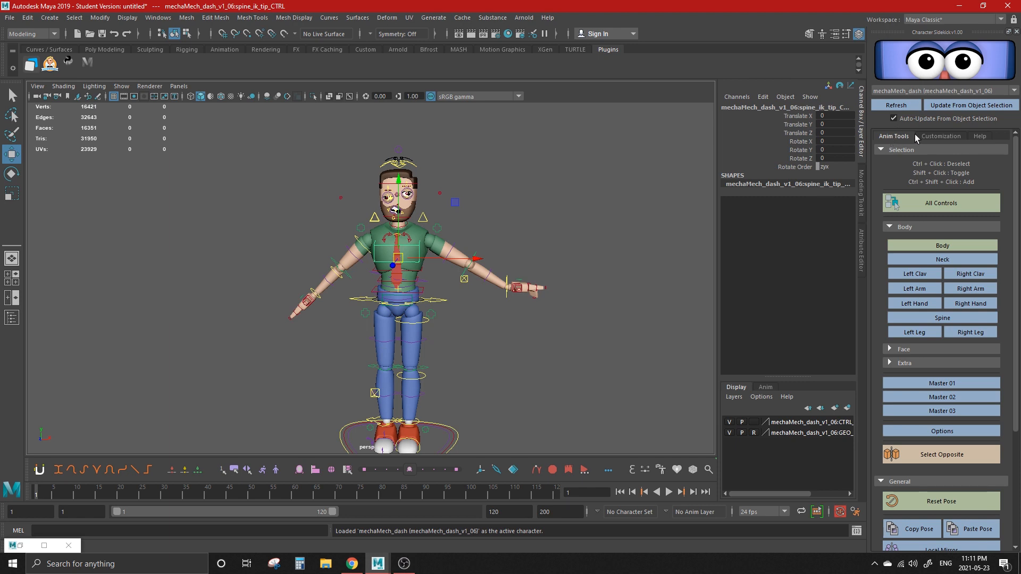
click(979, 136)
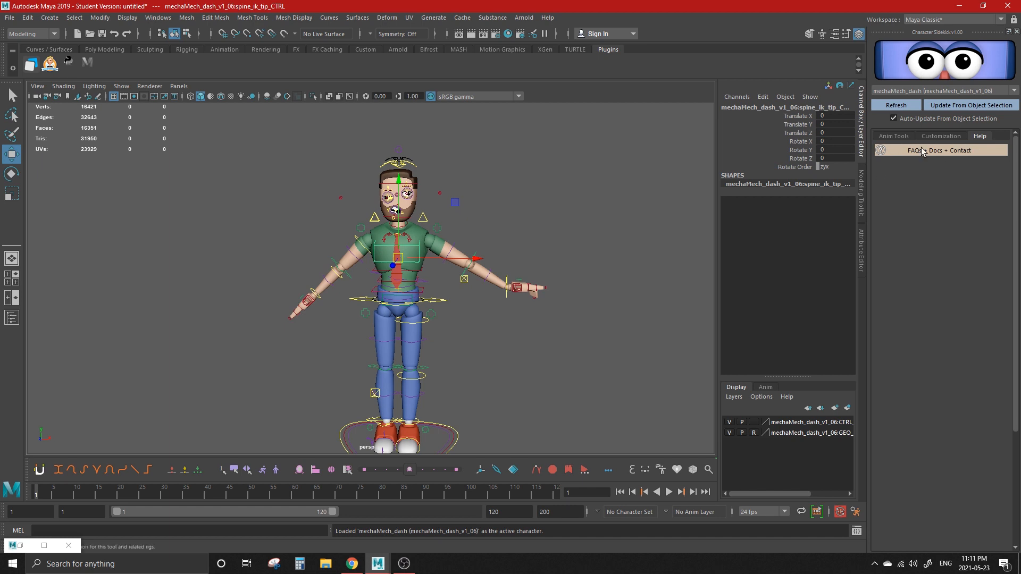
mouse_move(932, 153)
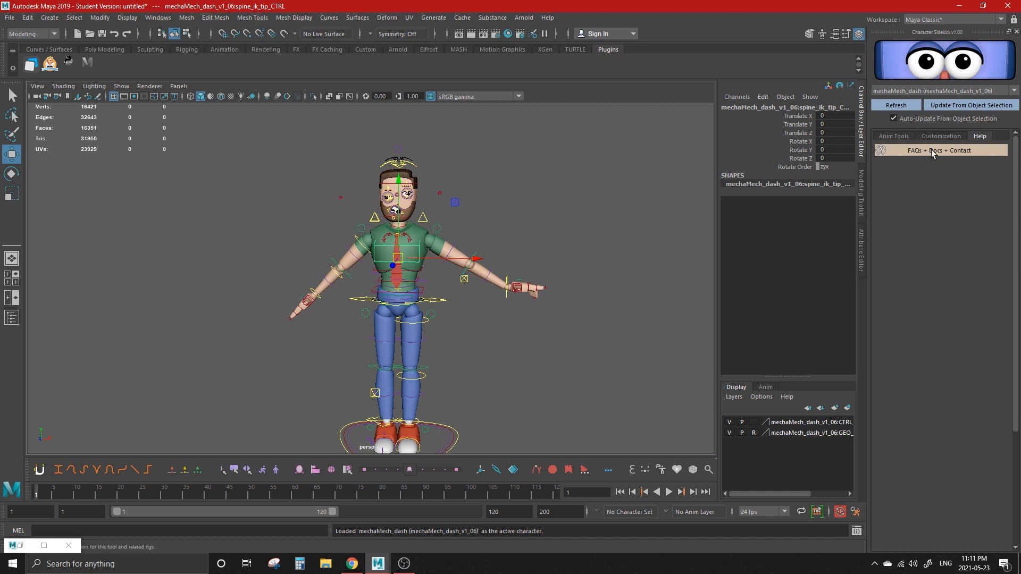
In Customization, select the options control, fix camera clipping and inspect the beard, joint orb and body shaders.
click(941, 135)
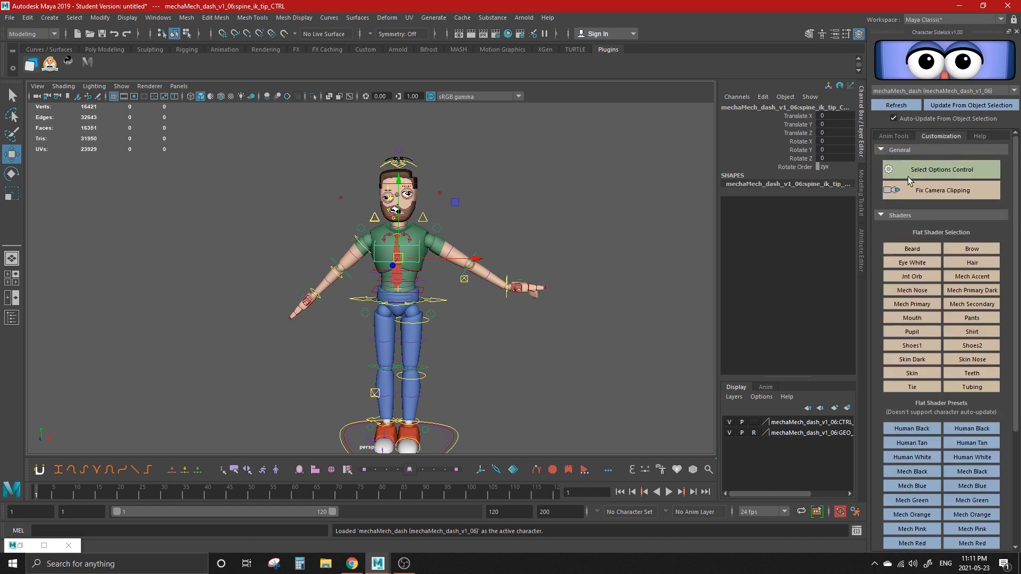
mouse_move(941, 169)
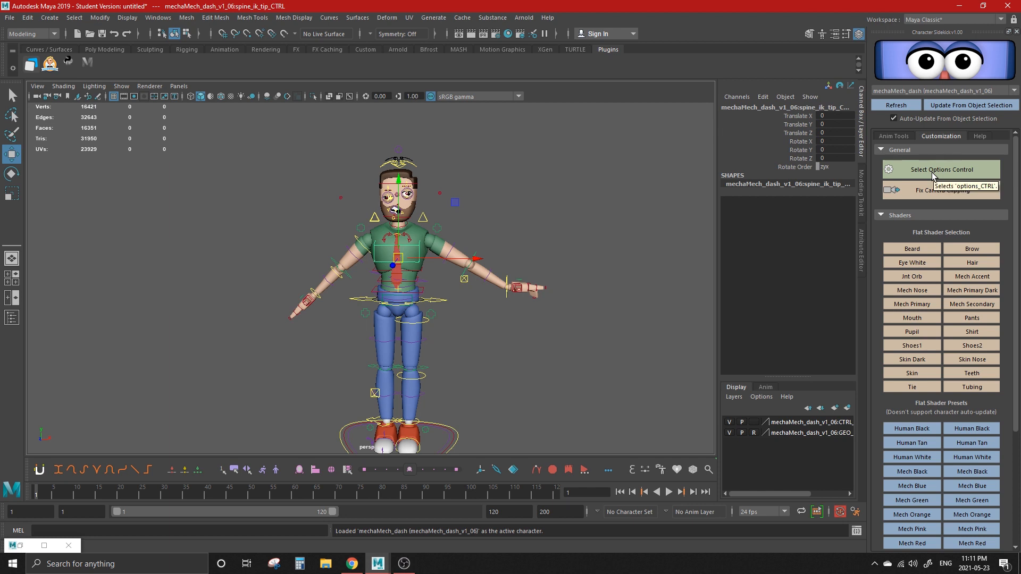
click(939, 169)
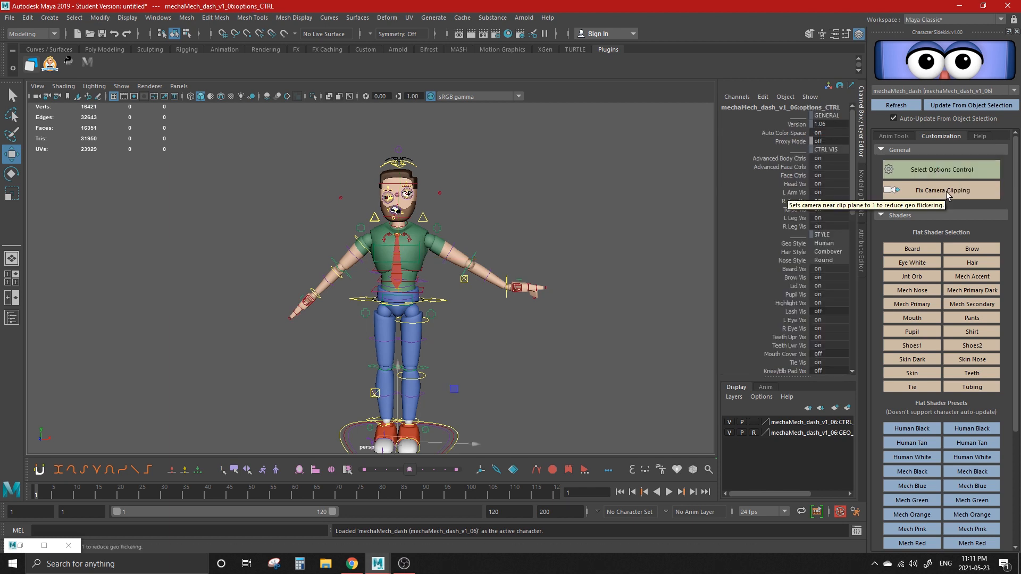
click(911, 248)
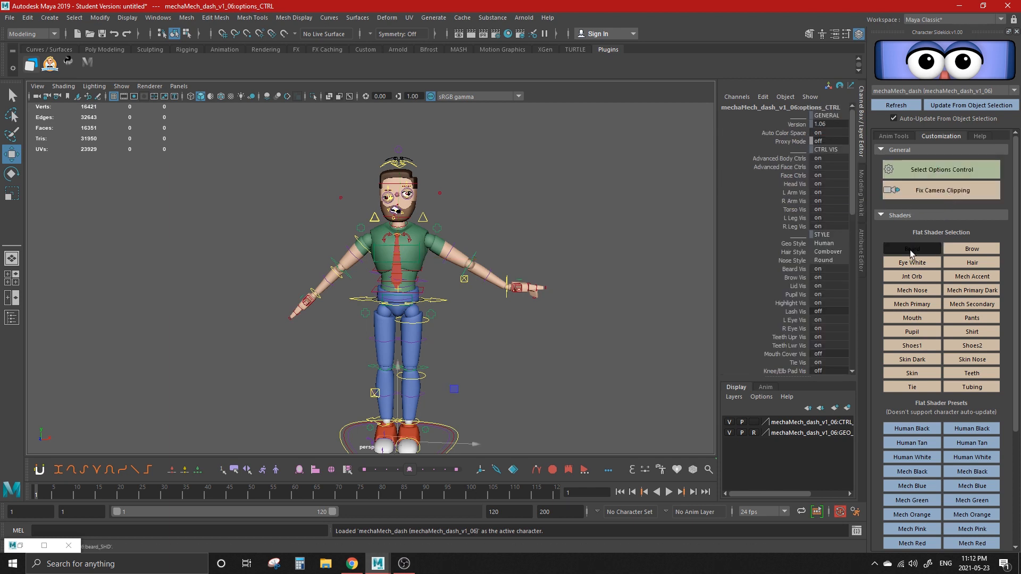
click(911, 248)
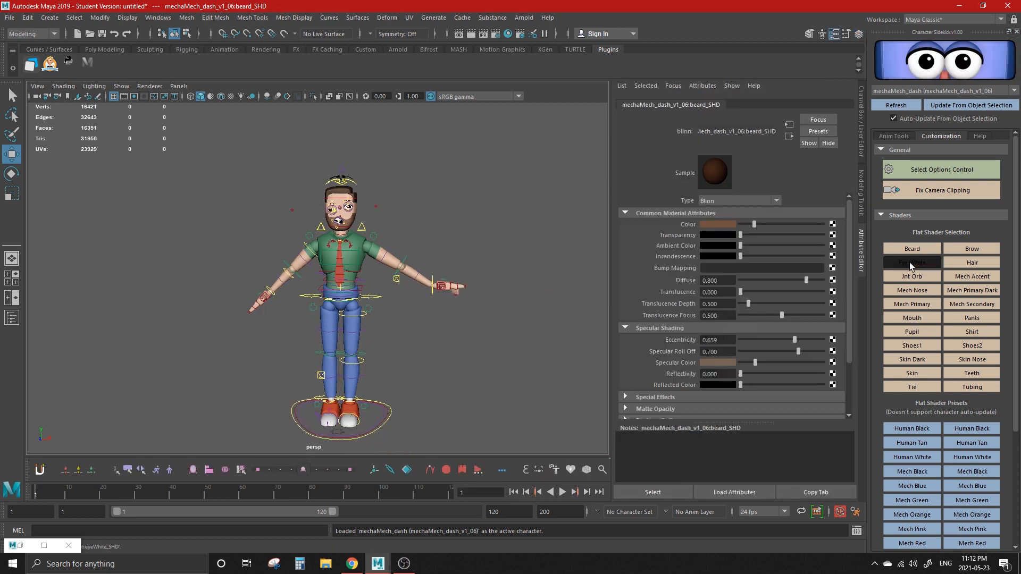
click(913, 277)
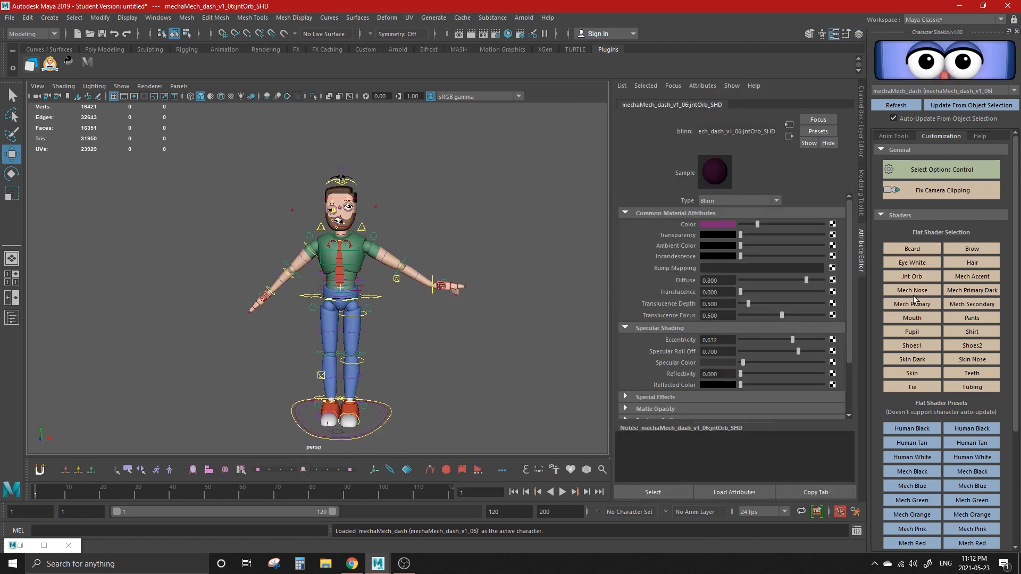
click(911, 330)
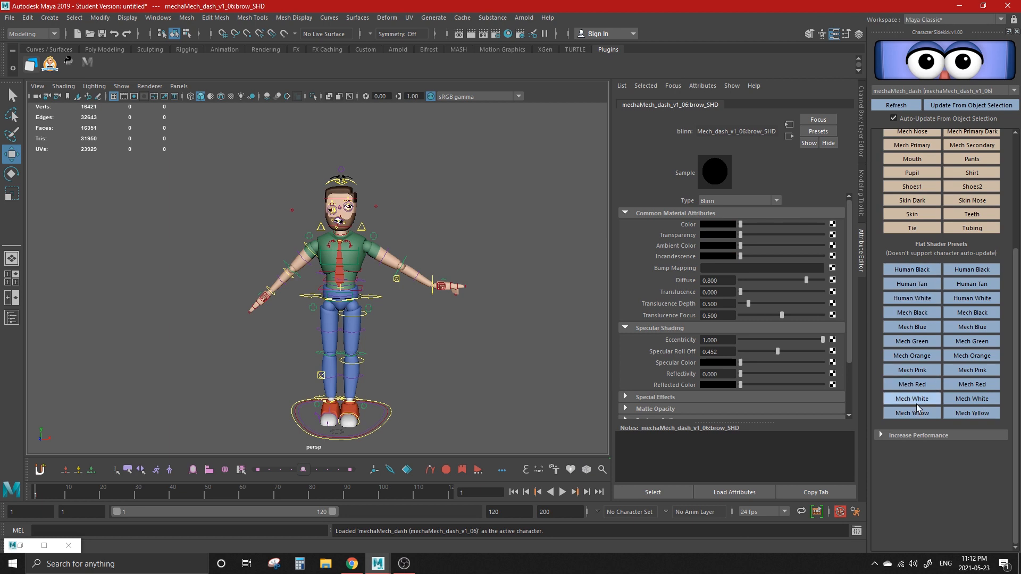
Recolour Dash with the dark-skinned Human preset, then the teal, pink and another Mech preset.
click(911, 283)
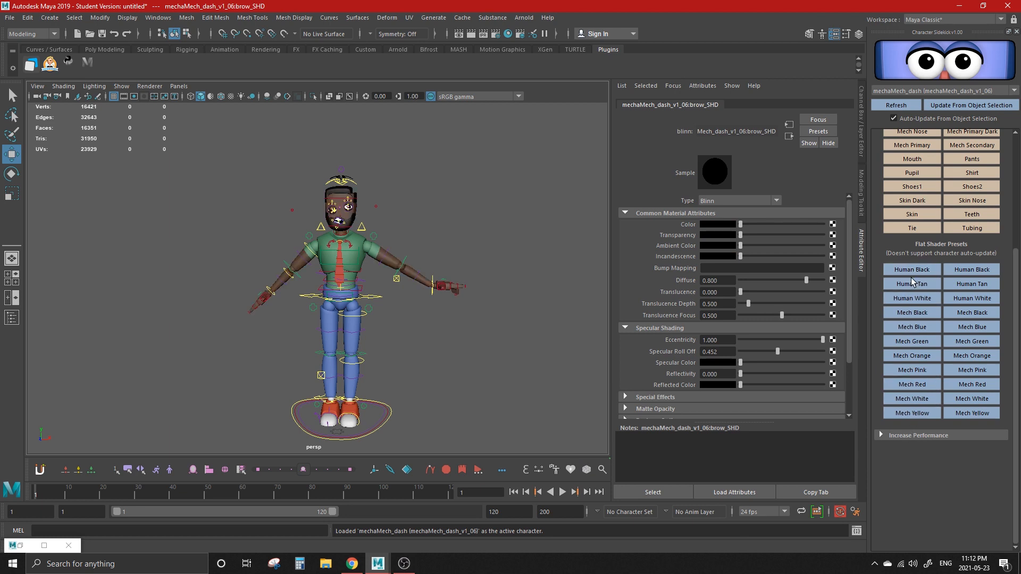
click(912, 311)
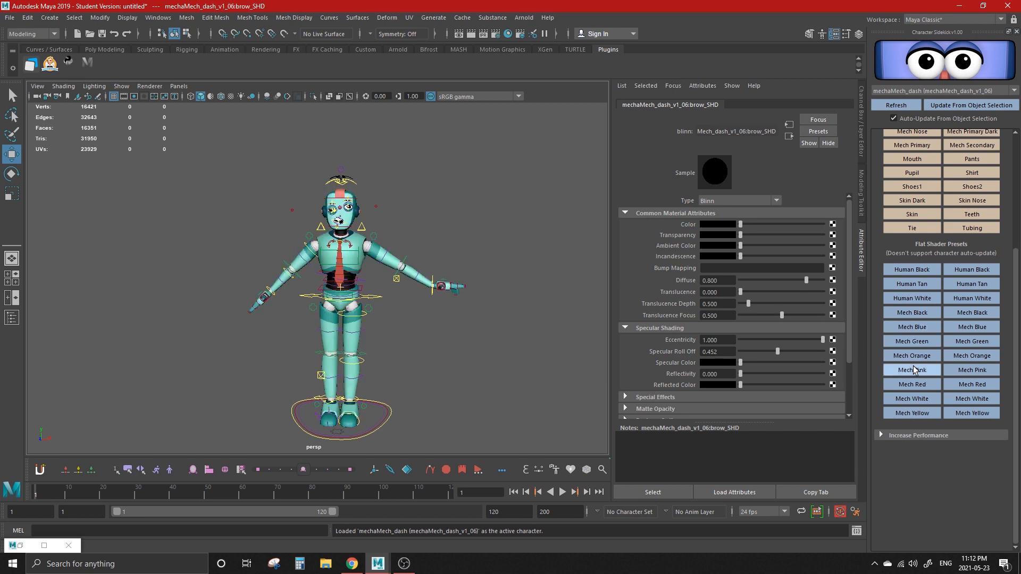
click(911, 398)
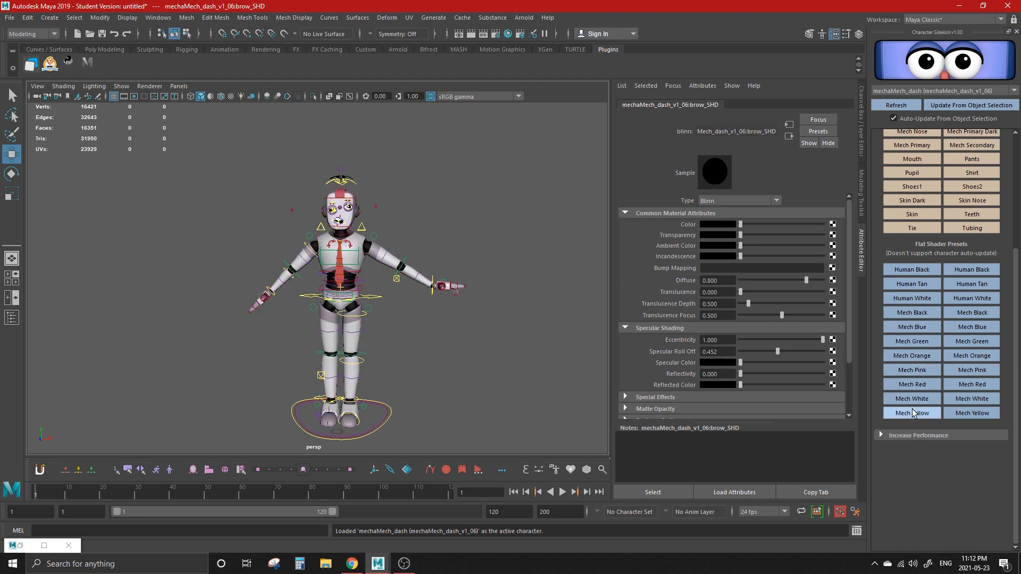
click(912, 413)
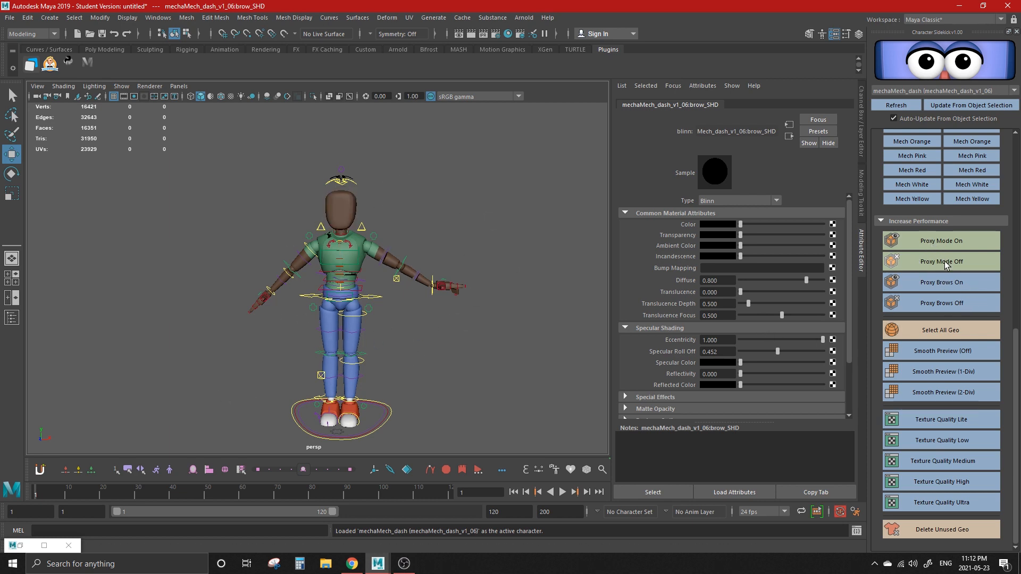
Switch proxy mode off to restore Dash's full head and toggle the proxy eyebrows.
click(939, 282)
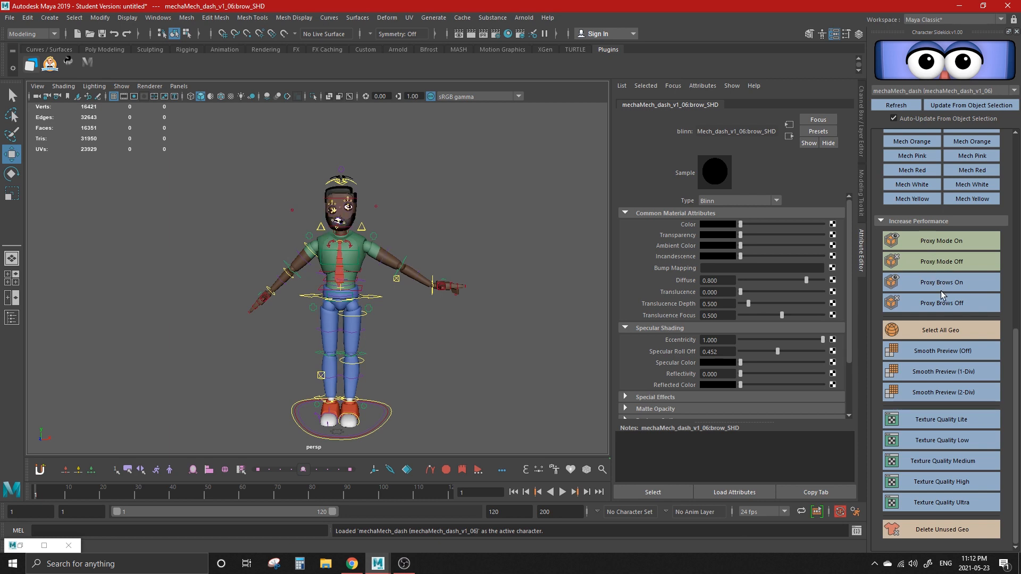
click(940, 303)
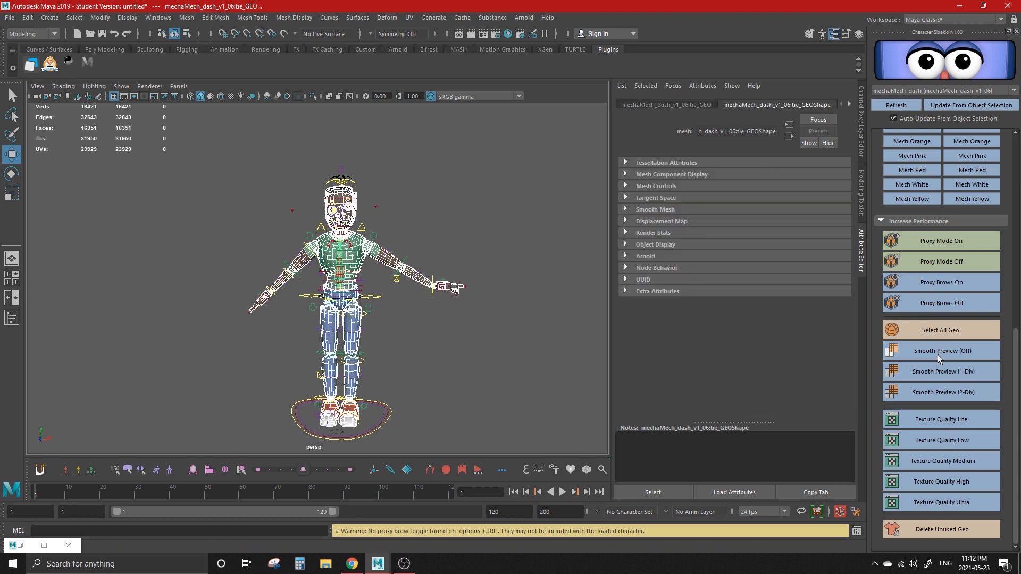
mouse_move(936, 380)
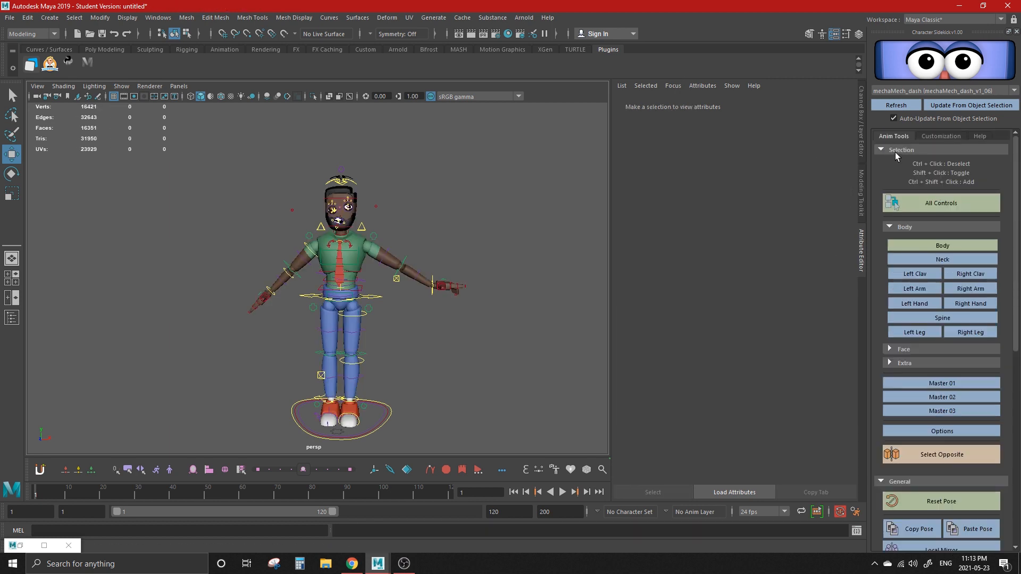
Select all rig controls, then the body and neck controls, and expand the Face group.
click(941, 202)
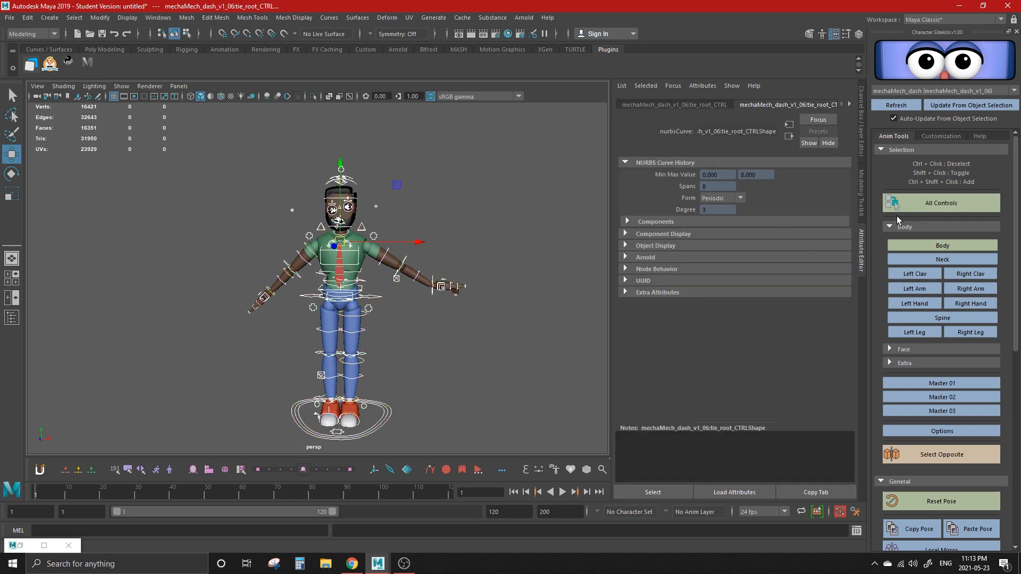
click(332, 397)
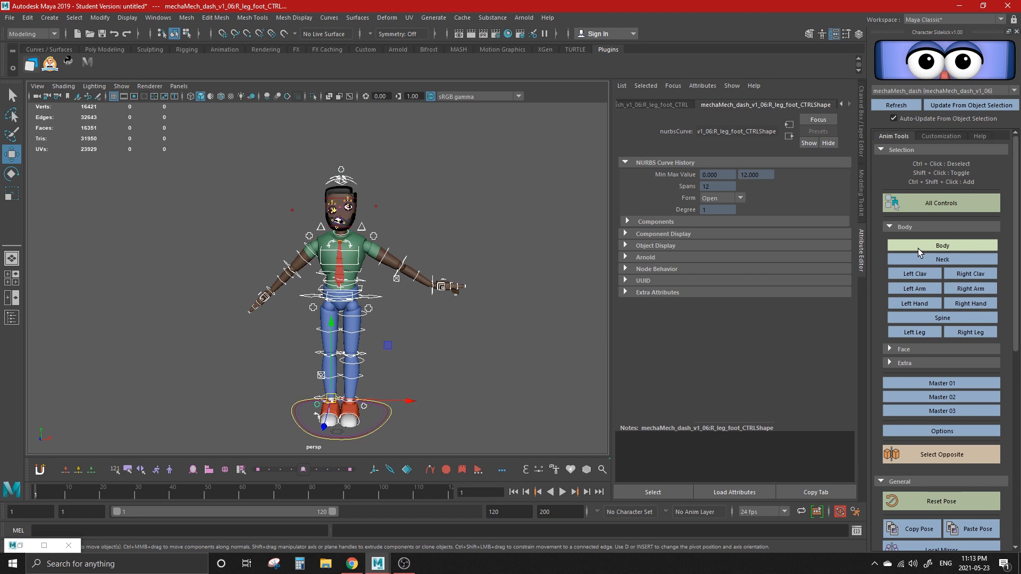
click(941, 227)
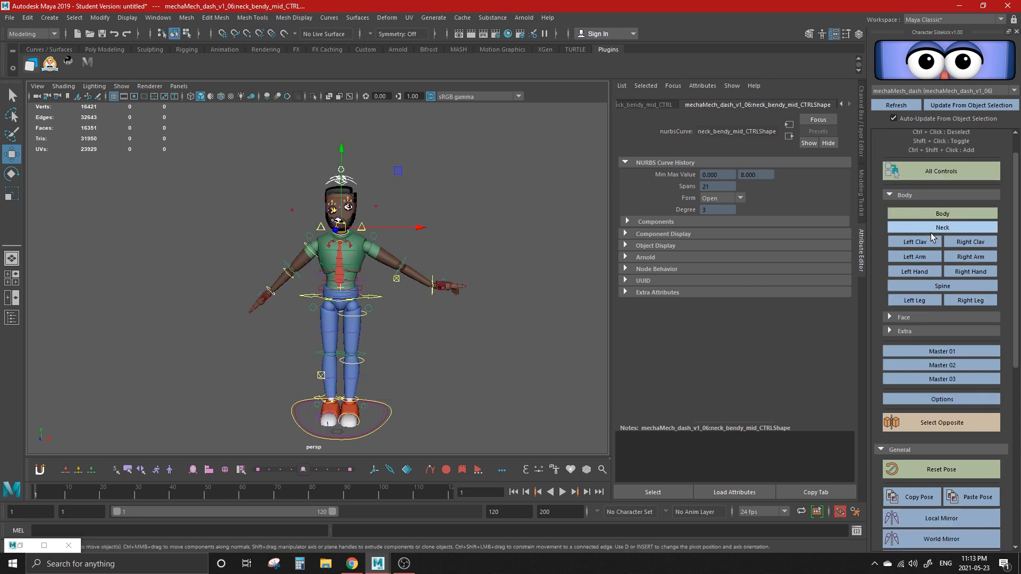
click(913, 256)
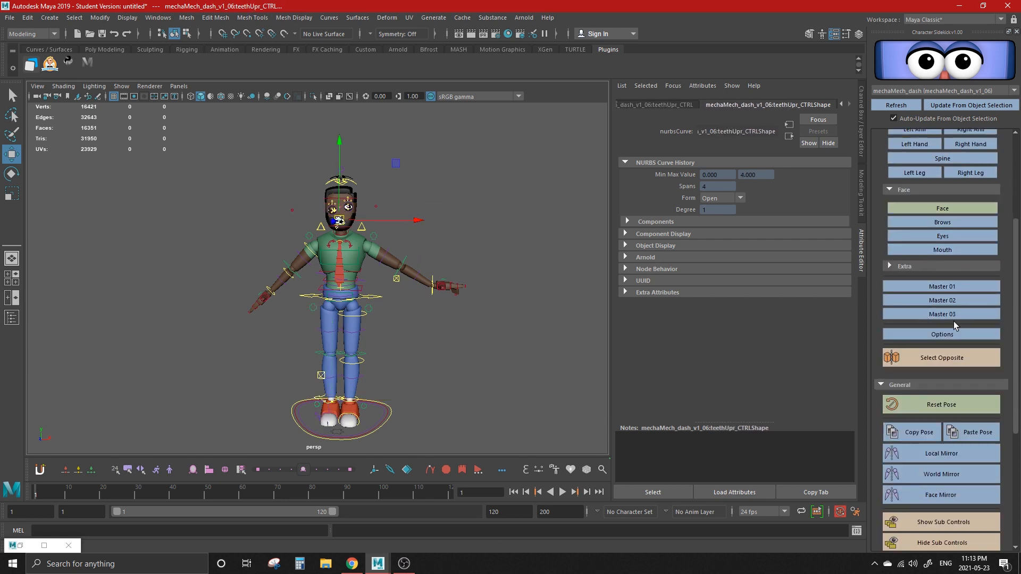
Select the Master 02 and Master 03 controls and the opposite-side clavicle control.
click(941, 300)
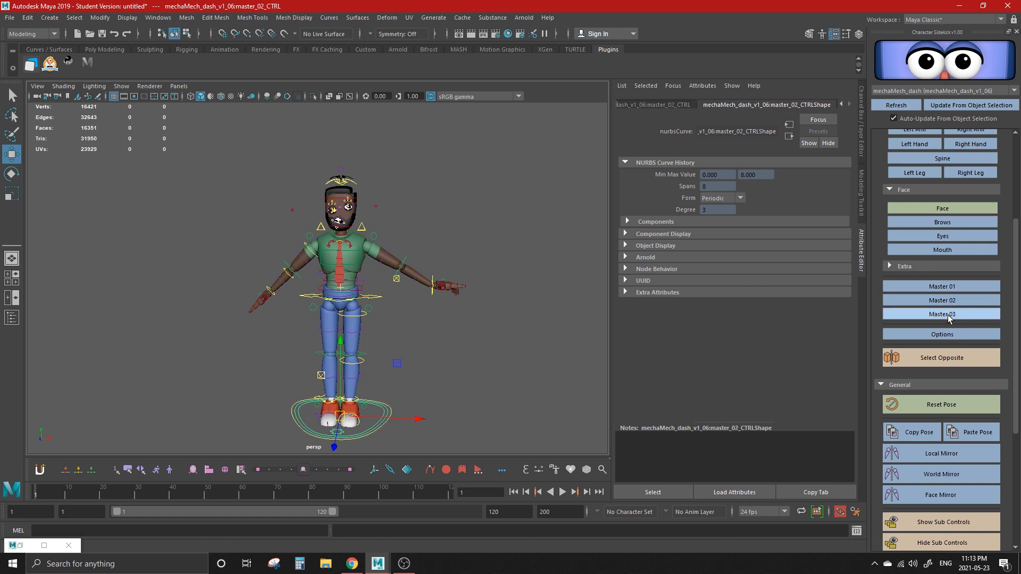
click(941, 314)
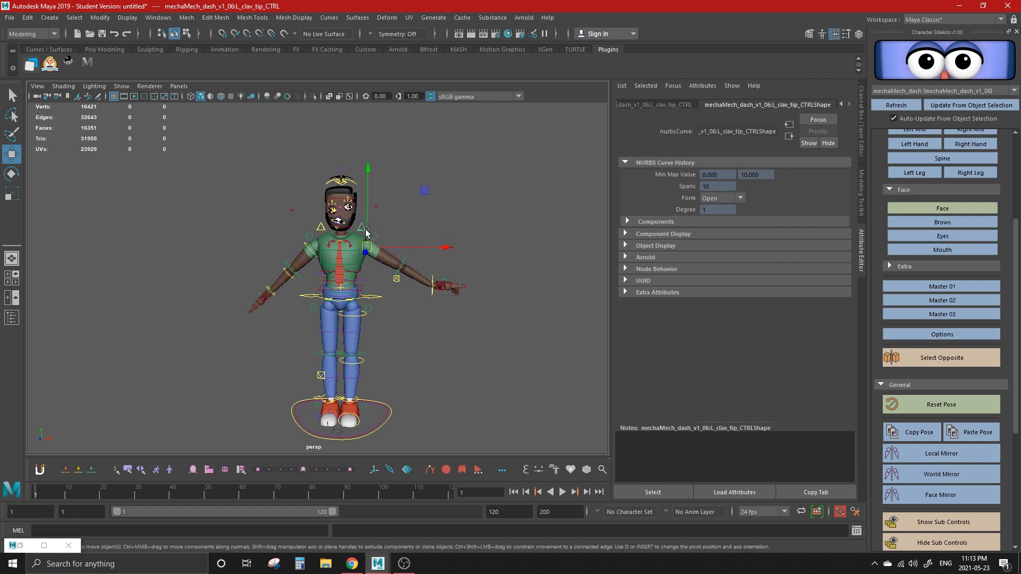
click(940, 357)
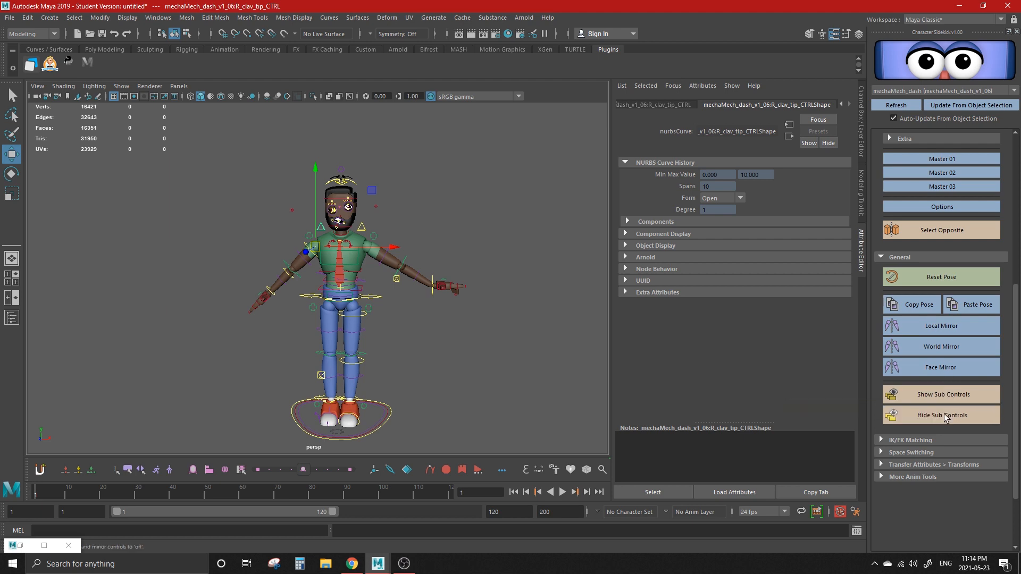
Expand IK/FK Matching and scroll down to More Anim Tools with Sticky Mod and AnimPolish.
click(915, 440)
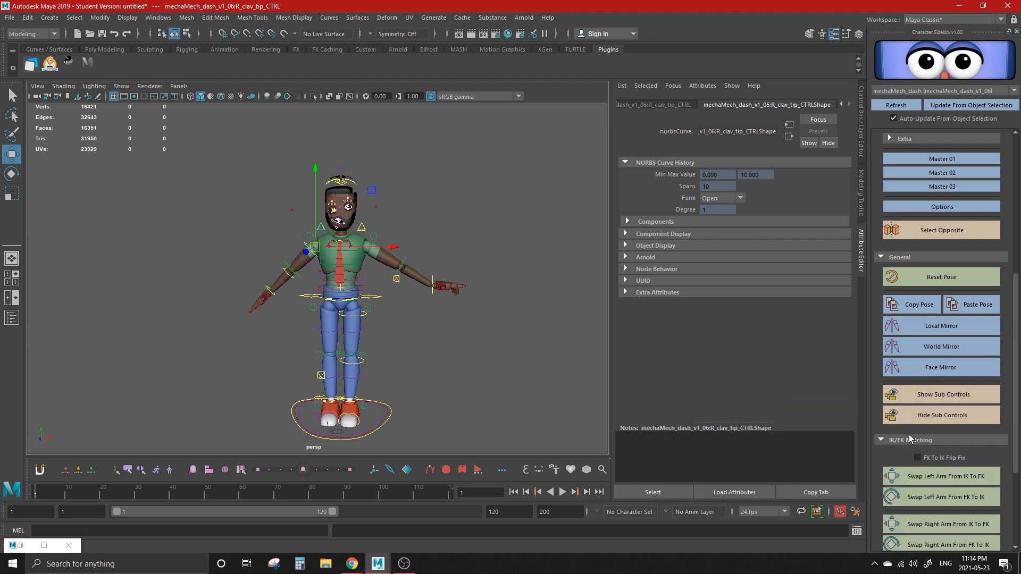
scroll(down, 3)
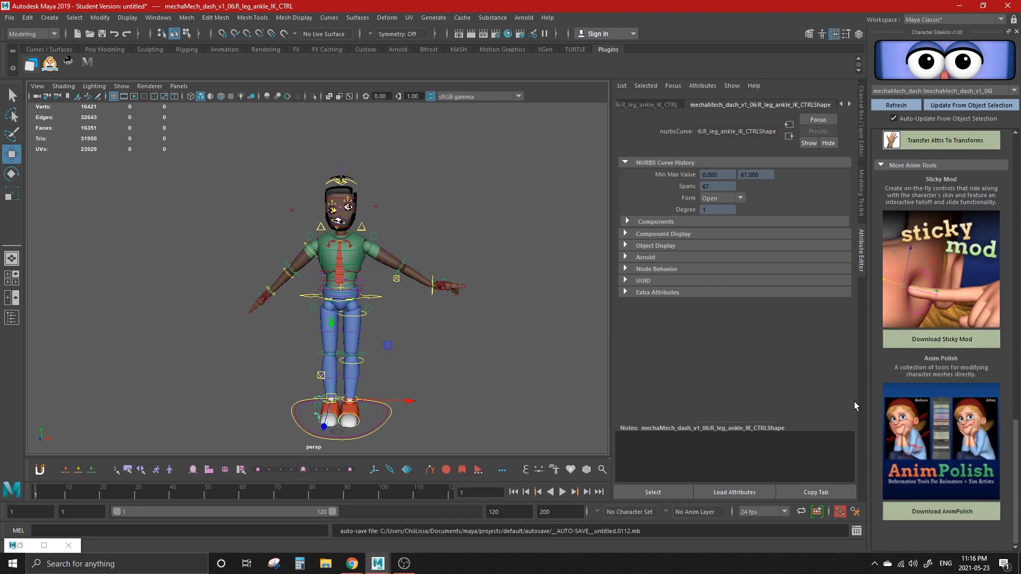
mouse_move(855, 406)
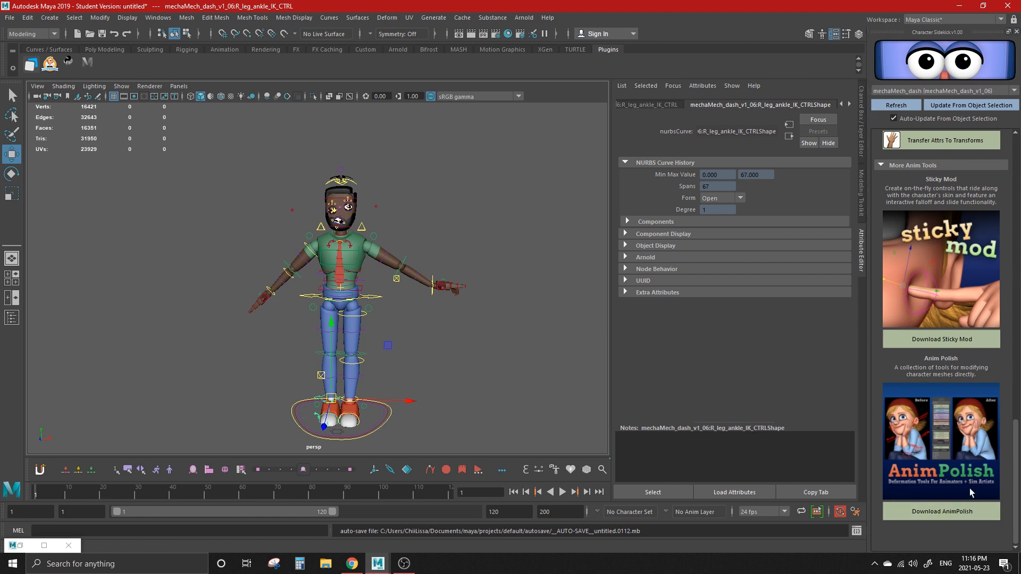
mouse_move(859, 407)
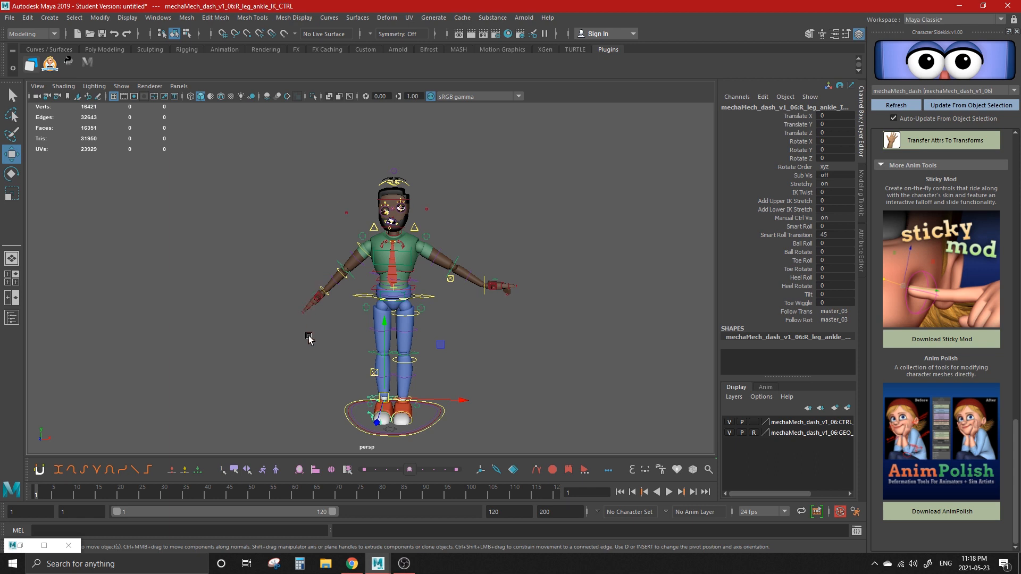
mouse_move(367, 415)
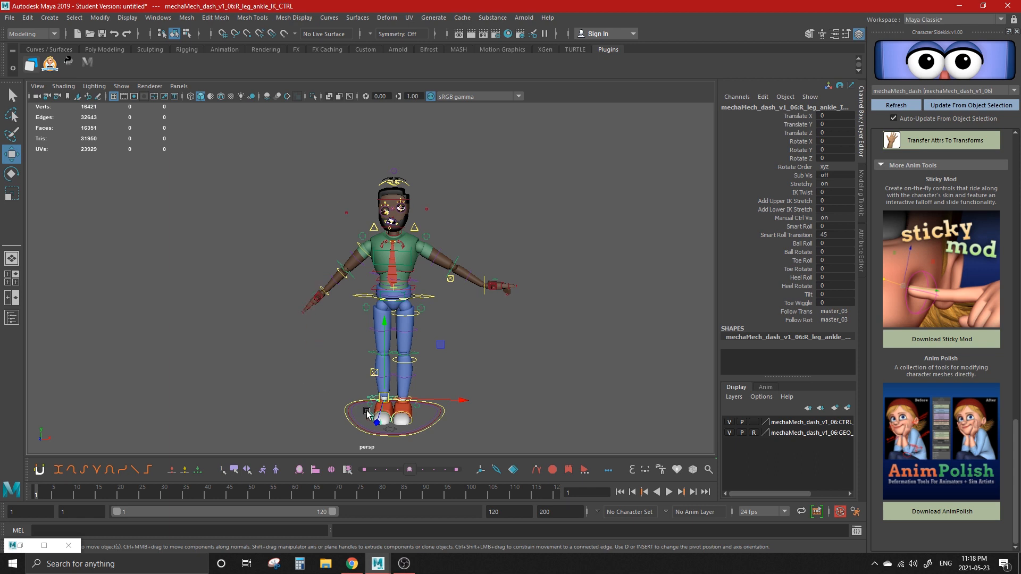
mouse_move(508, 377)
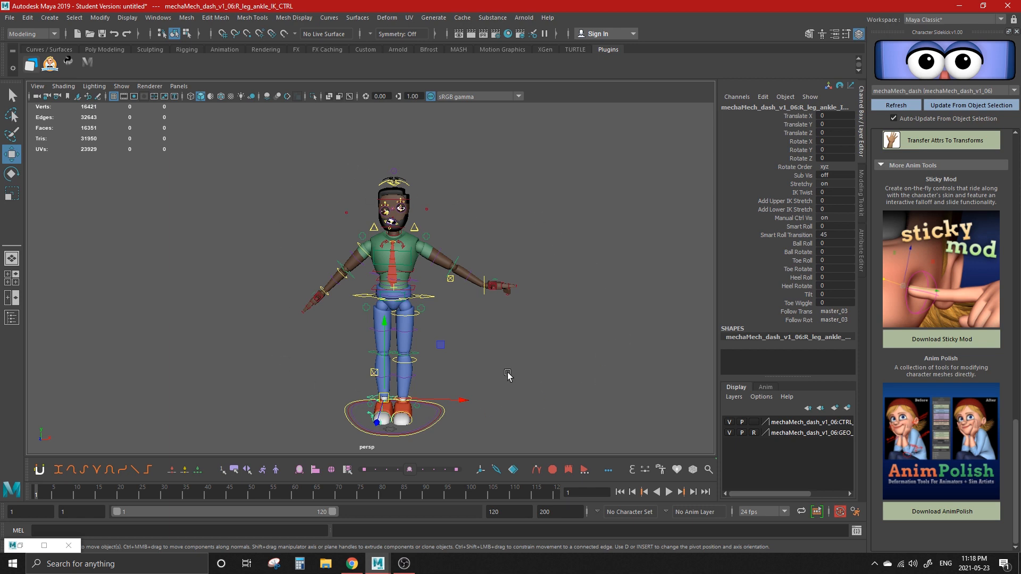
mouse_move(353, 246)
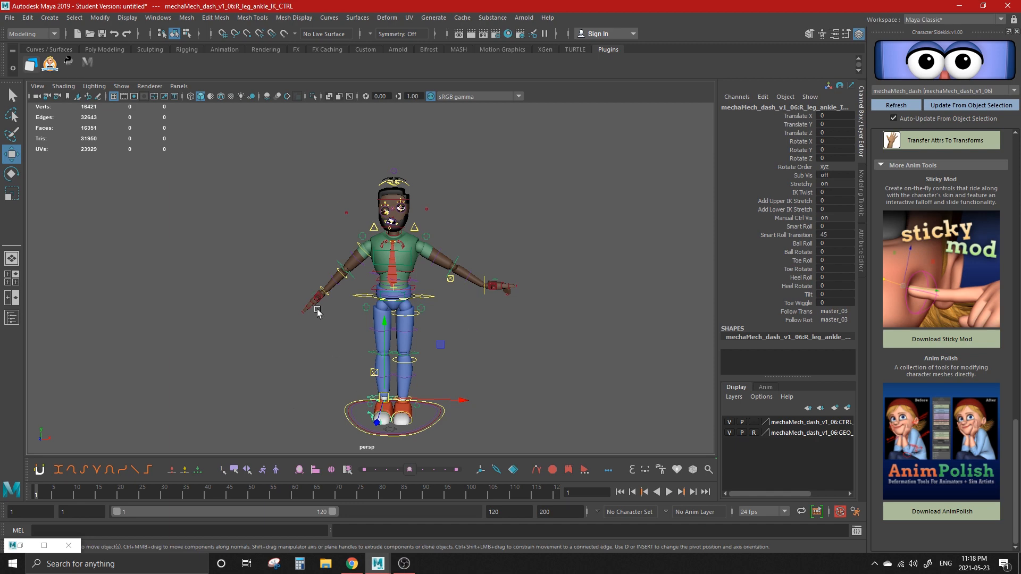
mouse_move(265, 320)
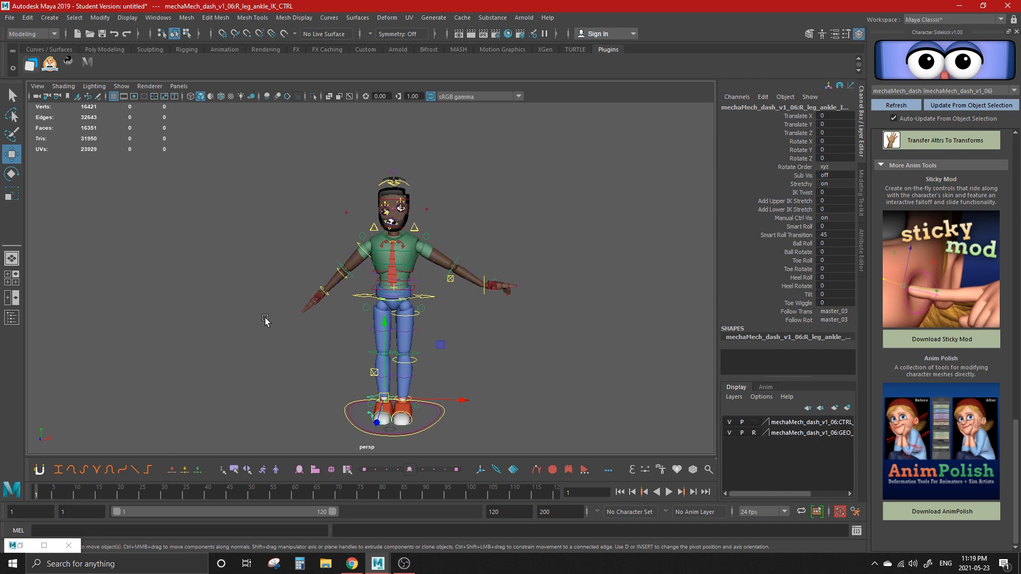